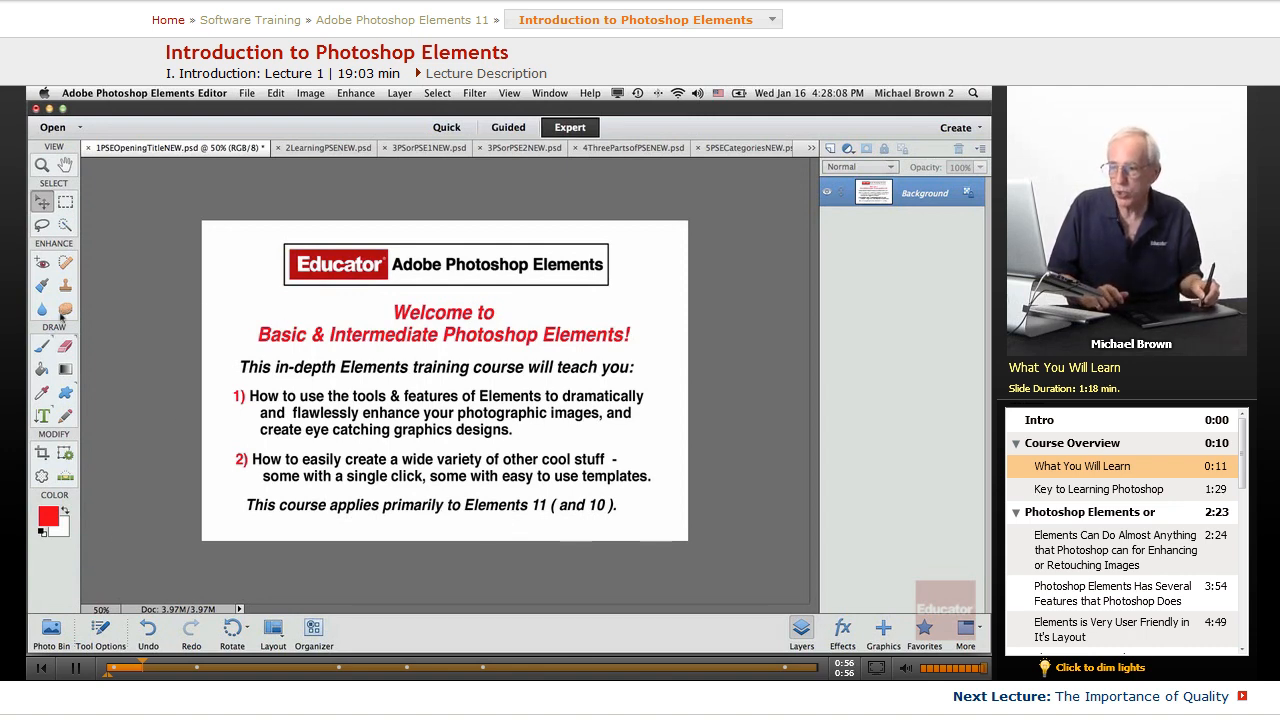
mouse_move(165, 212)
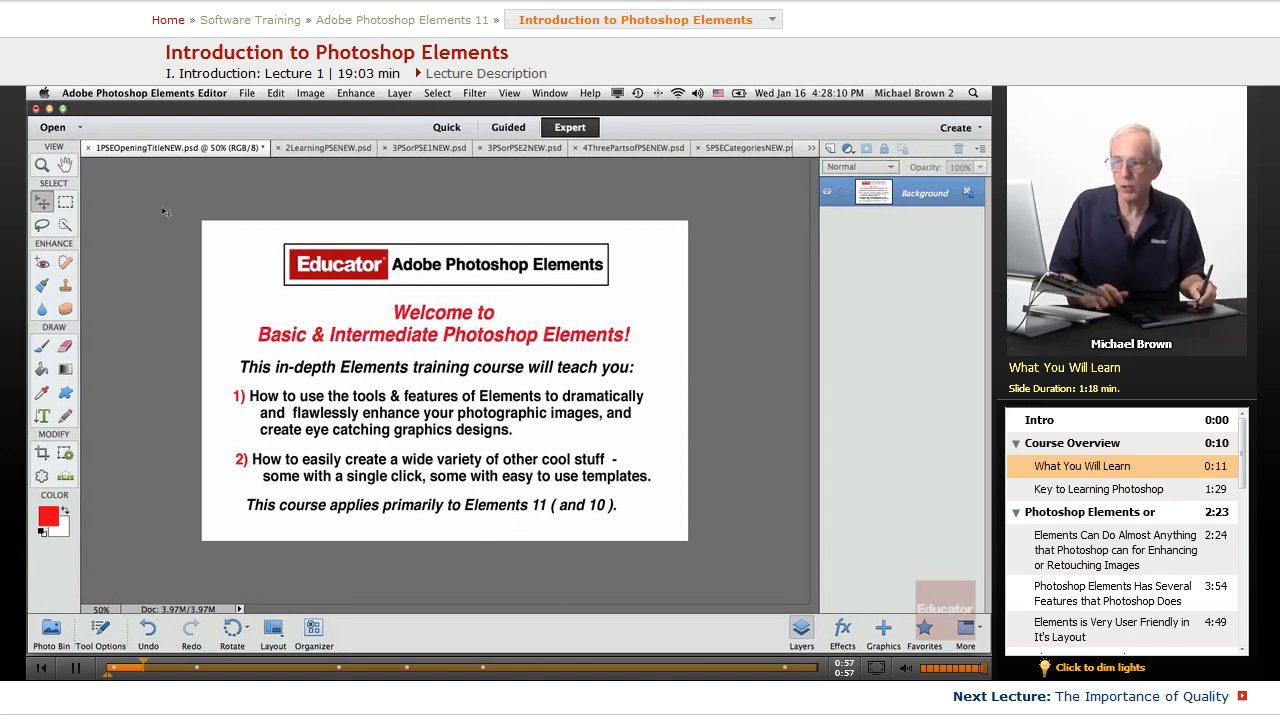
mouse_move(126, 337)
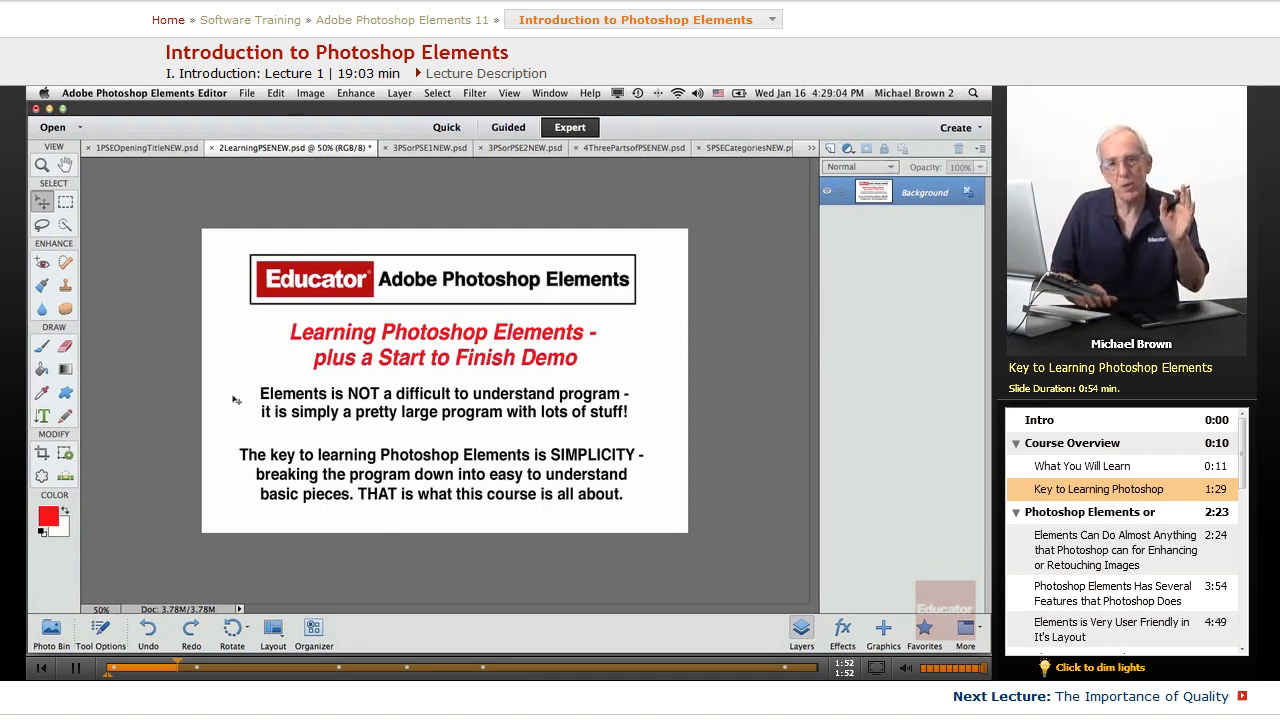
mouse_move(448, 434)
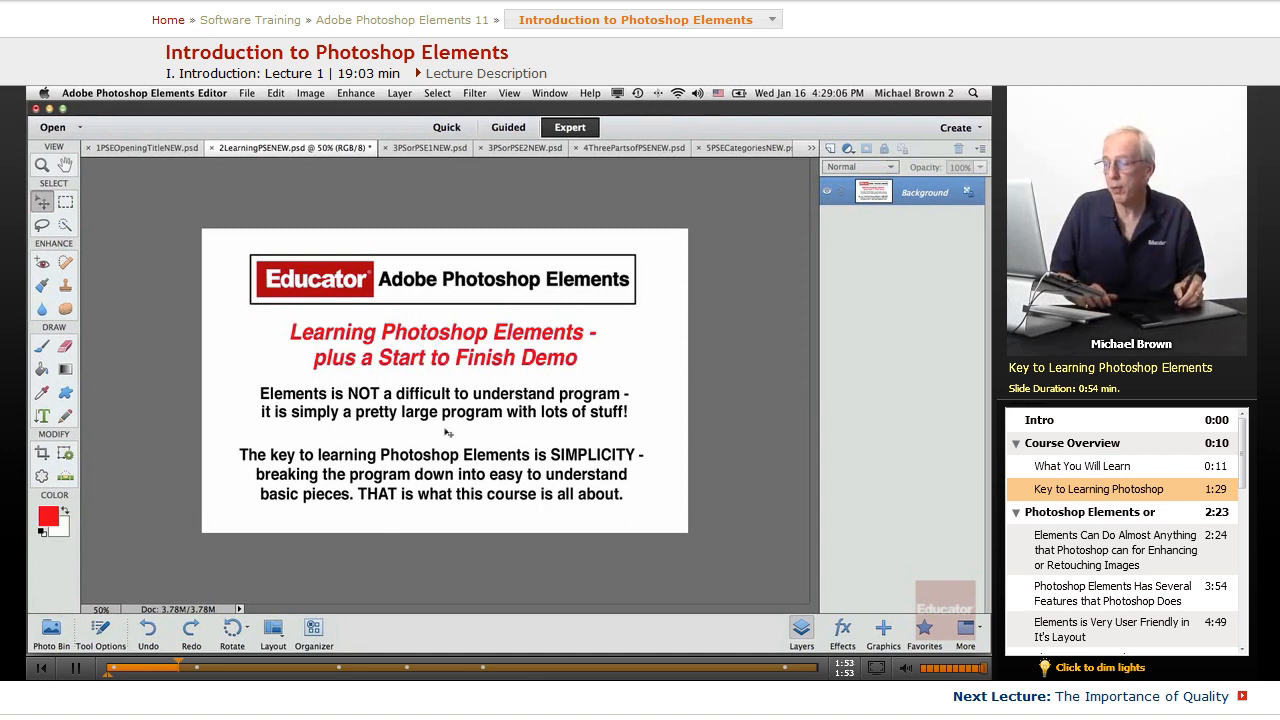
mouse_move(405, 403)
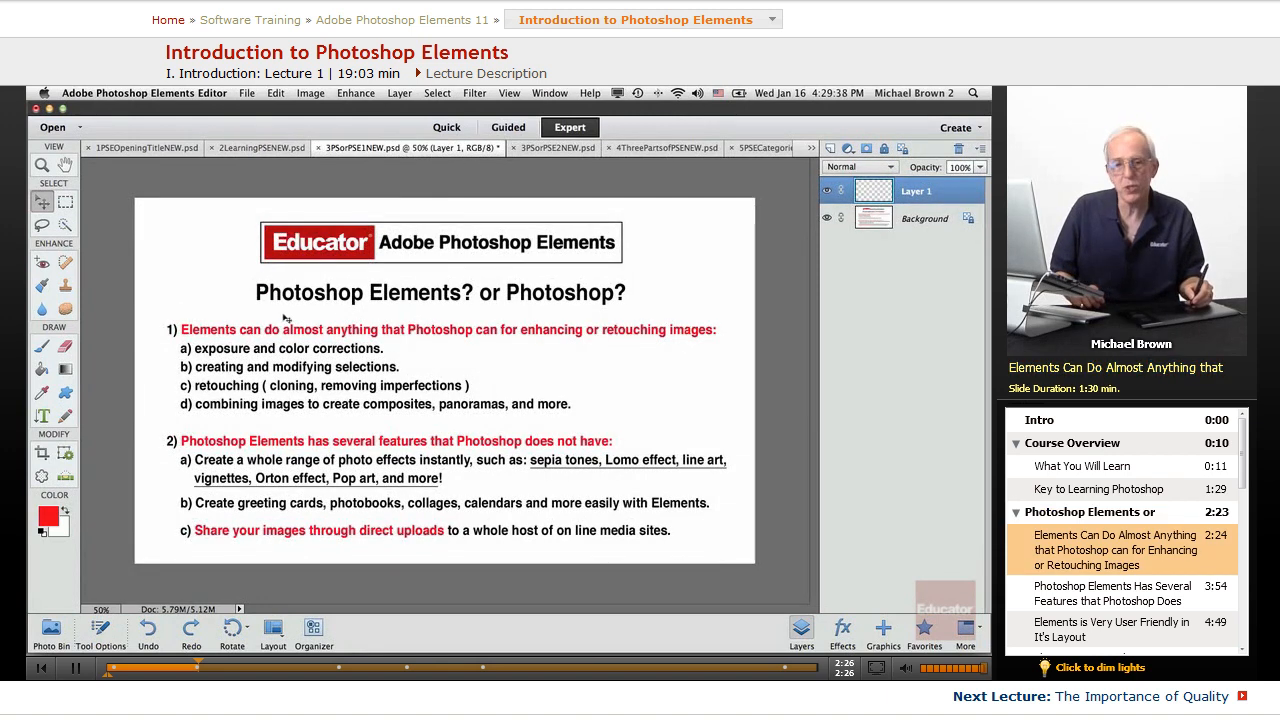
mouse_move(520, 320)
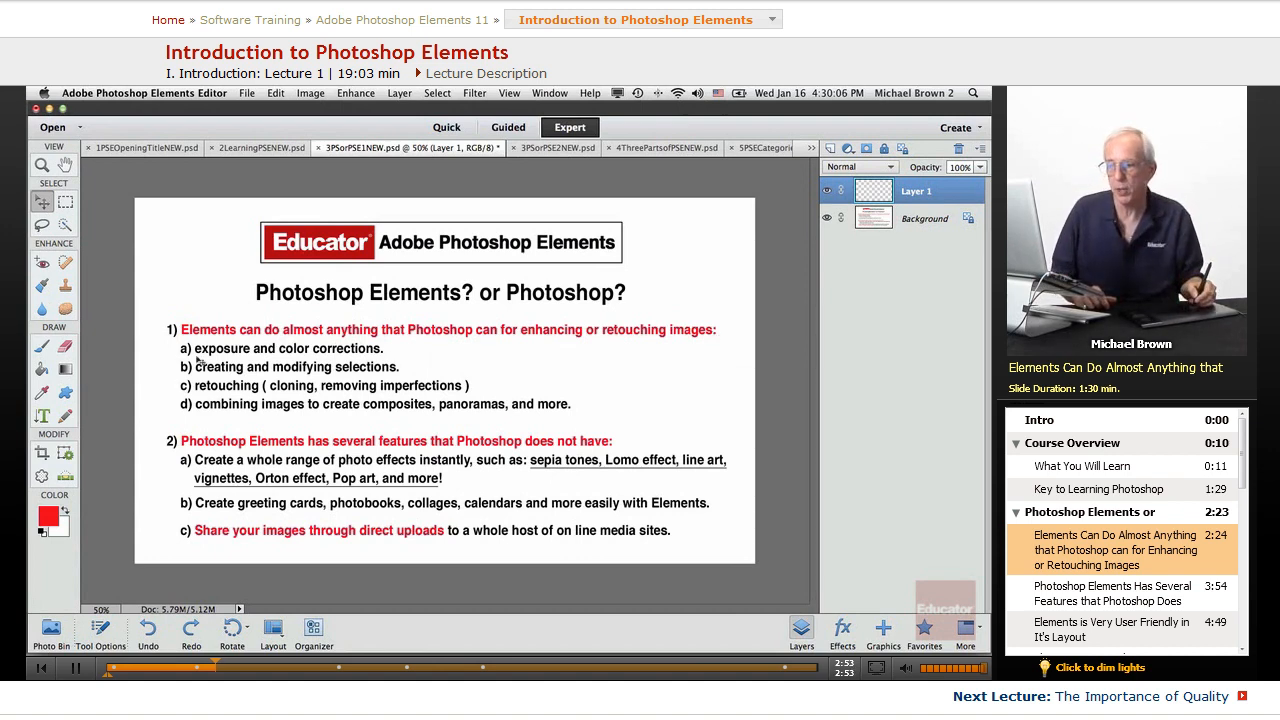
Display the 3PSorPSE1NEW.psd slide comparing Photoshop Elements with Photoshop
click(42, 345)
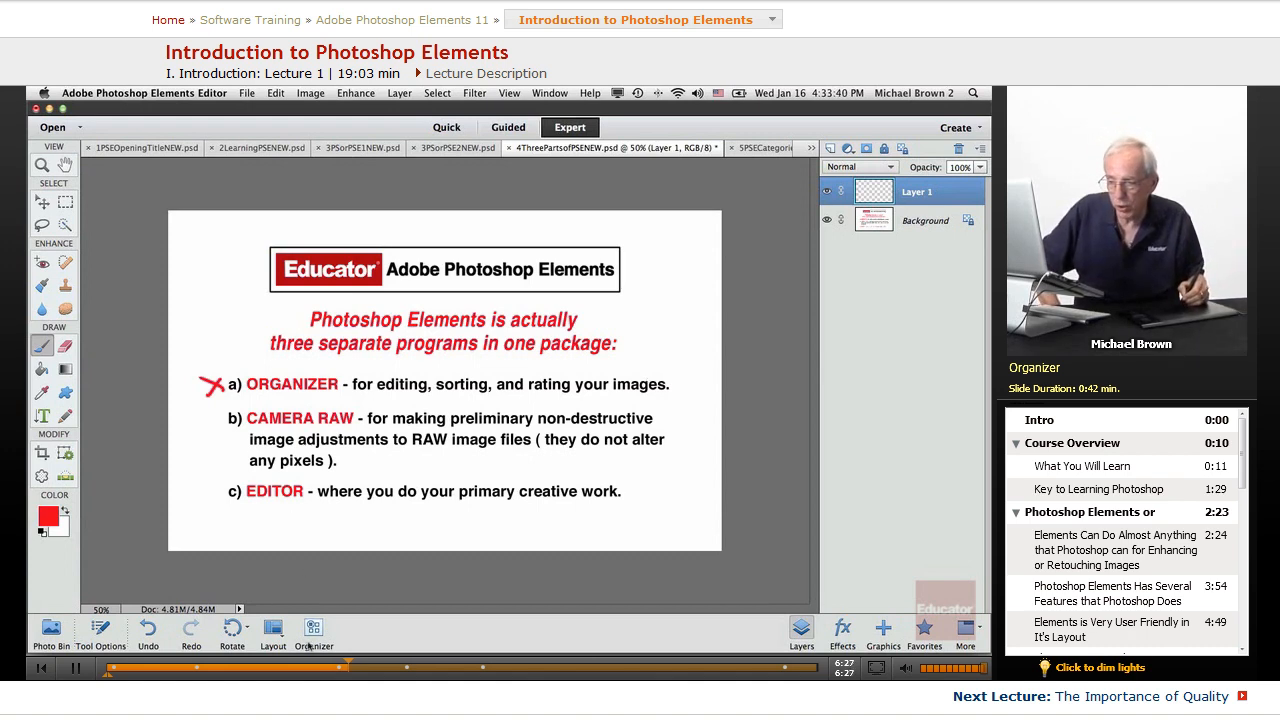
Switch to the Elements 11 Organizer showing the imported photo catalog
click(314, 628)
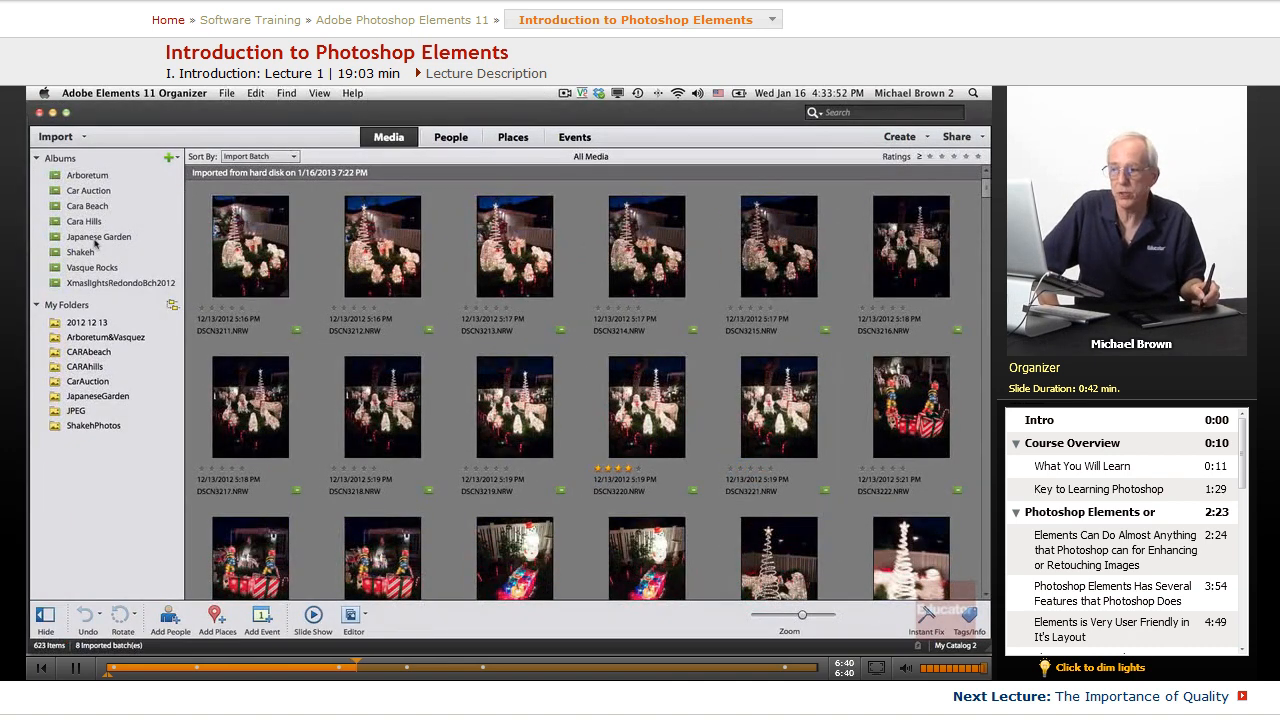
Show the Japanese Garden album in Organizer, then return to the Editor's slide
click(353, 617)
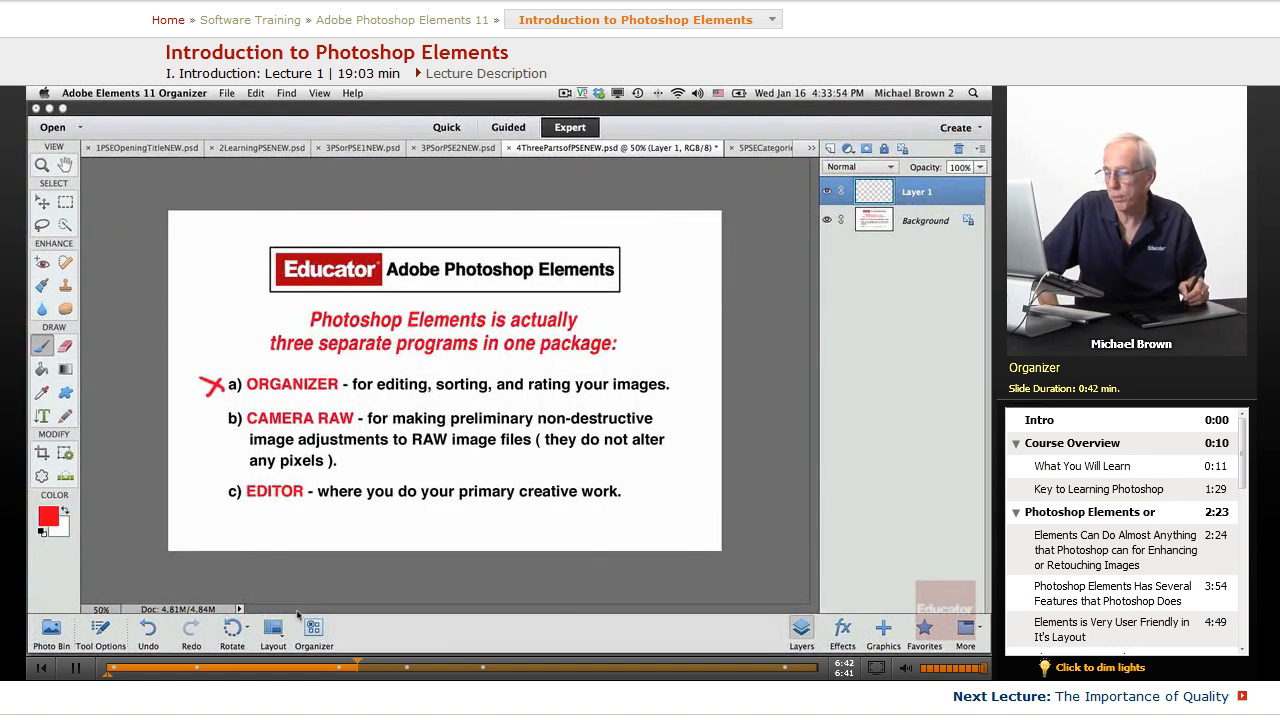
click(314, 627)
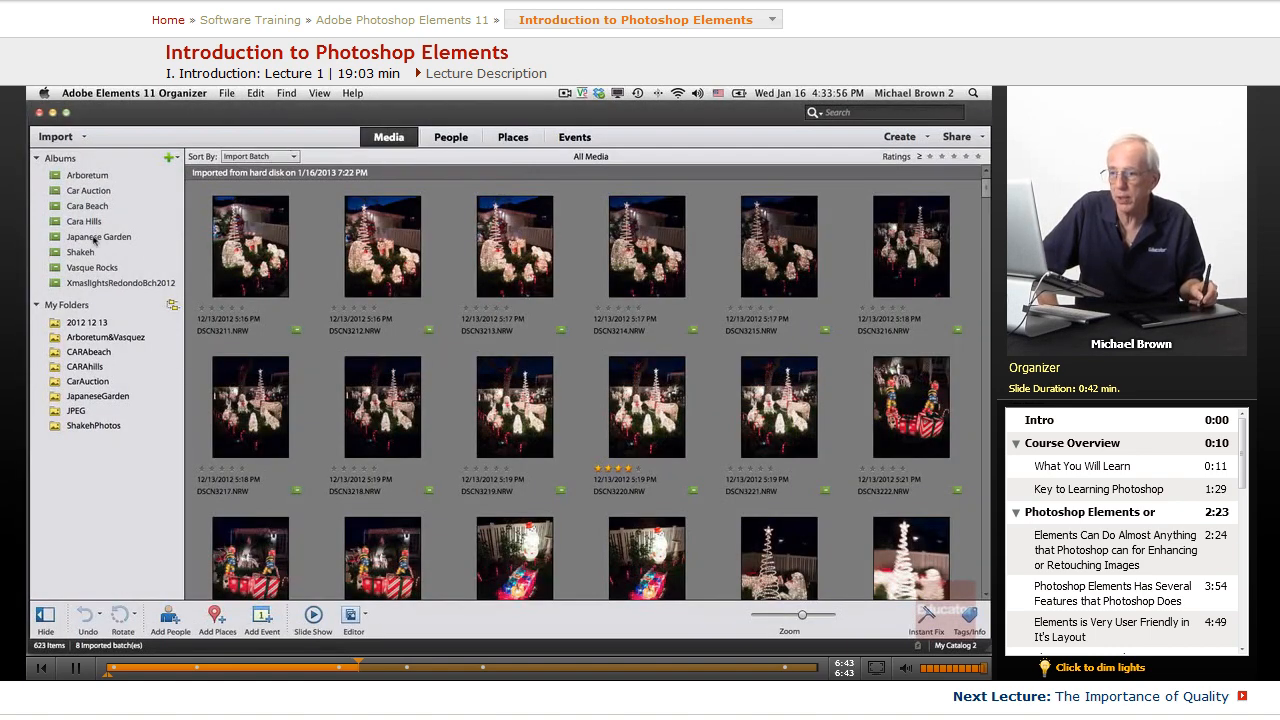
click(99, 236)
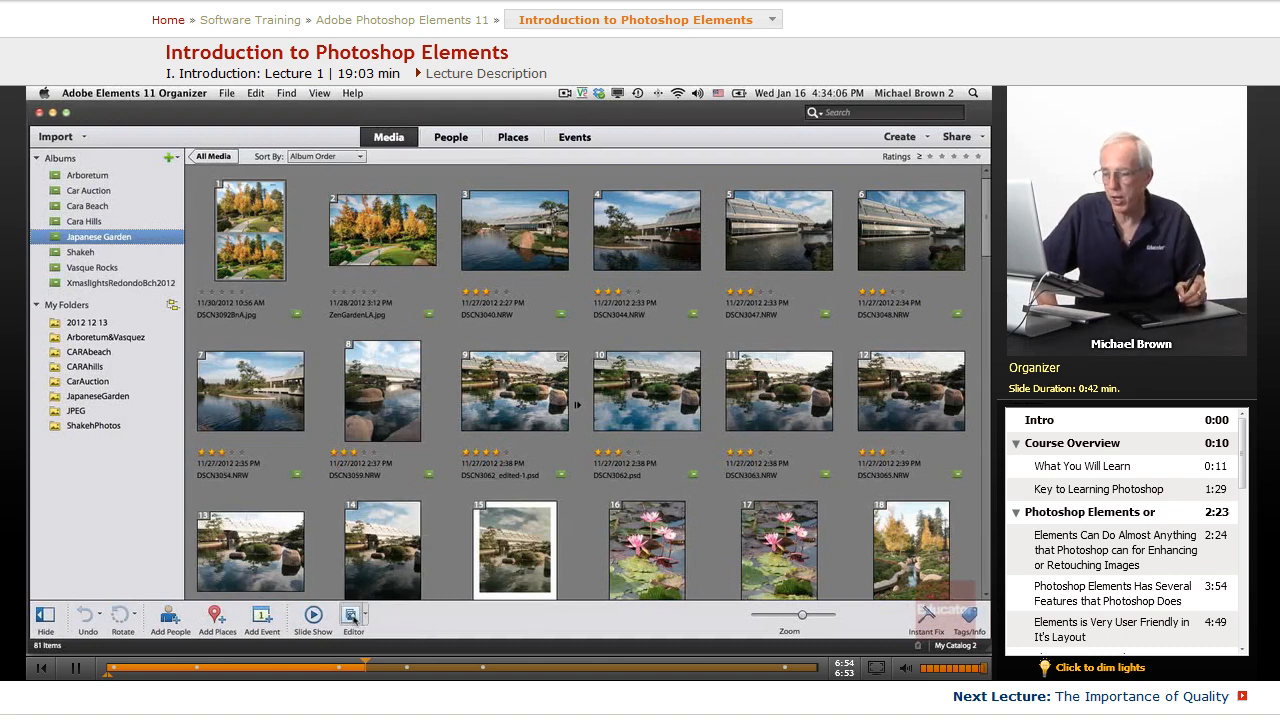
click(352, 618)
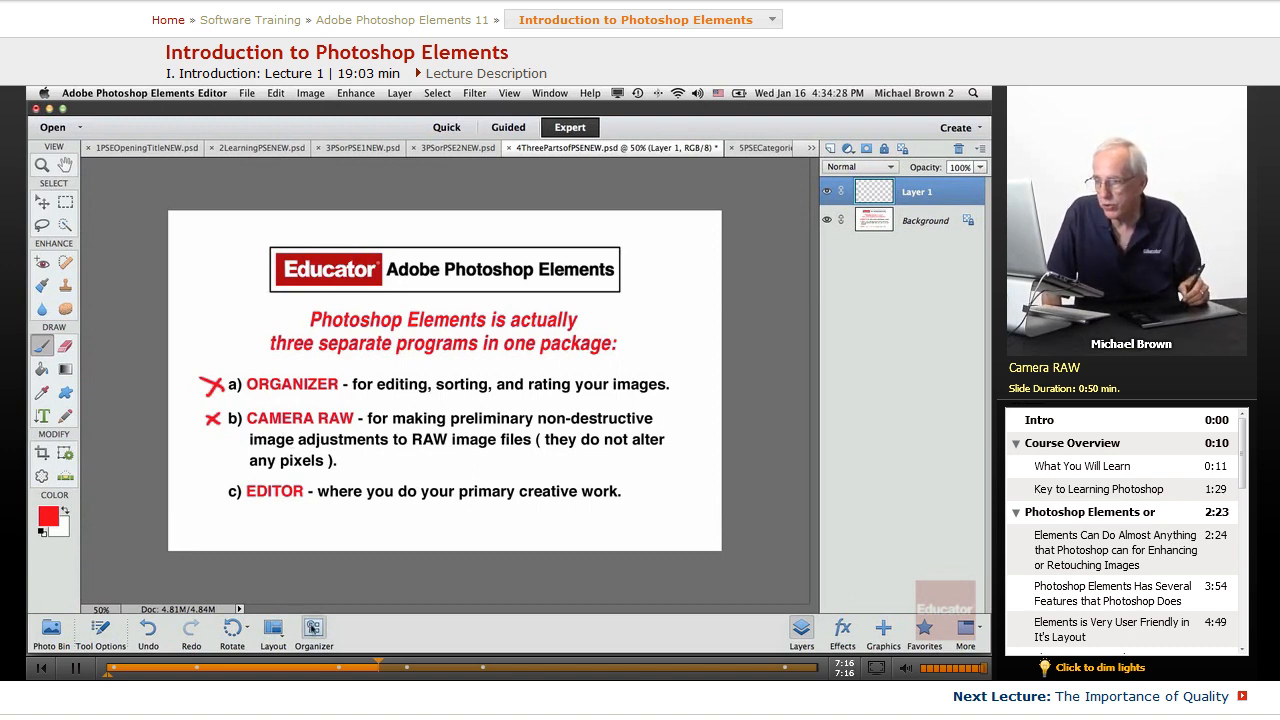
Switch to the Organizer from the taskbar
click(314, 627)
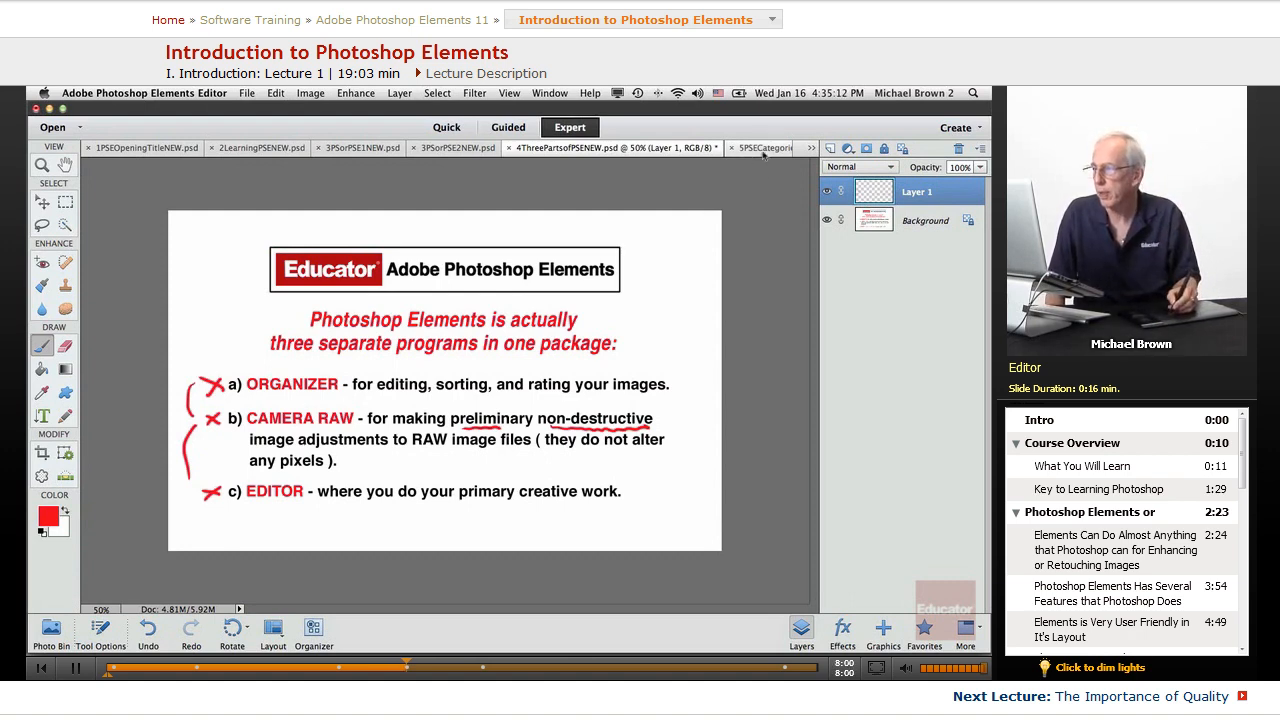
Bring up the 5PSECategoriesNEW.psd four-categories slide, then switch to the neighbouring document tab
click(761, 148)
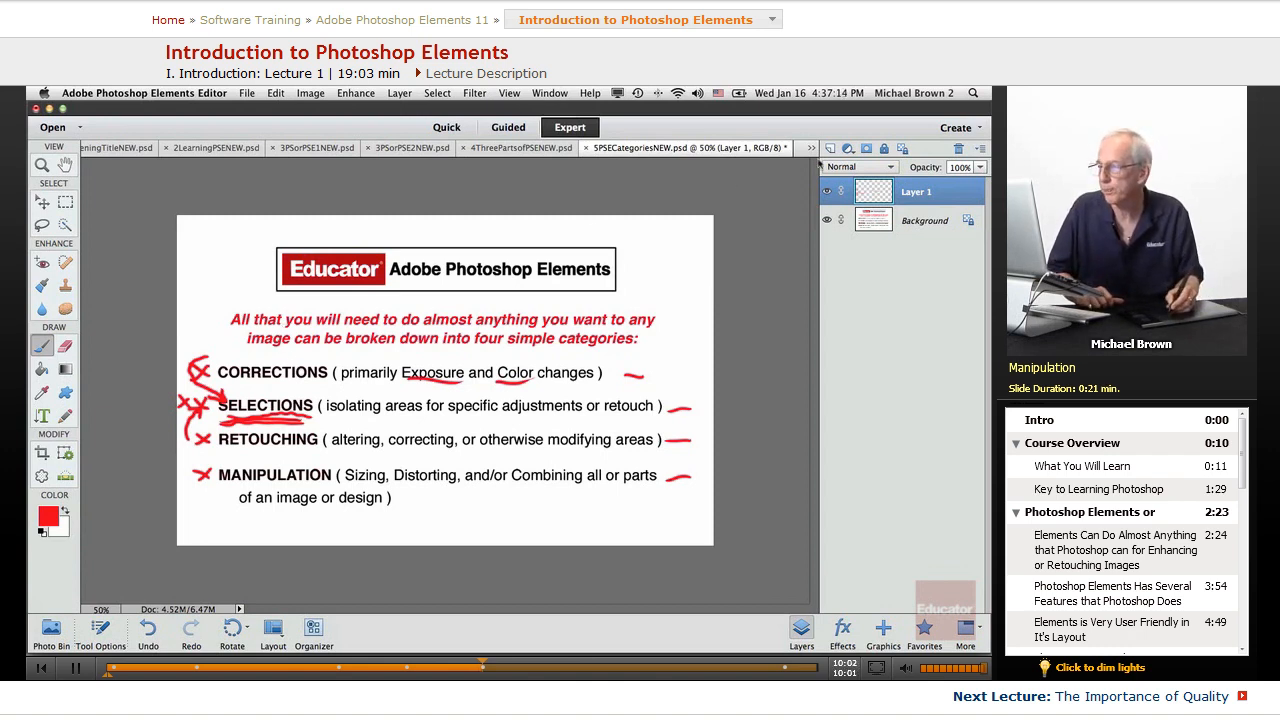
click(811, 148)
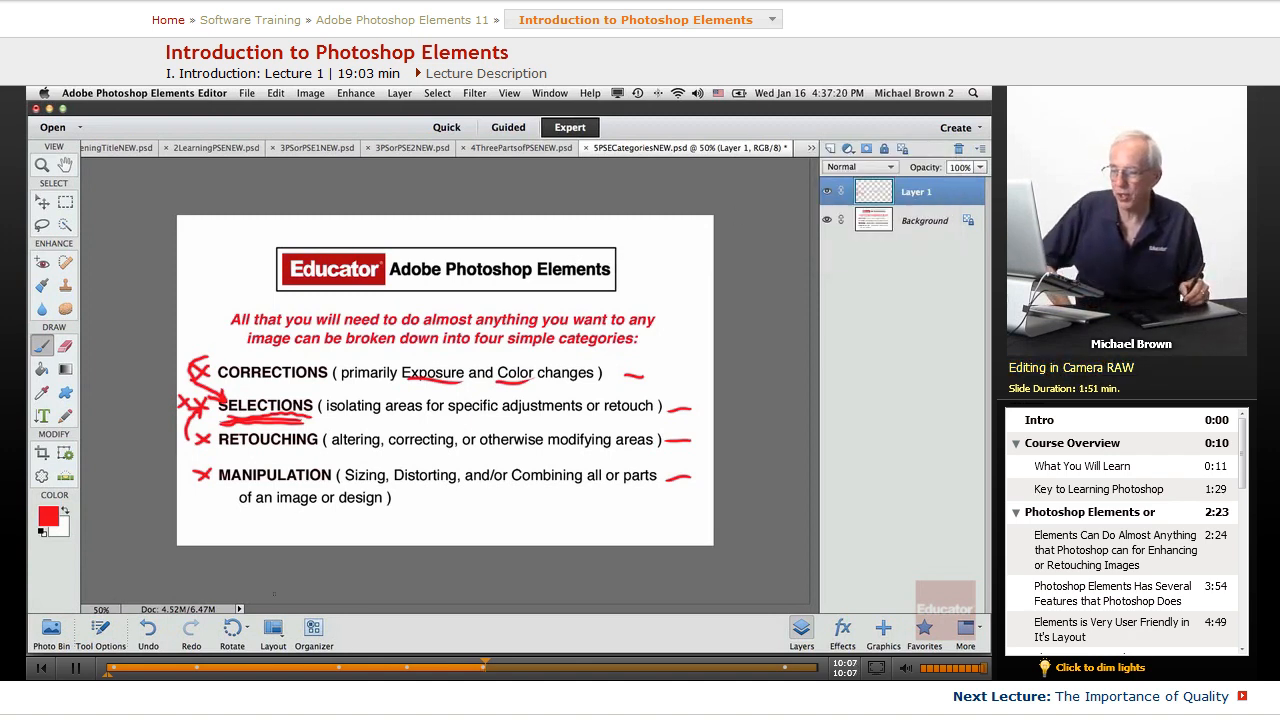
Give bridge reflection photo 13 five stars and return to the album thumbnail grid
click(314, 632)
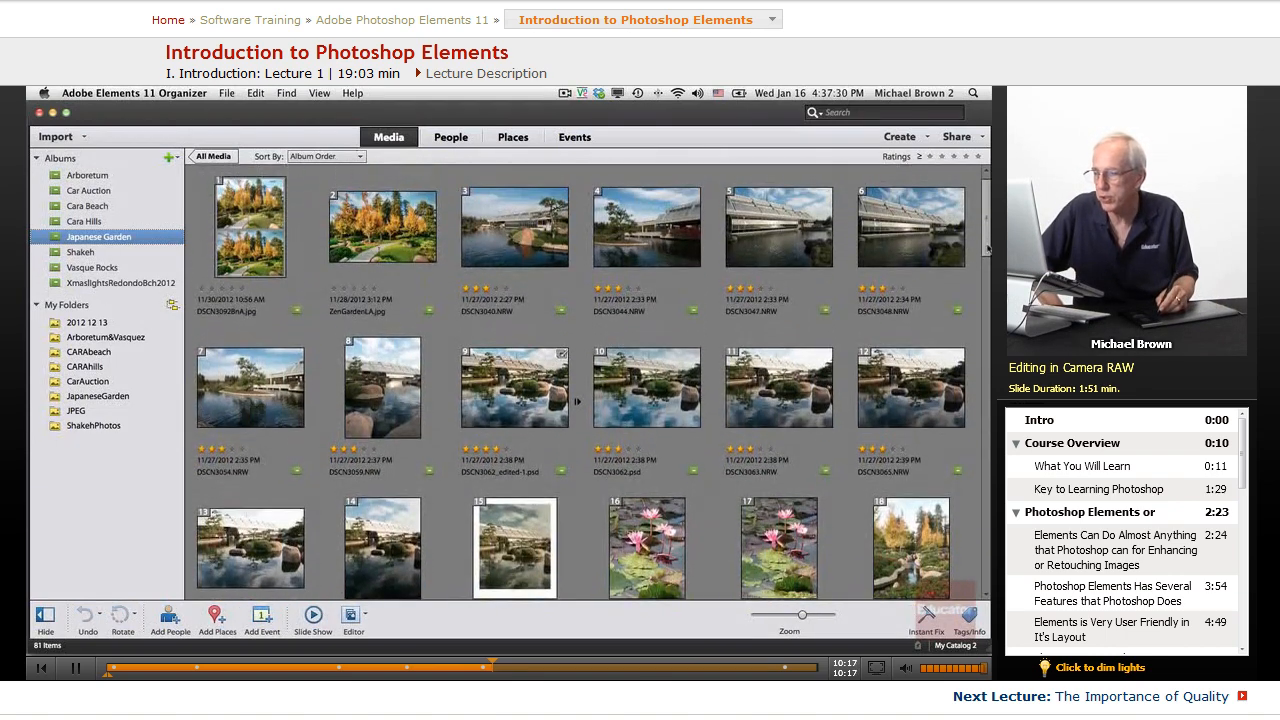
scroll(down, 3)
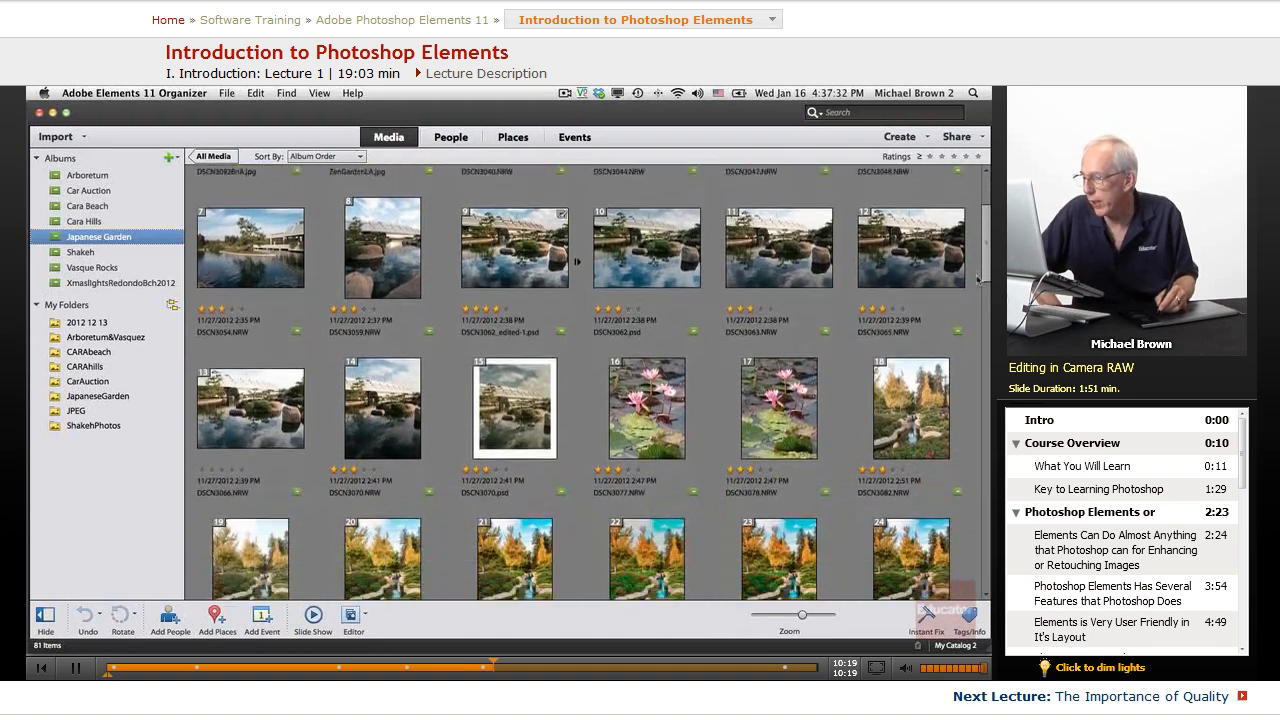
scroll(down, 3)
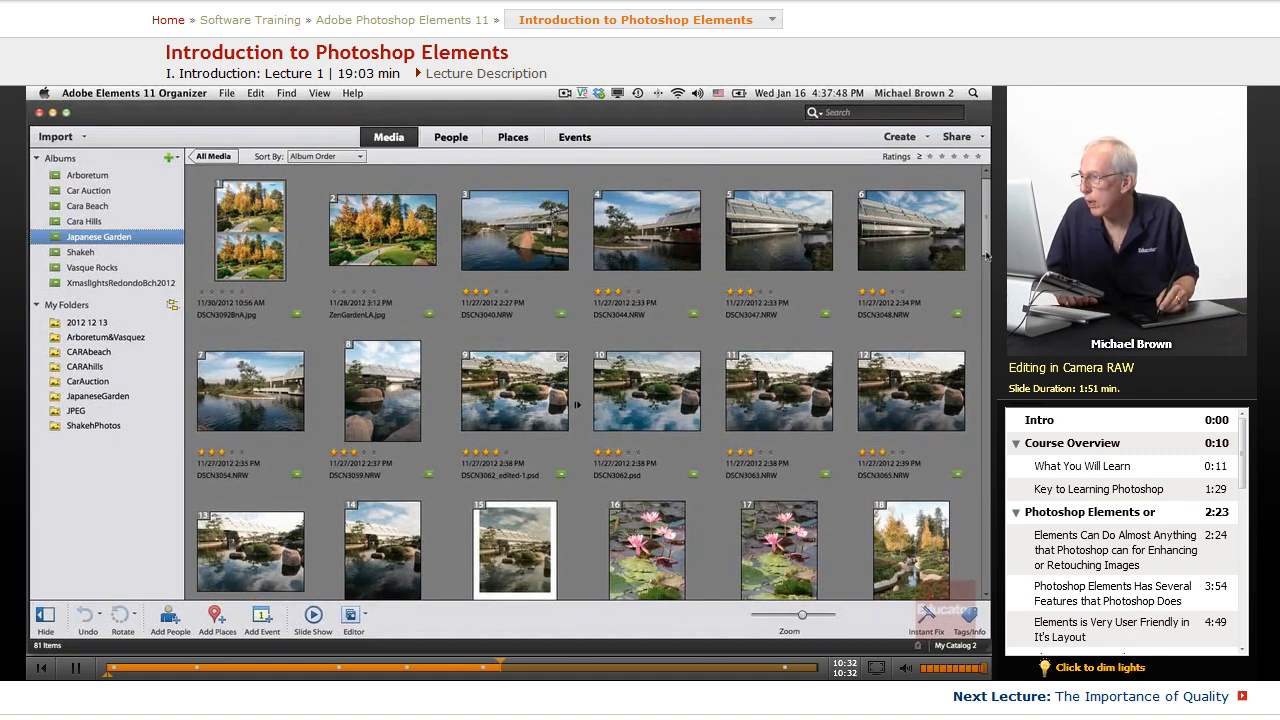
scroll(down, 3)
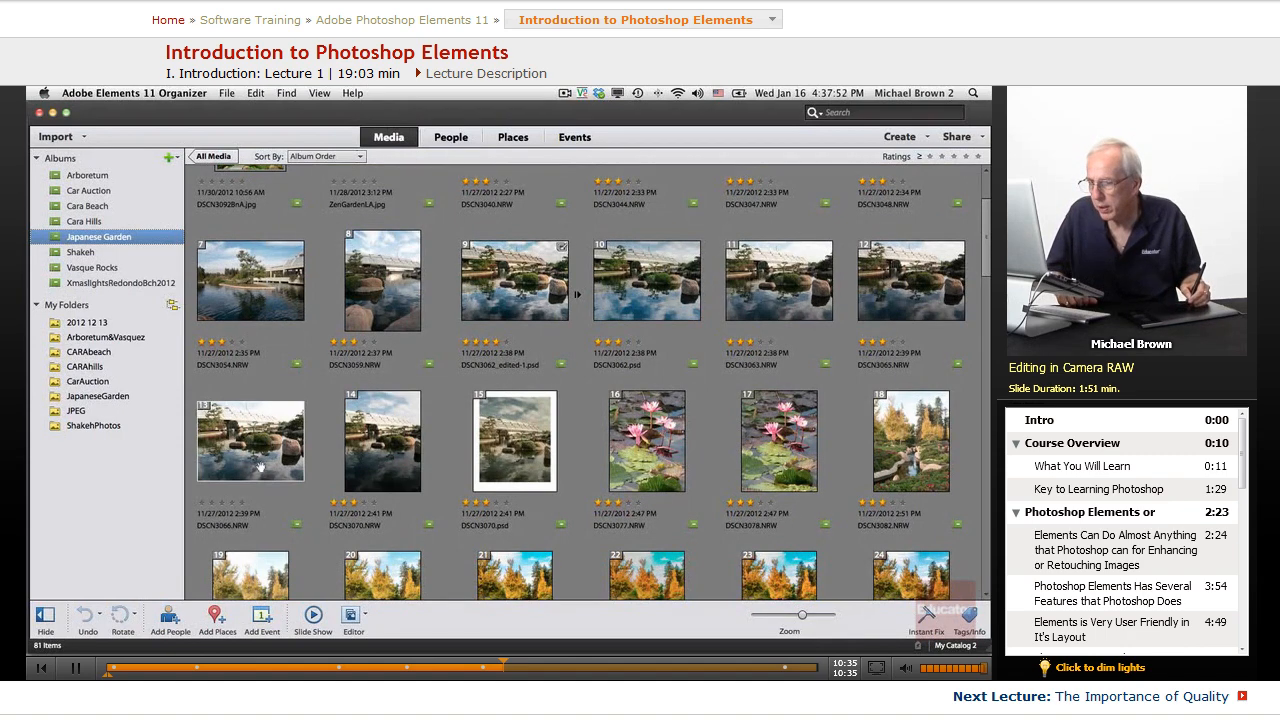
click(250, 440)
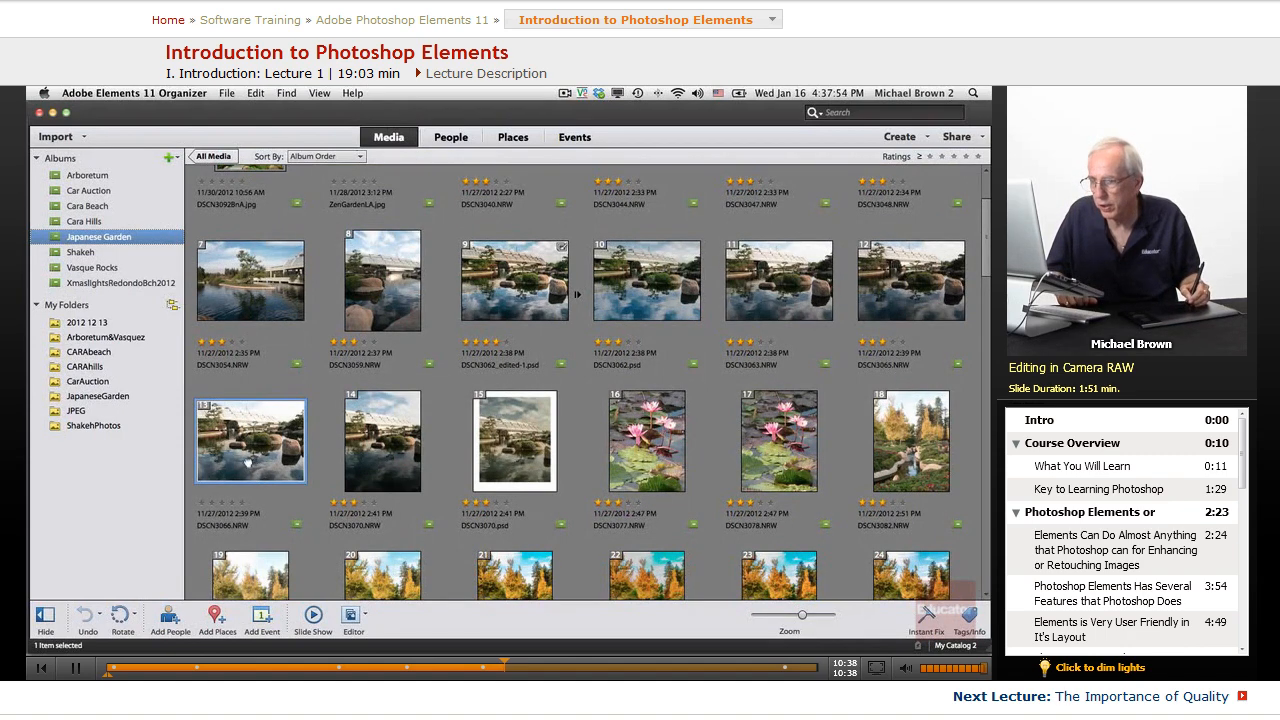
double_click(251, 440)
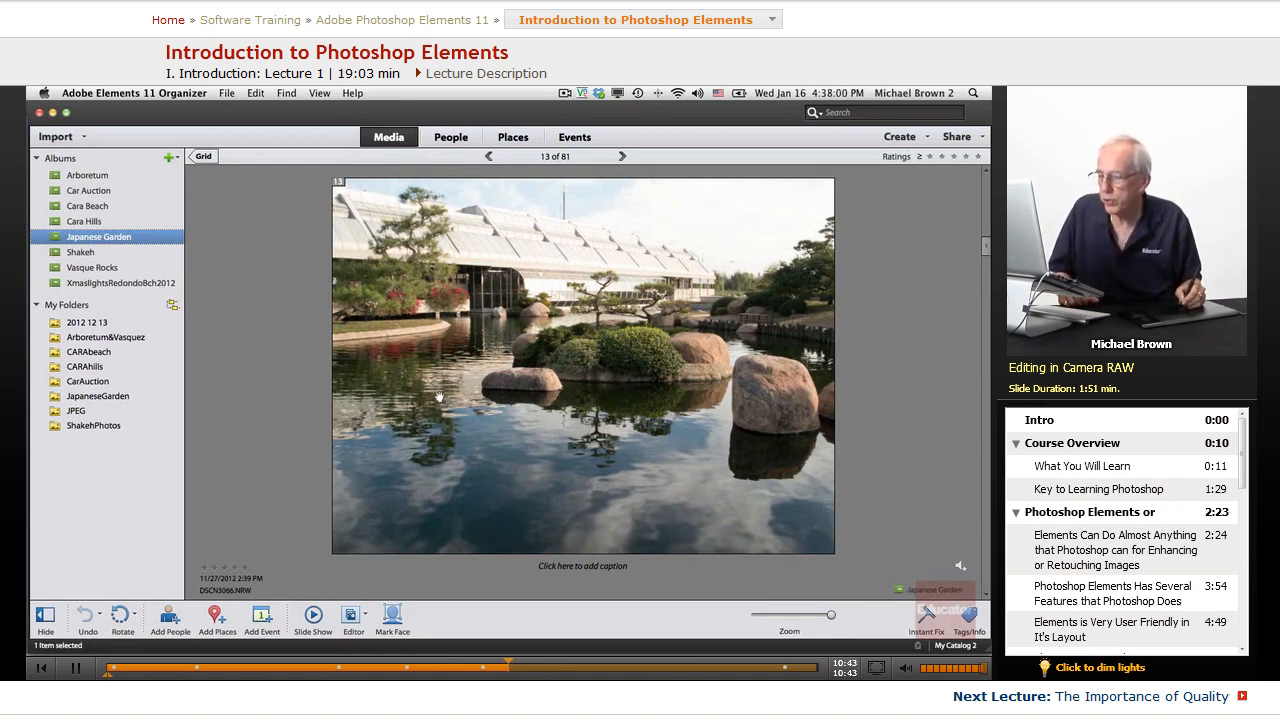
click(229, 567)
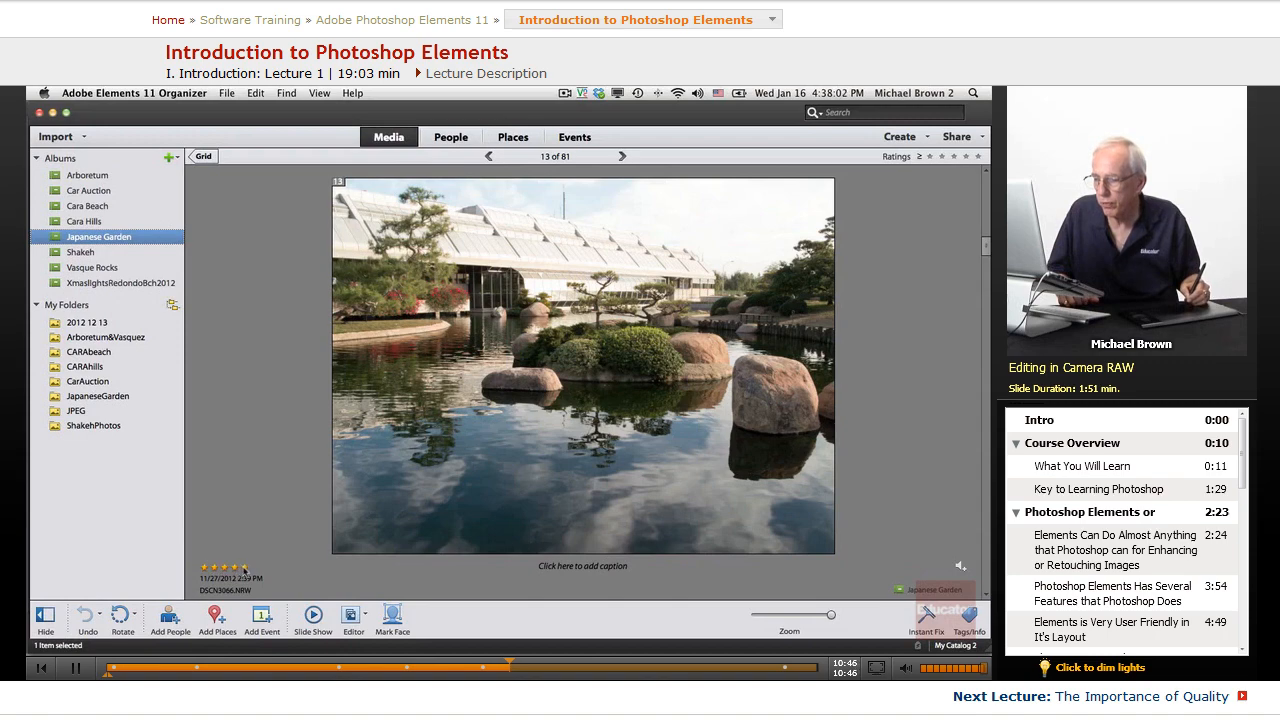
click(202, 156)
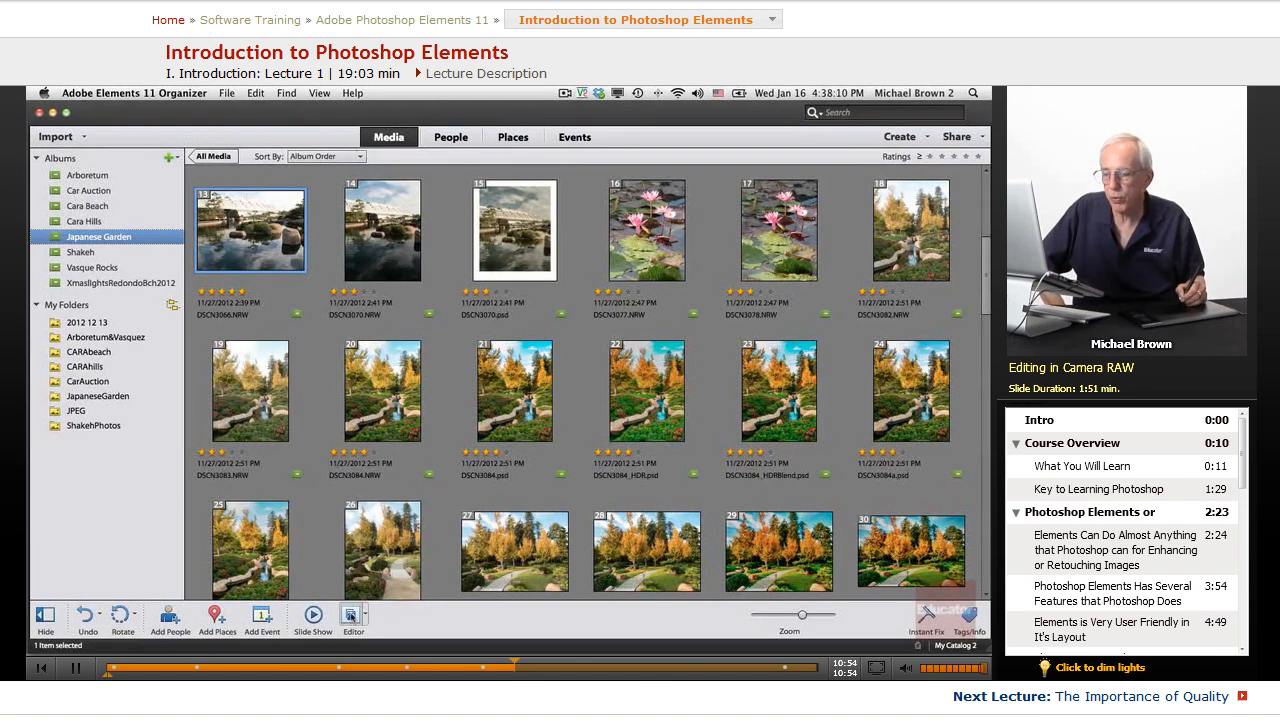
Open the raw pond photo in Camera Raw and set Highlights -93, Shadows about -1
click(353, 615)
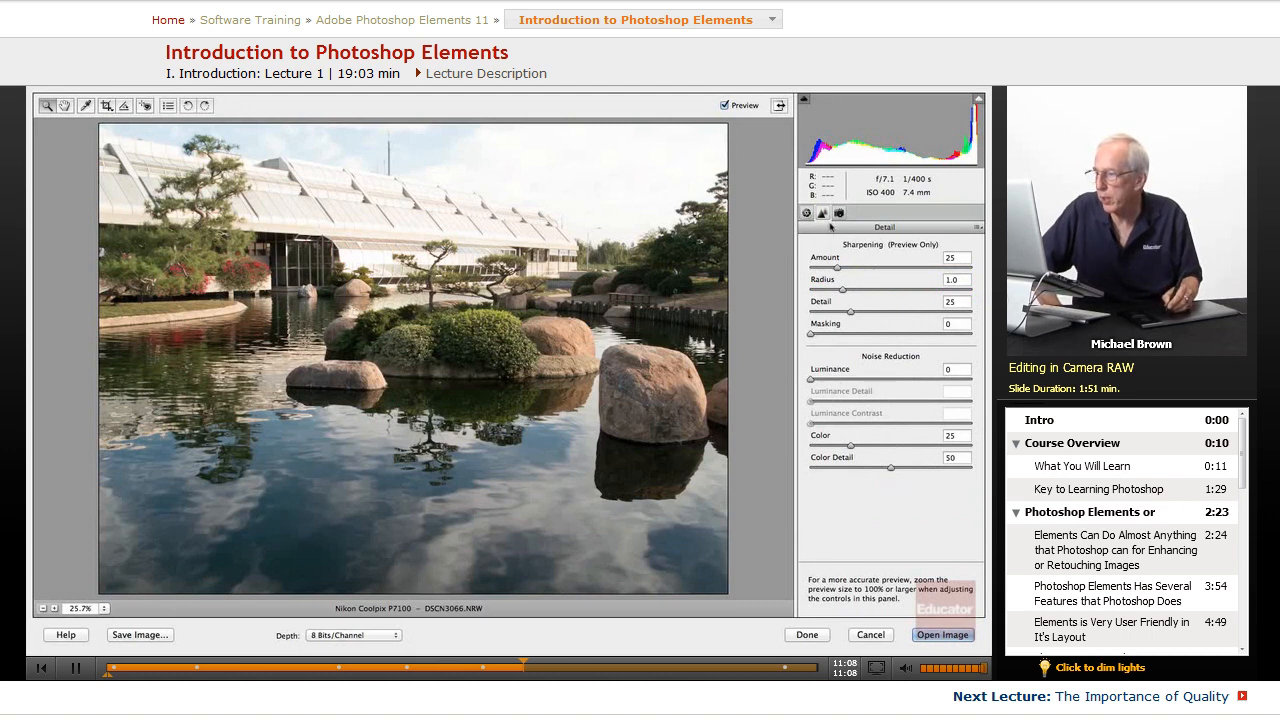
click(805, 213)
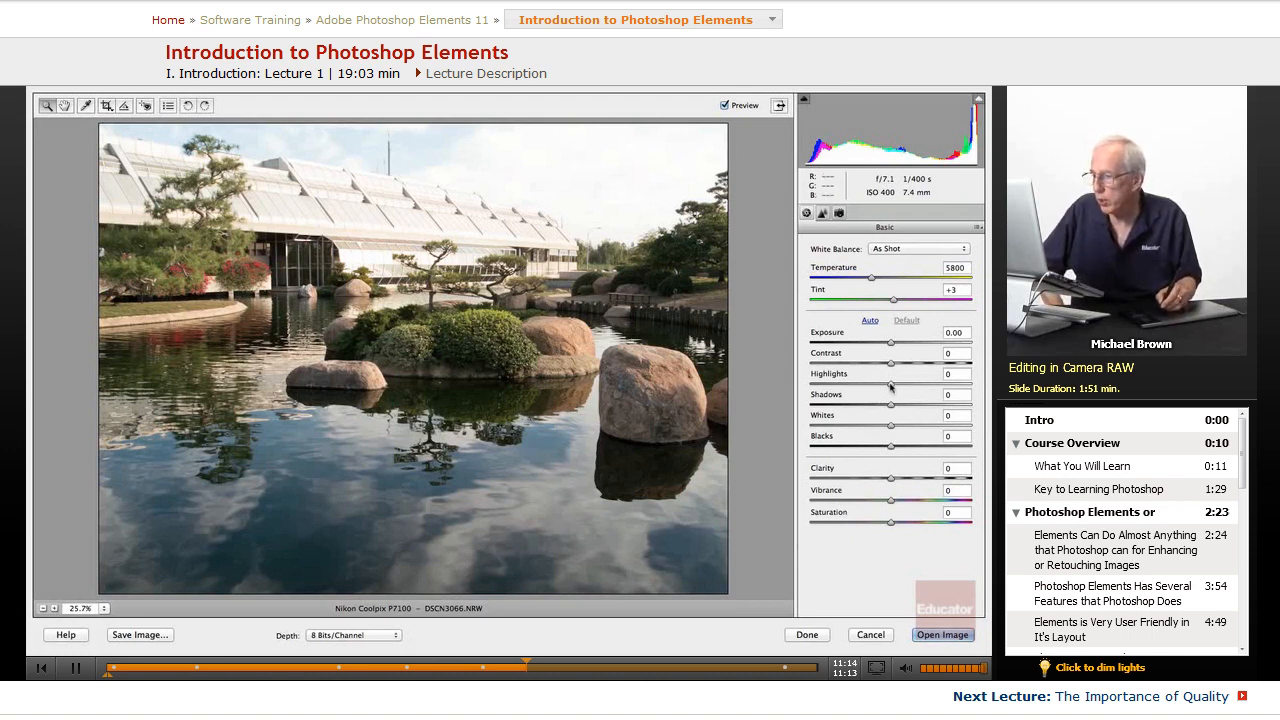
drag(890, 384, 815, 384)
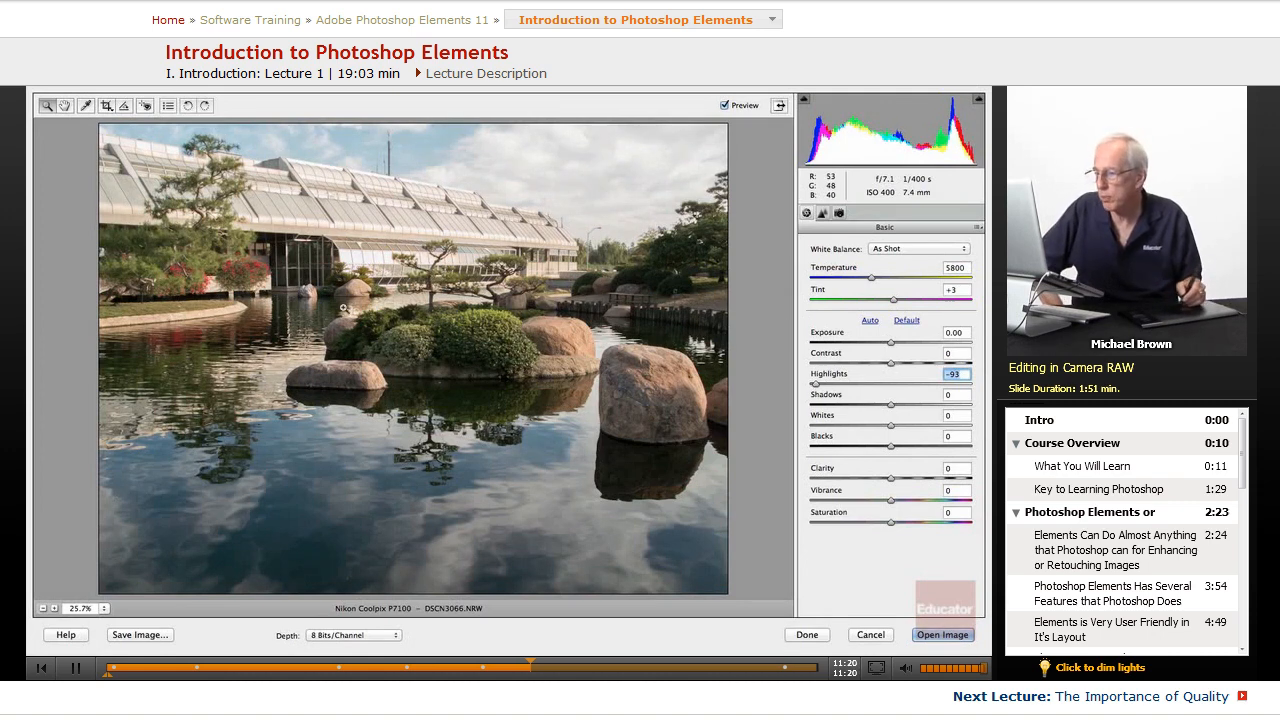
drag(884, 404, 911, 404)
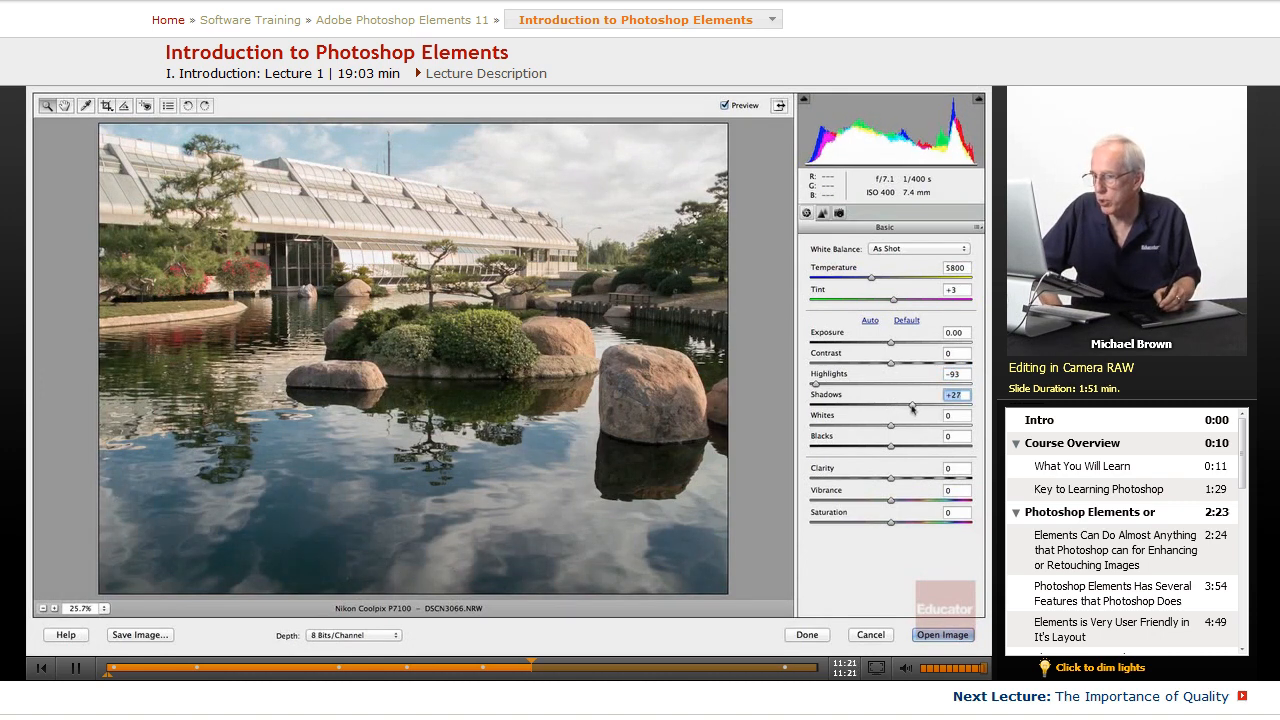
drag(912, 404, 883, 404)
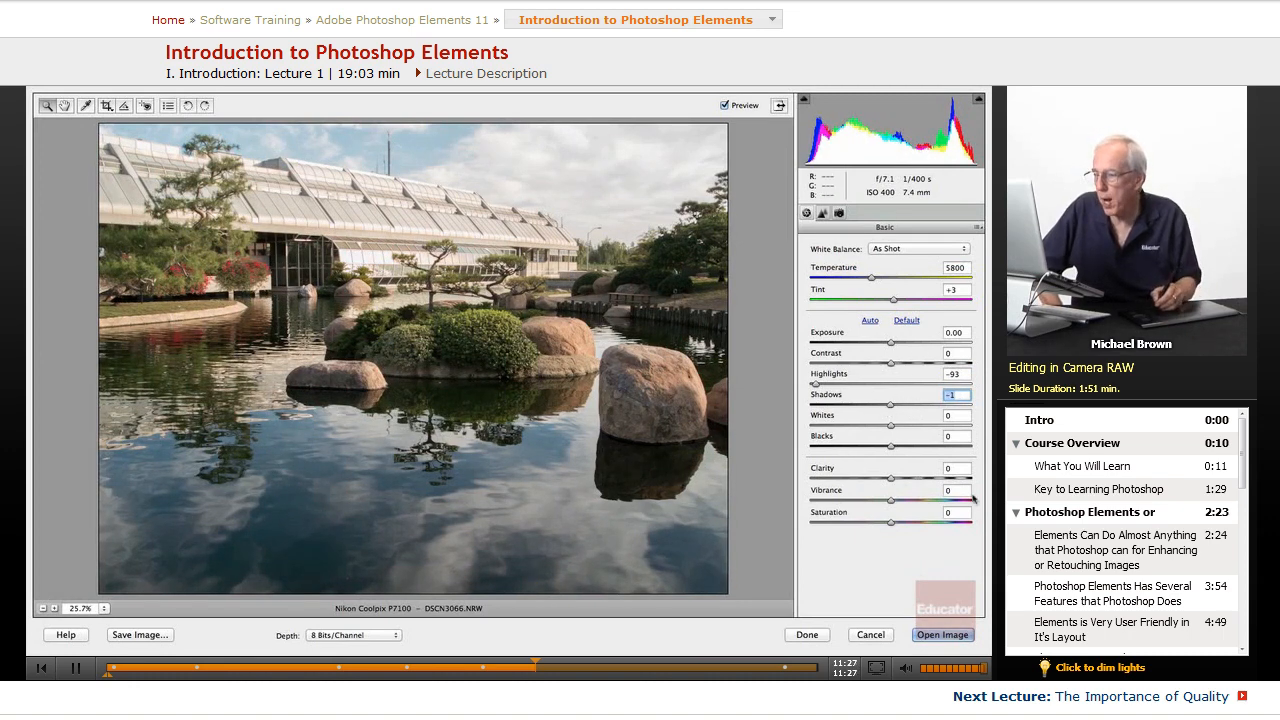
Adjust Clarity back and forth, settling around +38
drag(878, 481, 920, 481)
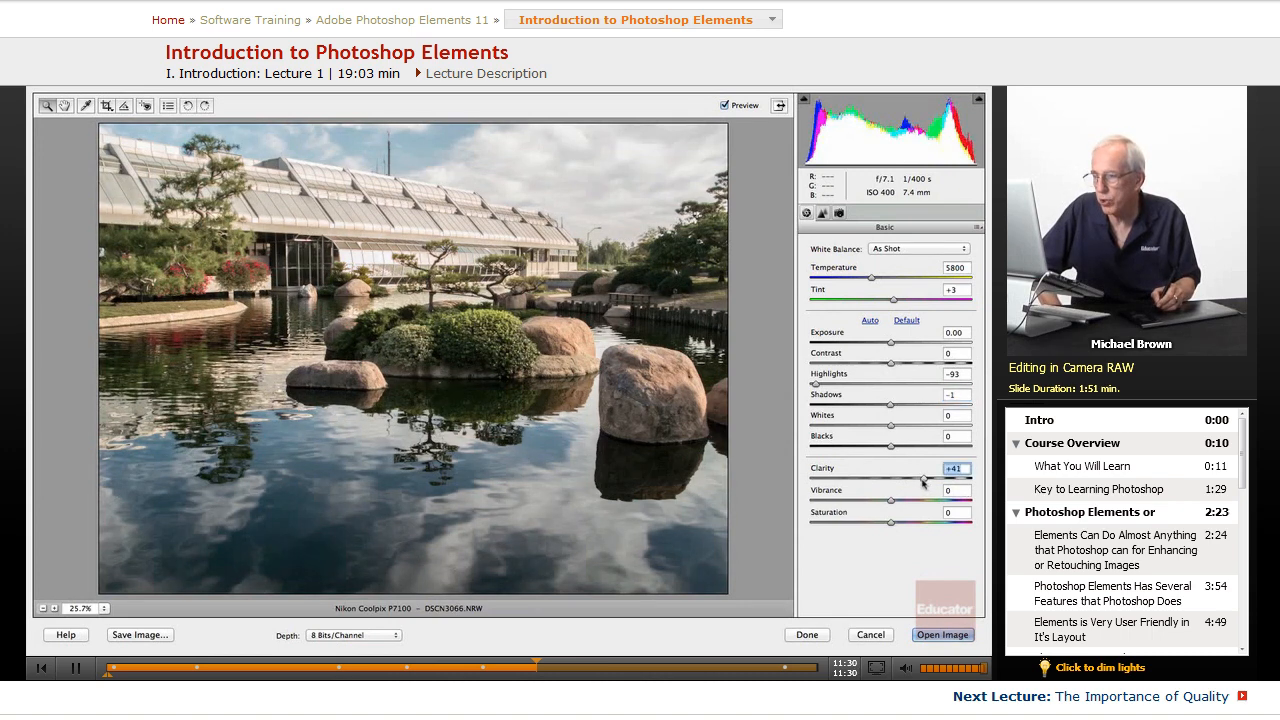
drag(922, 478, 887, 478)
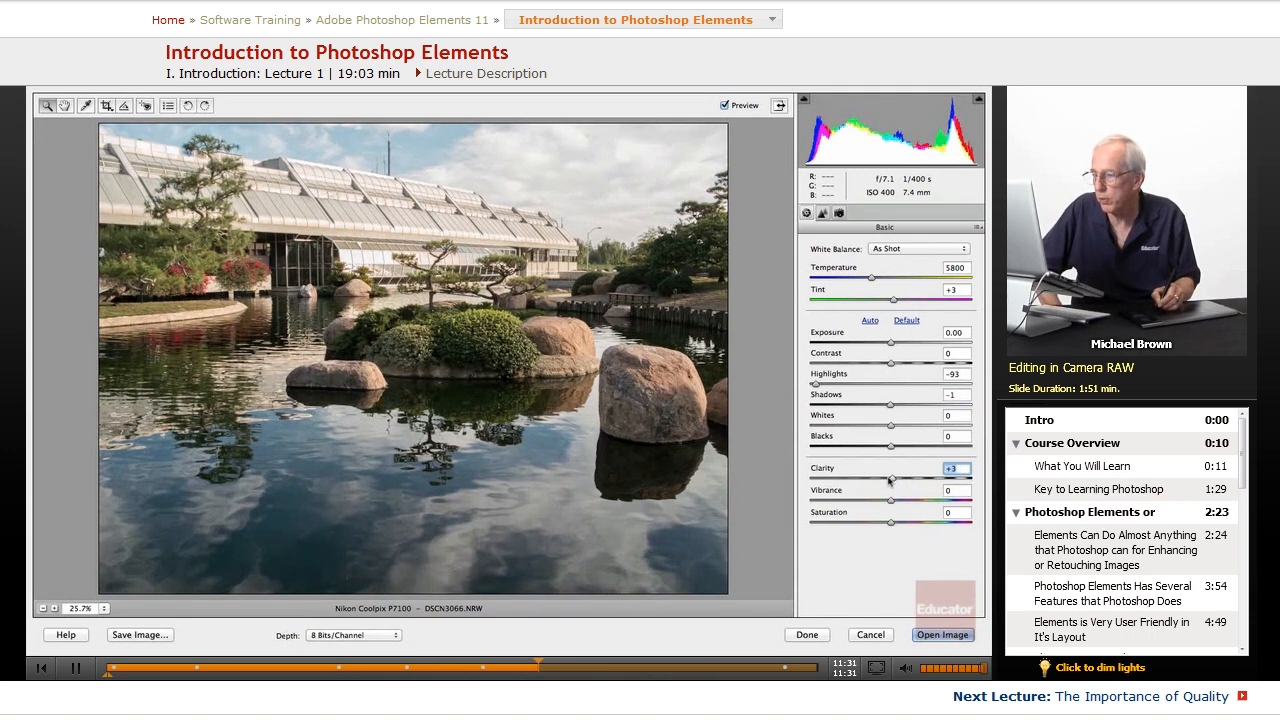
drag(869, 477, 920, 477)
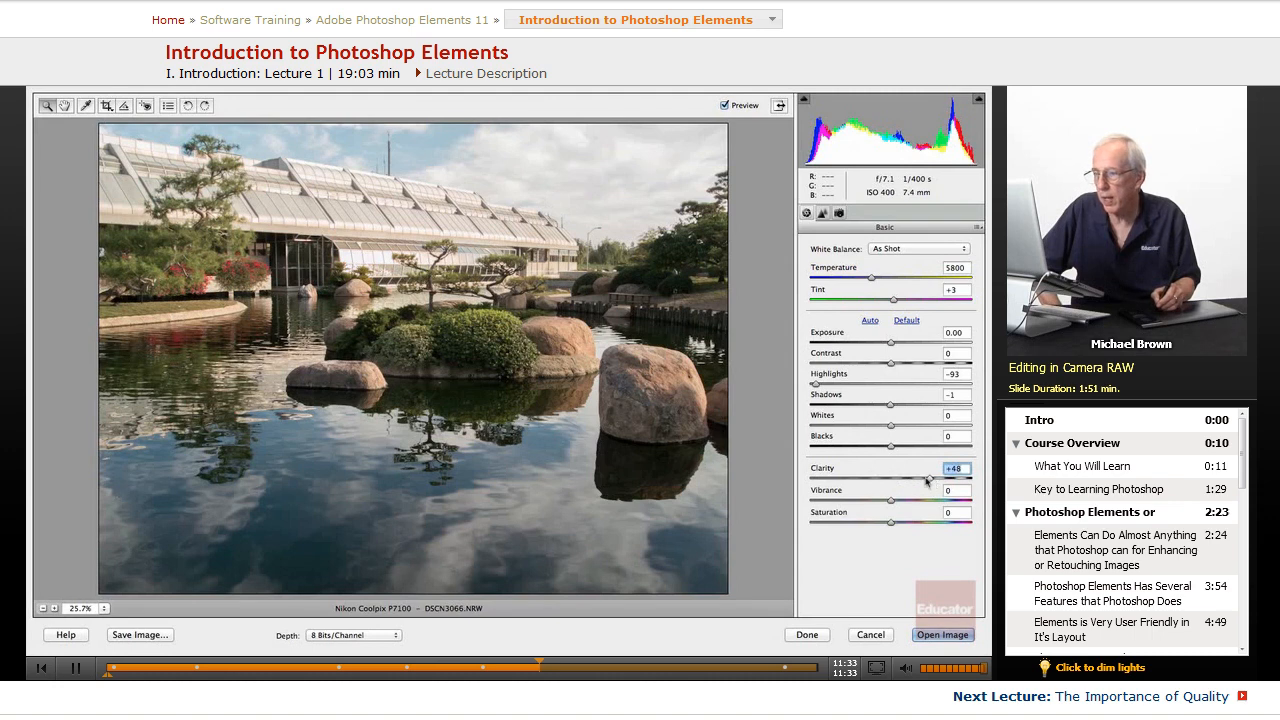
drag(923, 479, 912, 479)
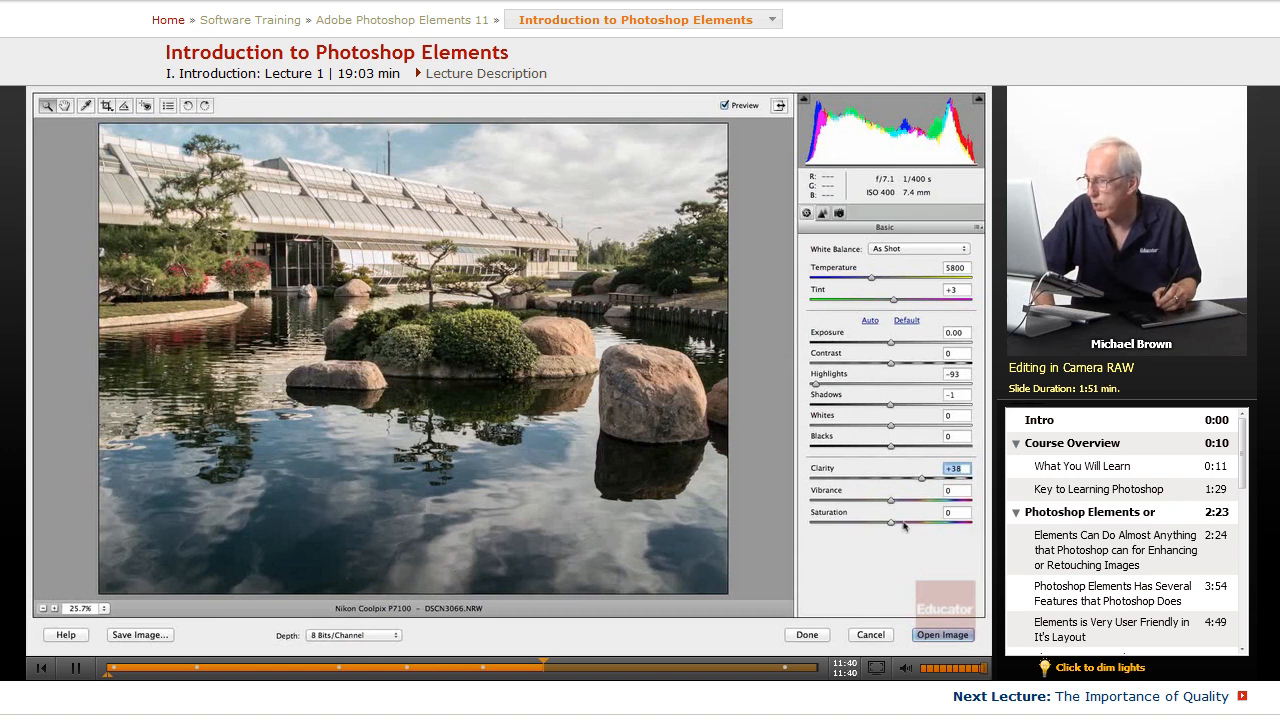
drag(890, 522, 920, 522)
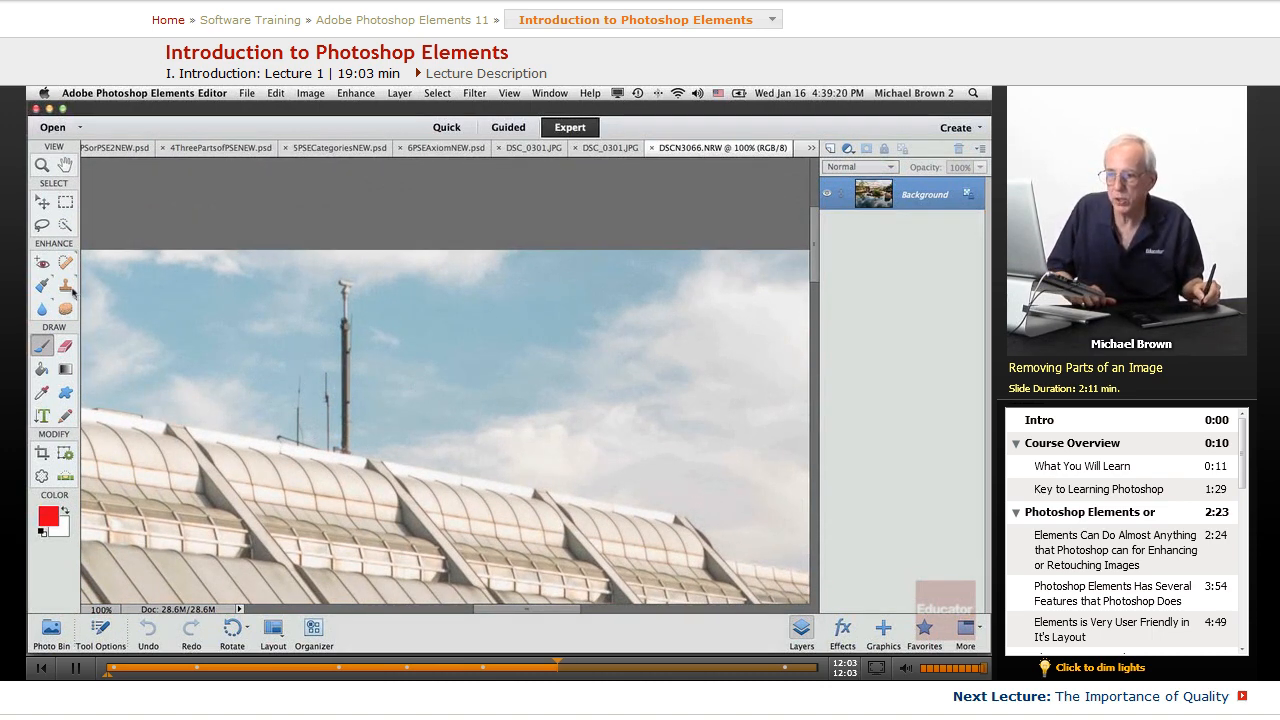
Select the Clone Stamp tool for painting sky over the antenna pole
click(42, 285)
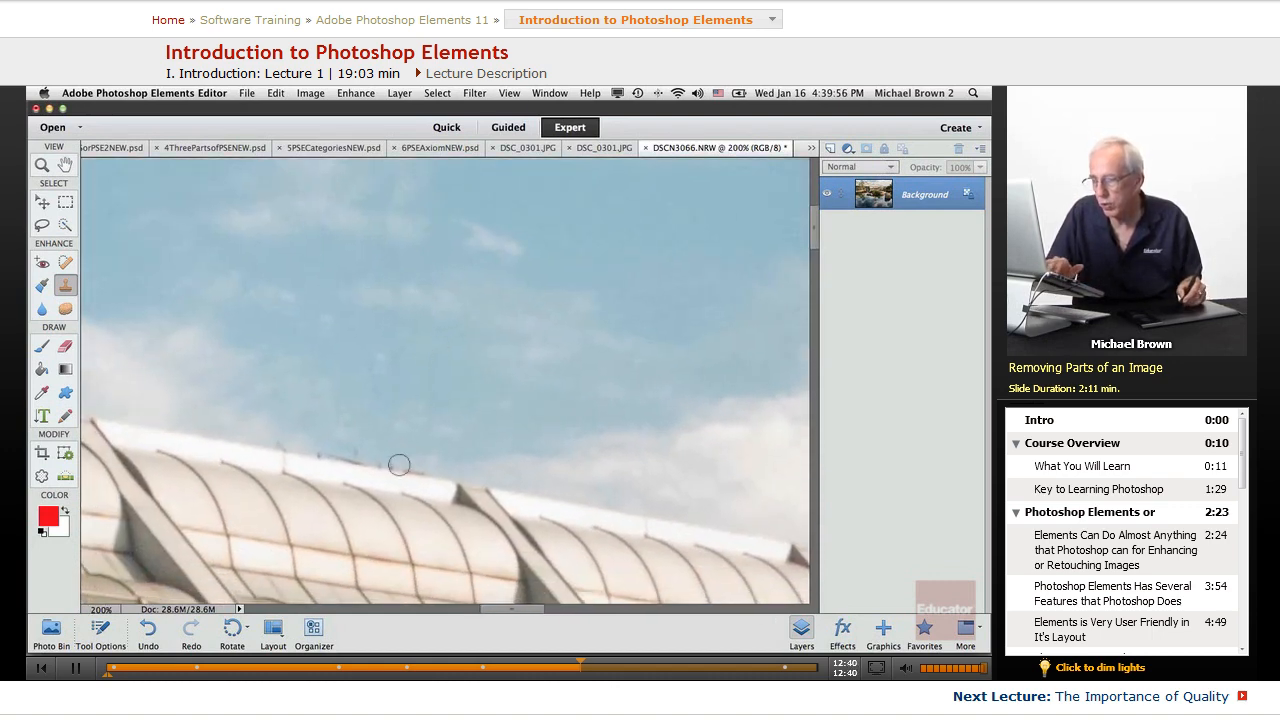
Outline the antenna remnant along the roof edge with the Polygonal Lasso tool
click(42, 224)
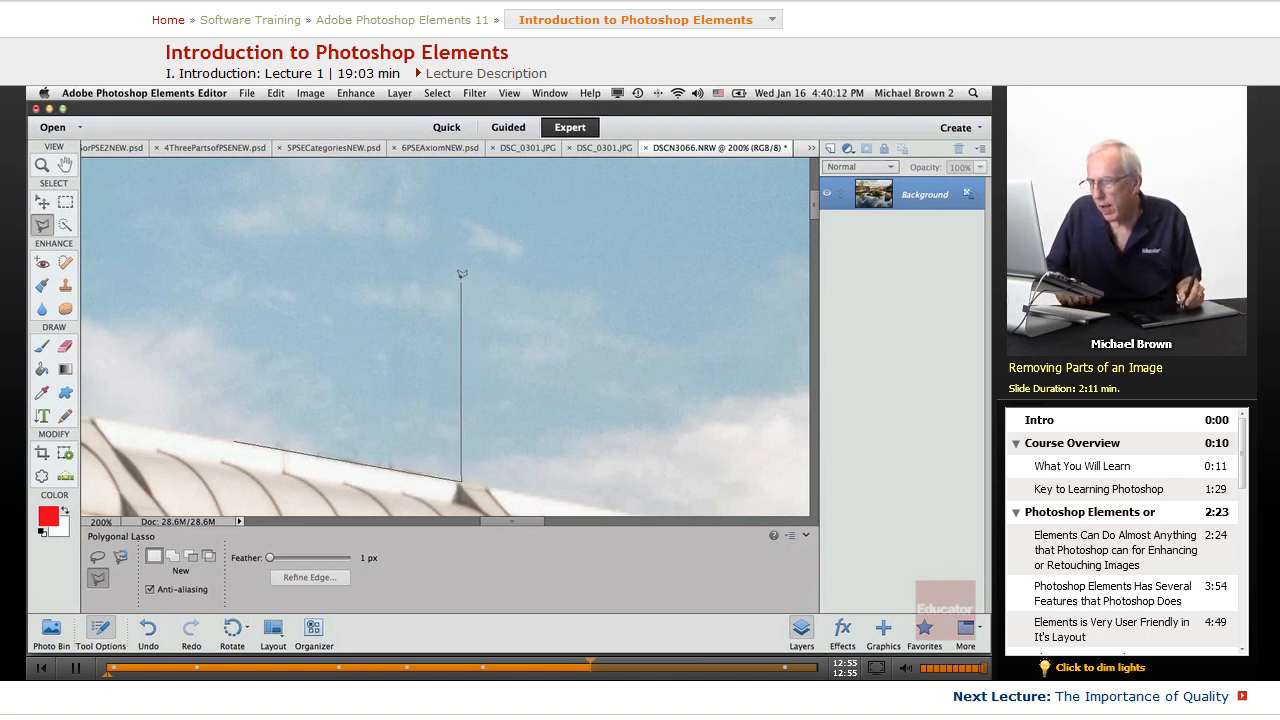
click(235, 434)
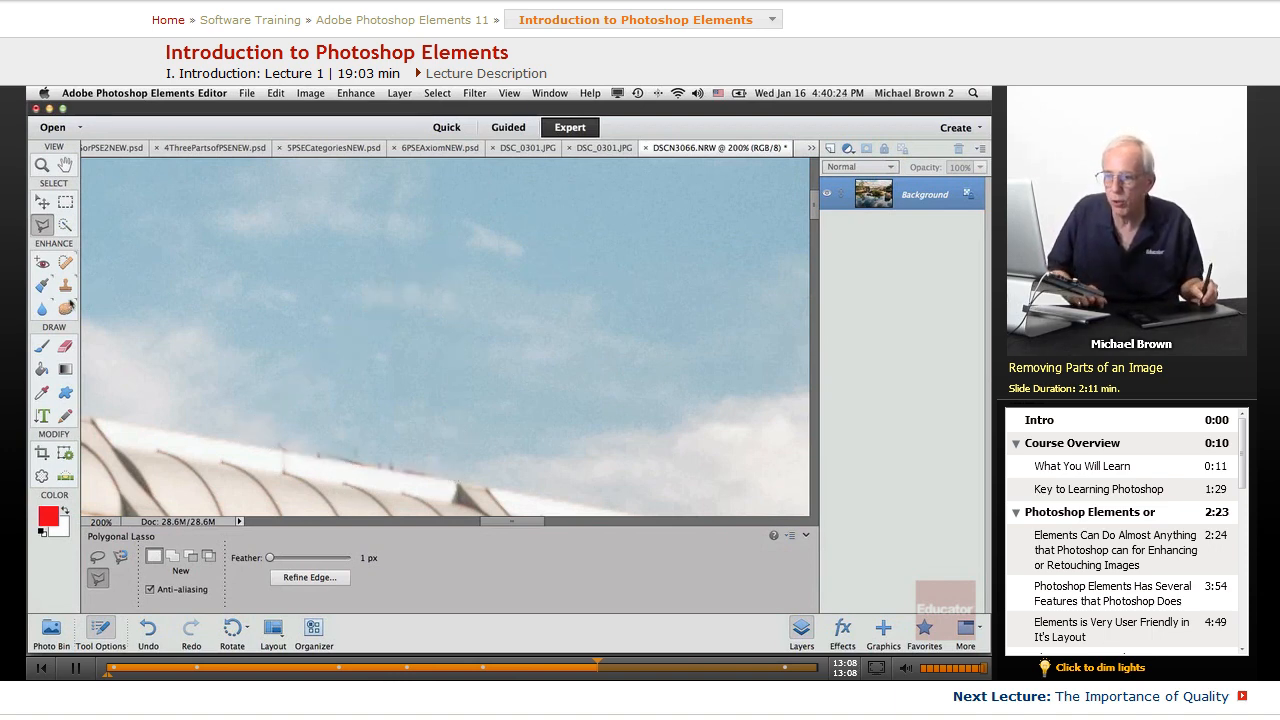
Clone sky over the remaining antenna pole on the far roof section
click(65, 287)
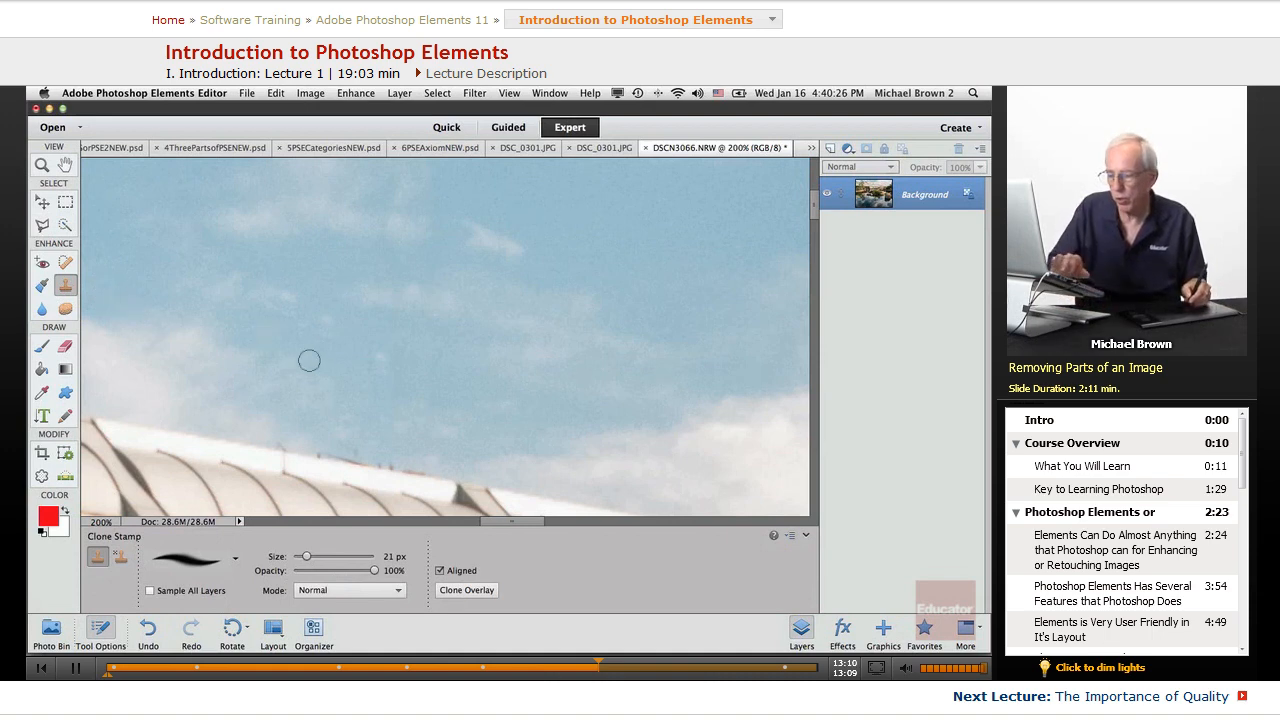
mouse_move(252, 411)
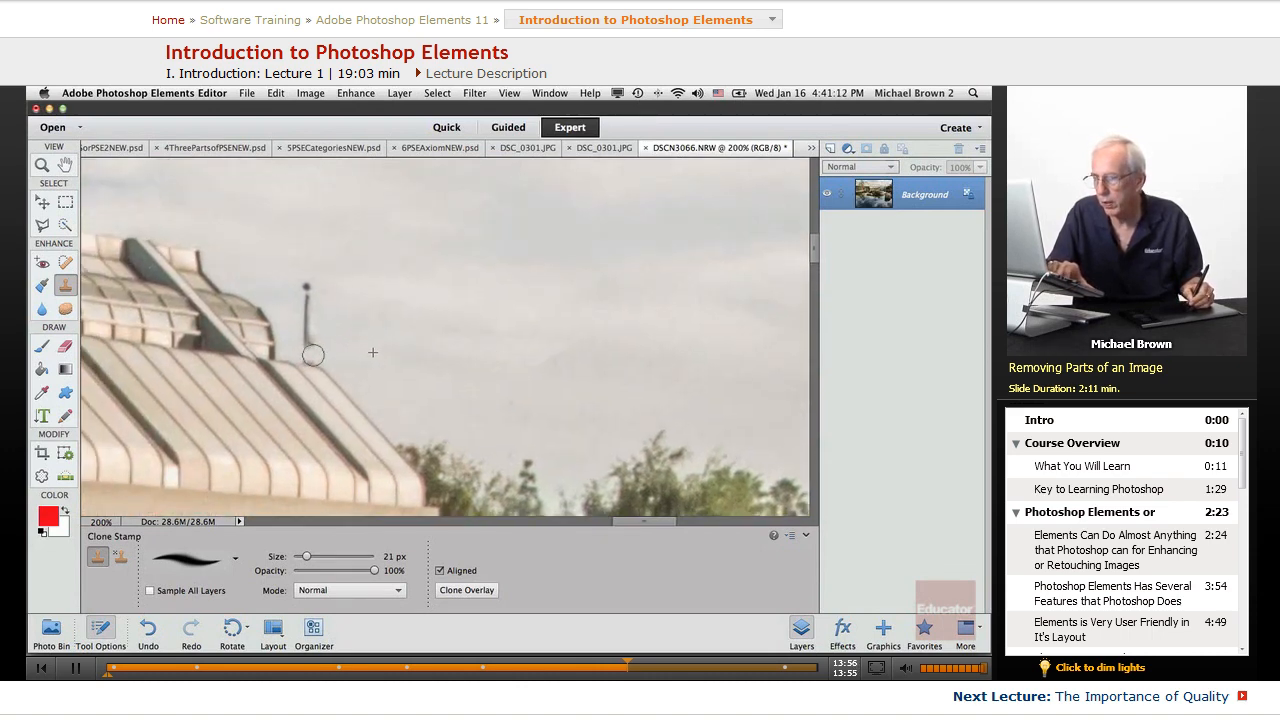
drag(313, 355, 379, 286)
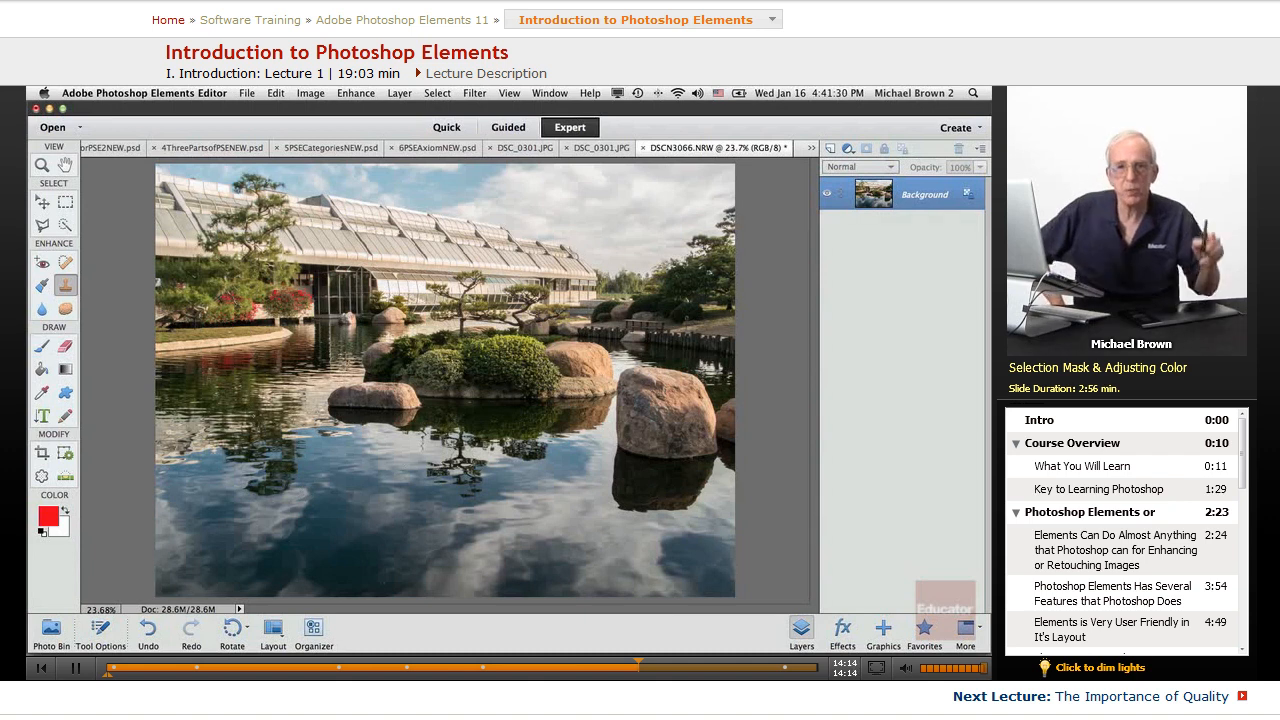
Paint a red mask over the glass roof with a 200 px, 28% hardness Selection Brush
click(64, 227)
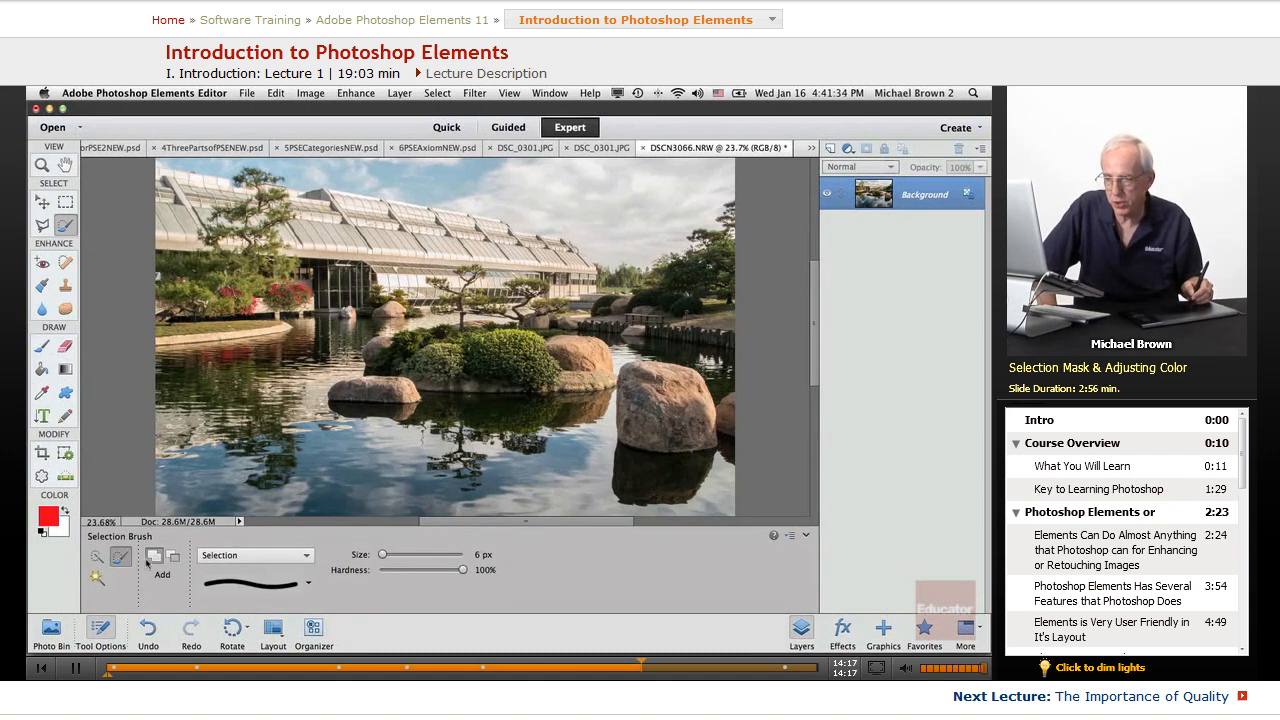
click(255, 555)
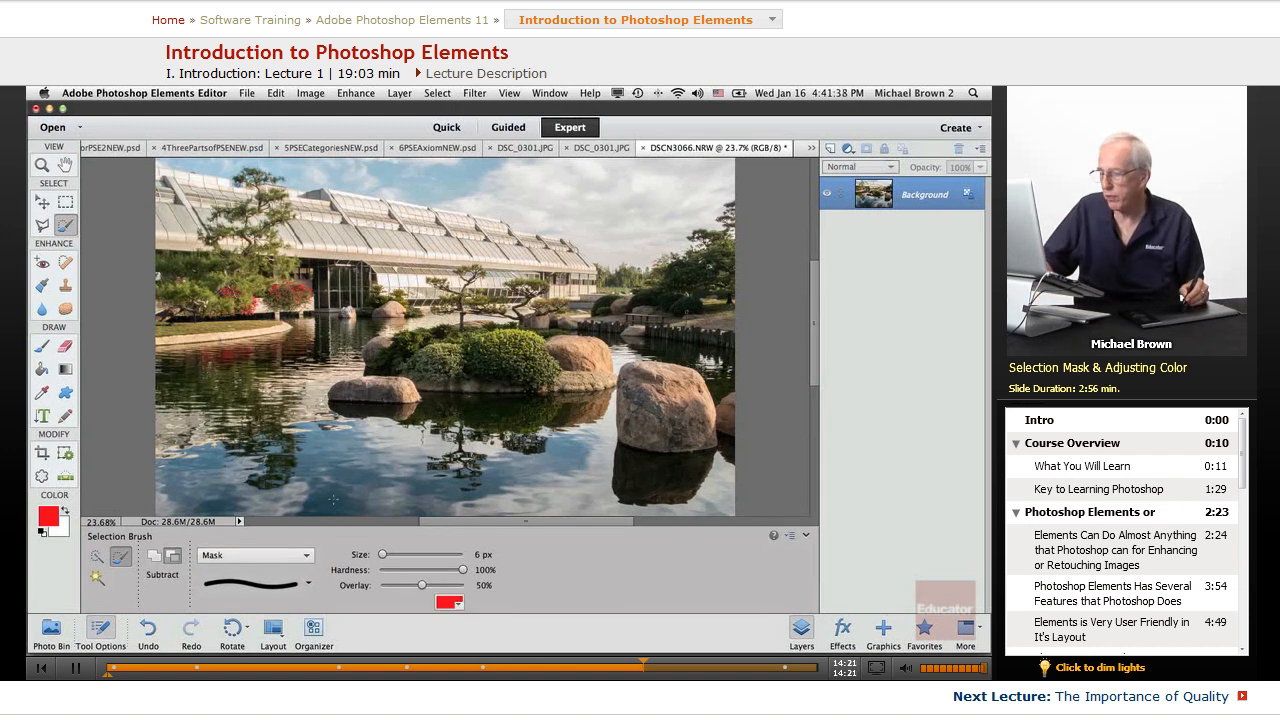
drag(385, 554, 421, 554)
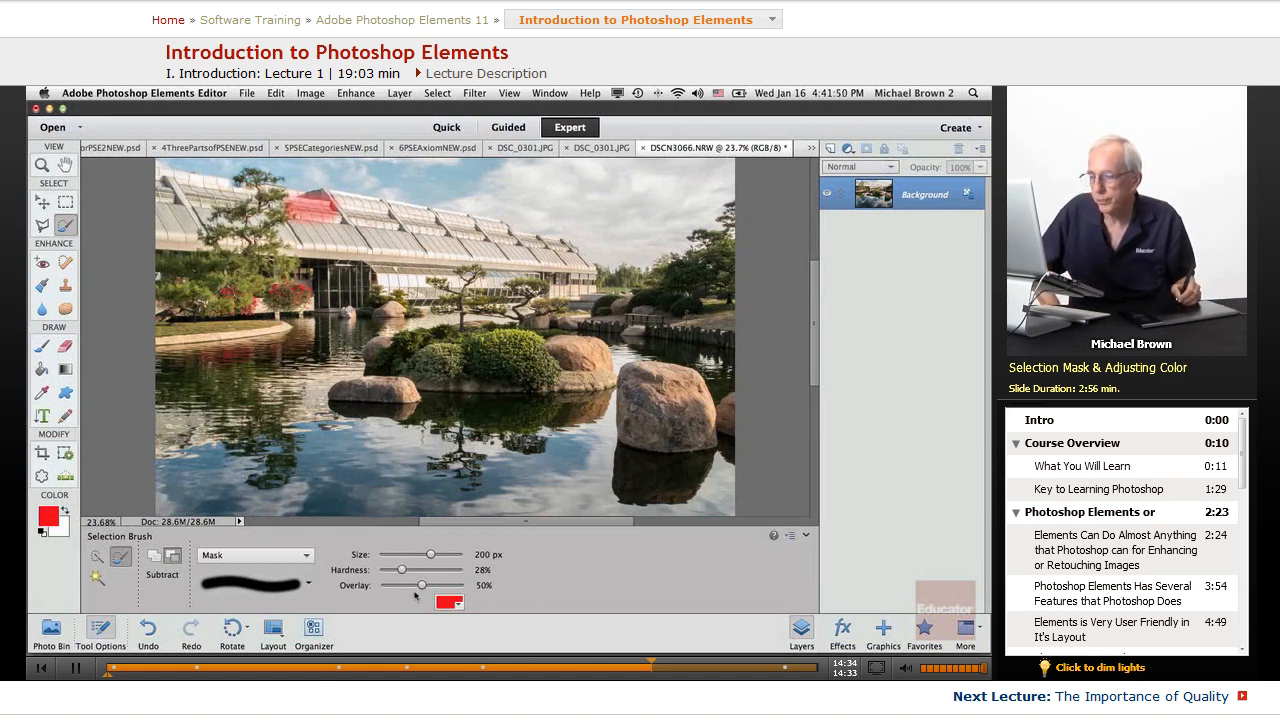
drag(420, 584, 465, 584)
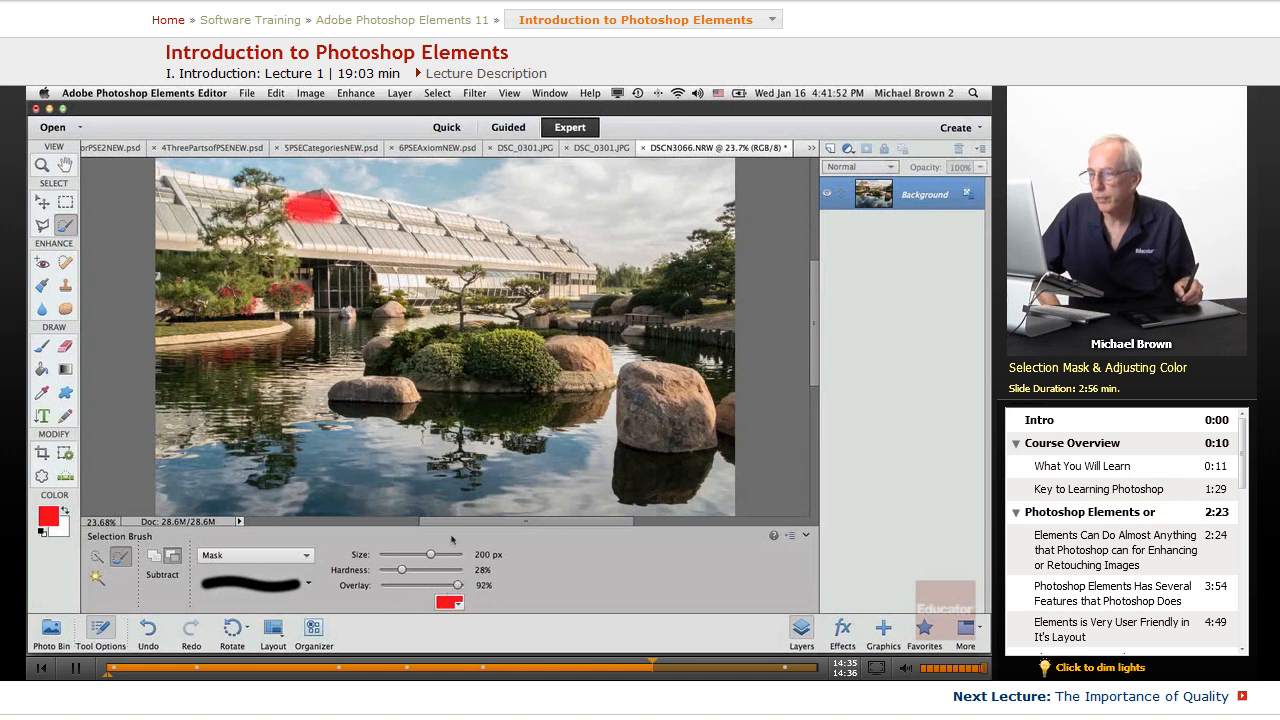
drag(465, 585, 420, 585)
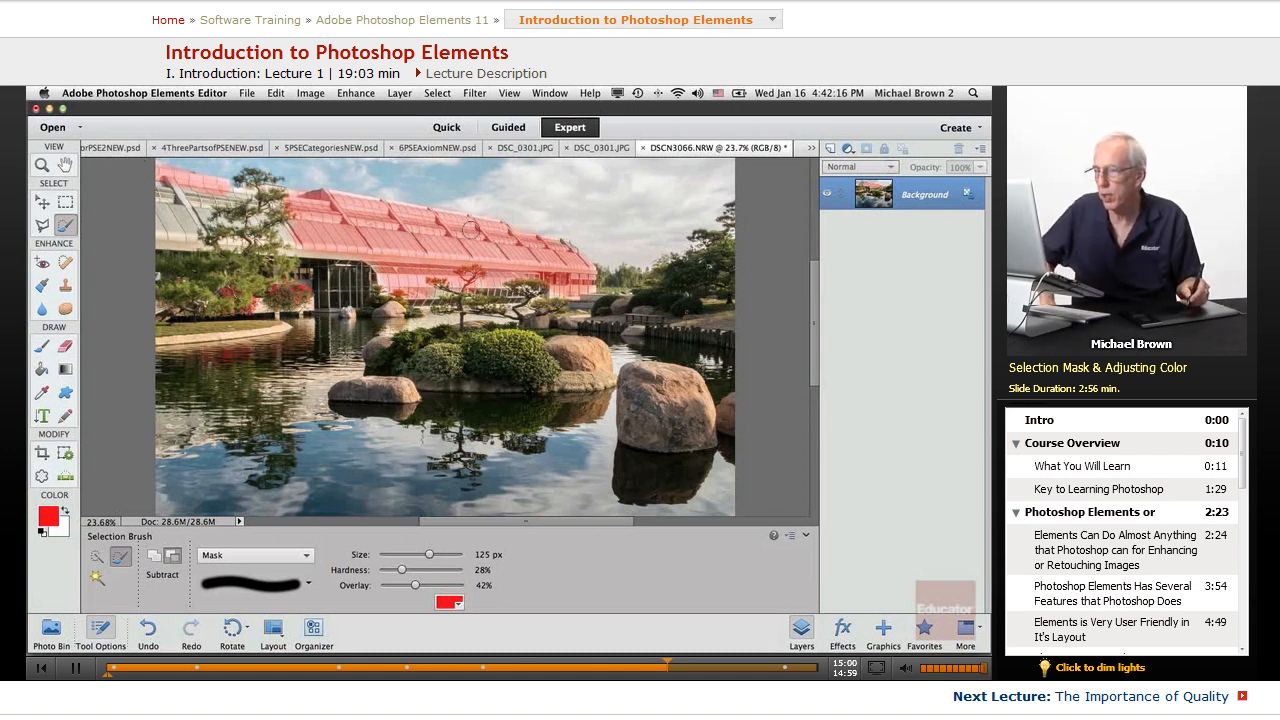
Convert the roof mask to a selection and save it under the name 'roof'
click(255, 555)
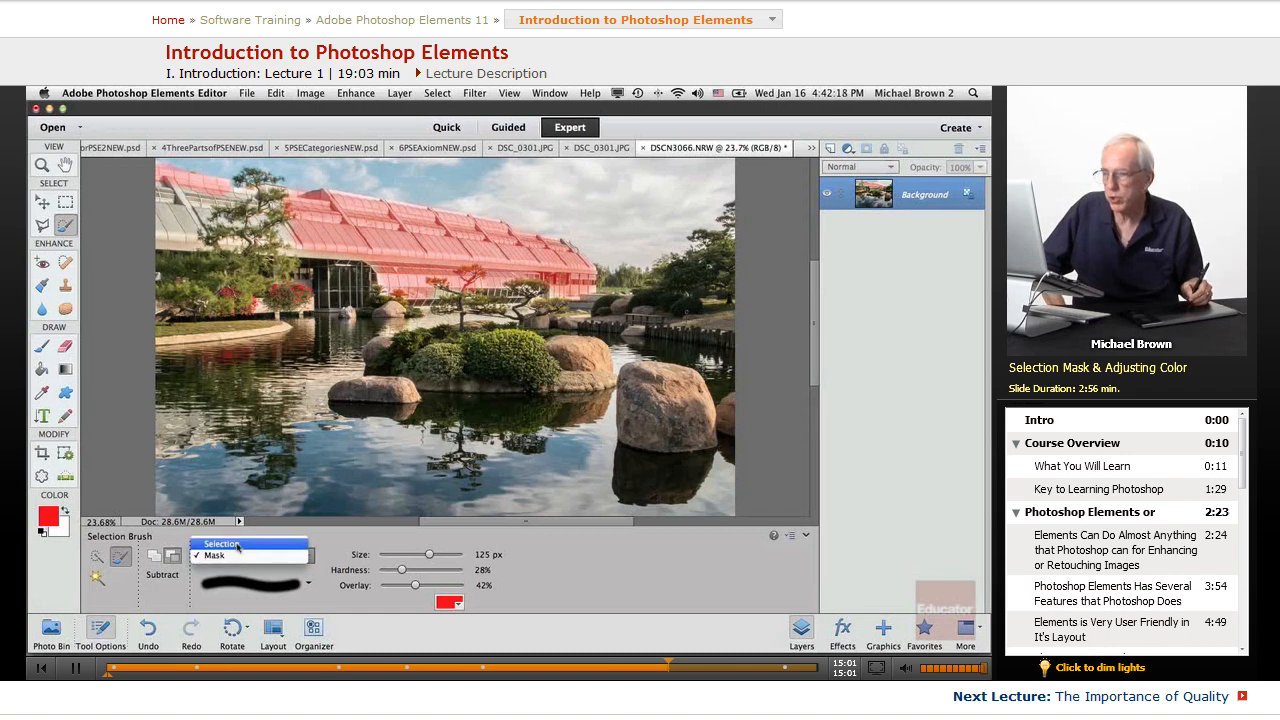
click(437, 93)
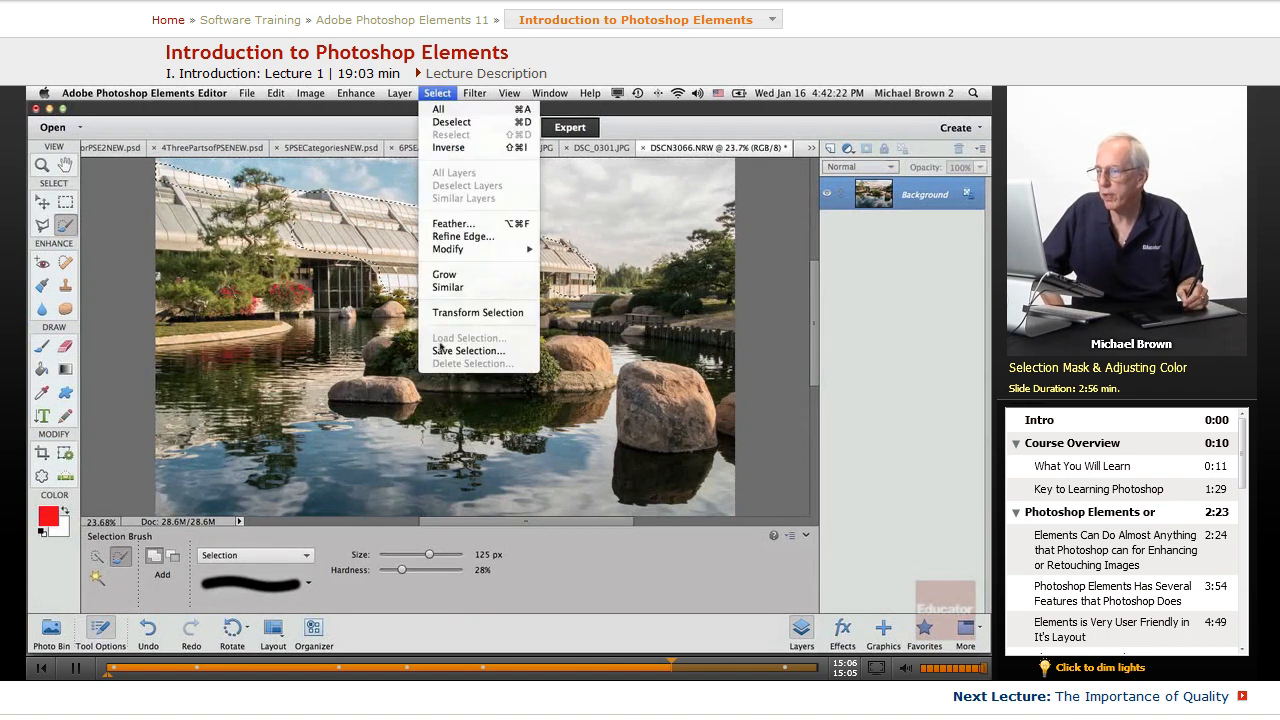
click(468, 351)
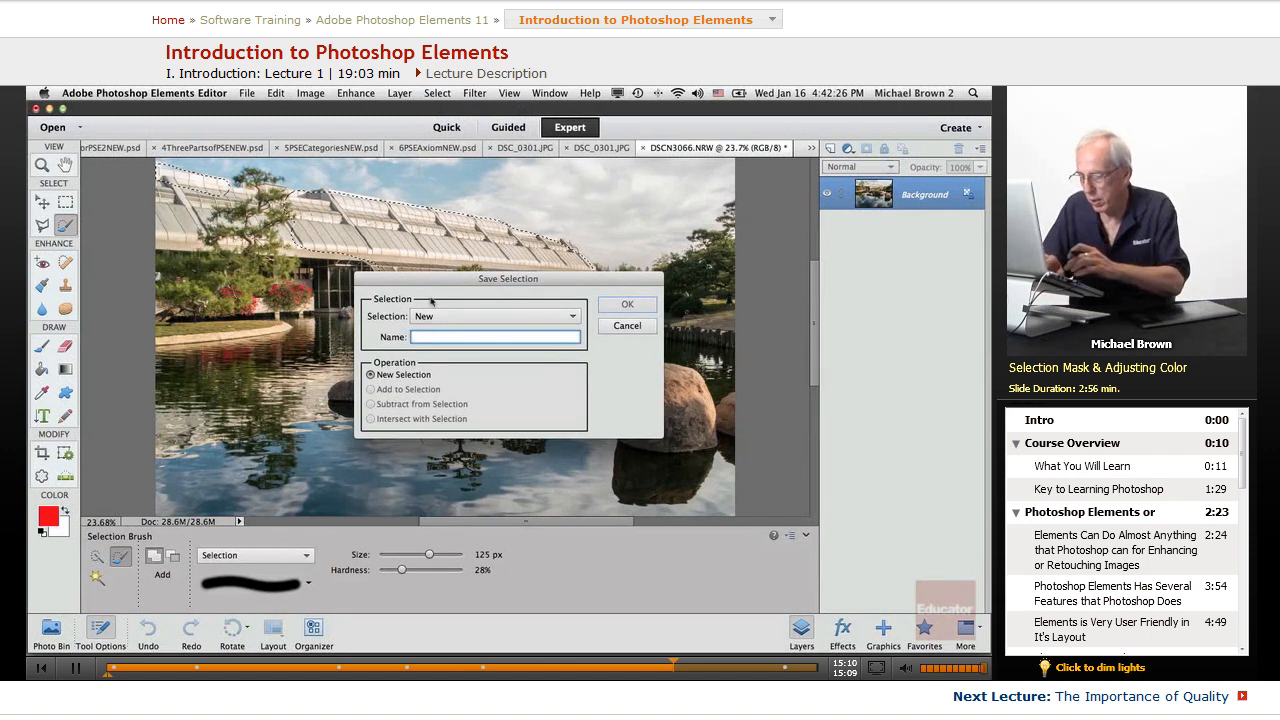
text(roof)
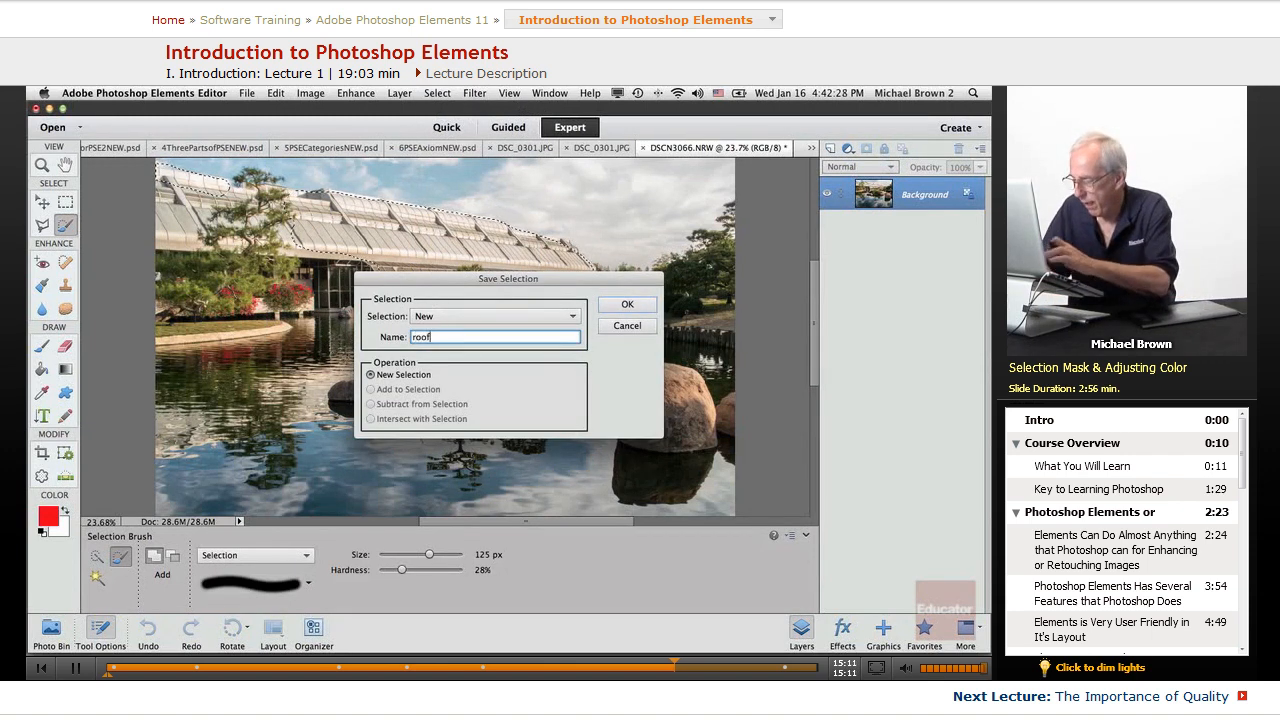
click(626, 304)
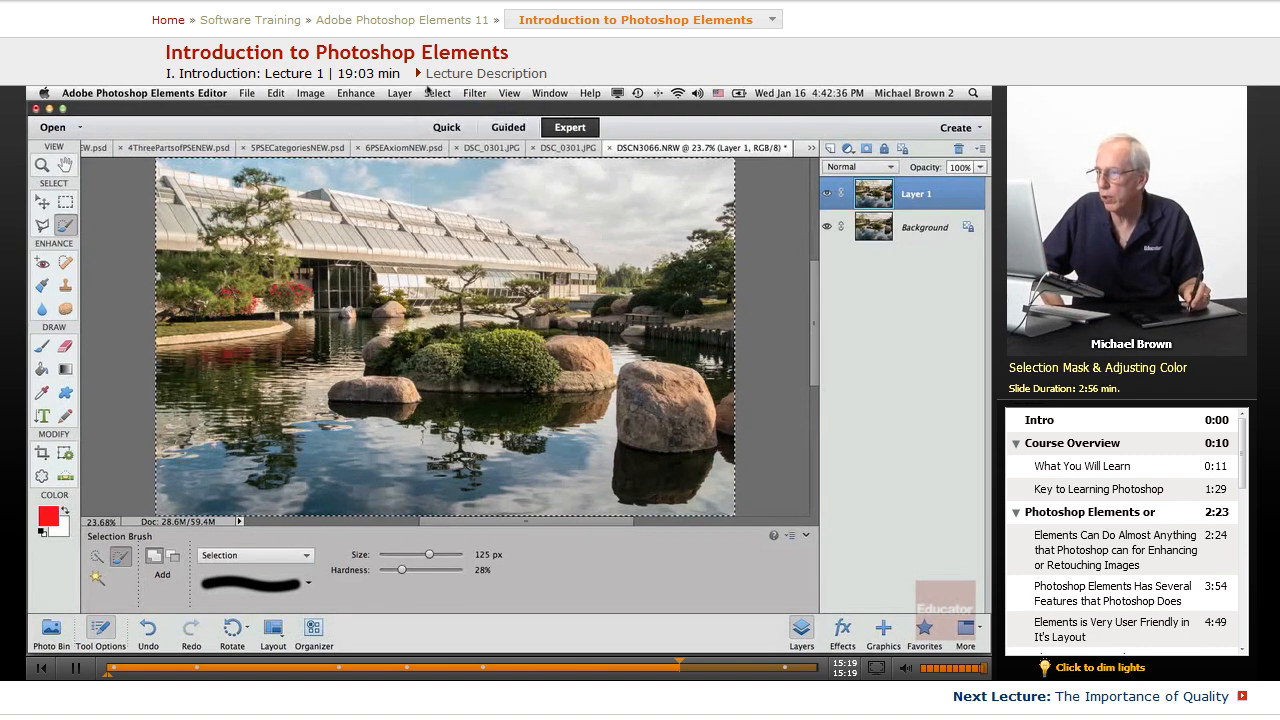
Load the 'roof' selection and add a Levels layer with midtones 0.86 and black point 15
click(437, 92)
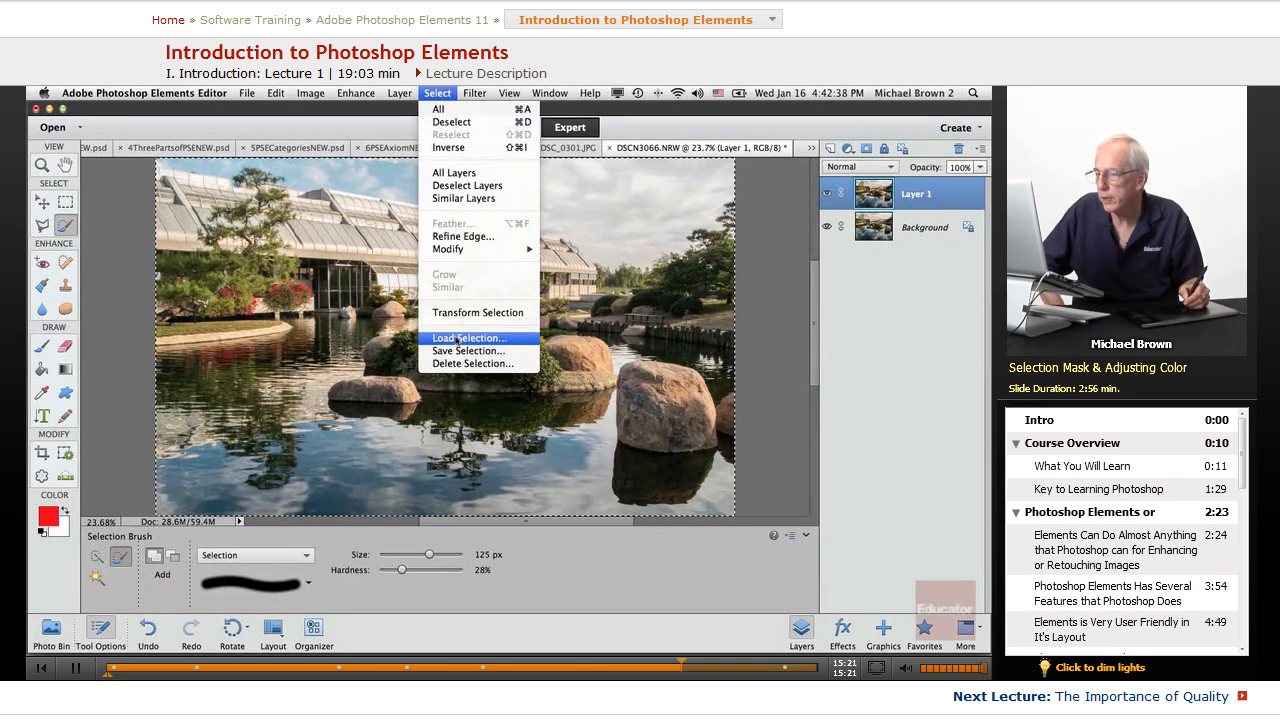
click(468, 337)
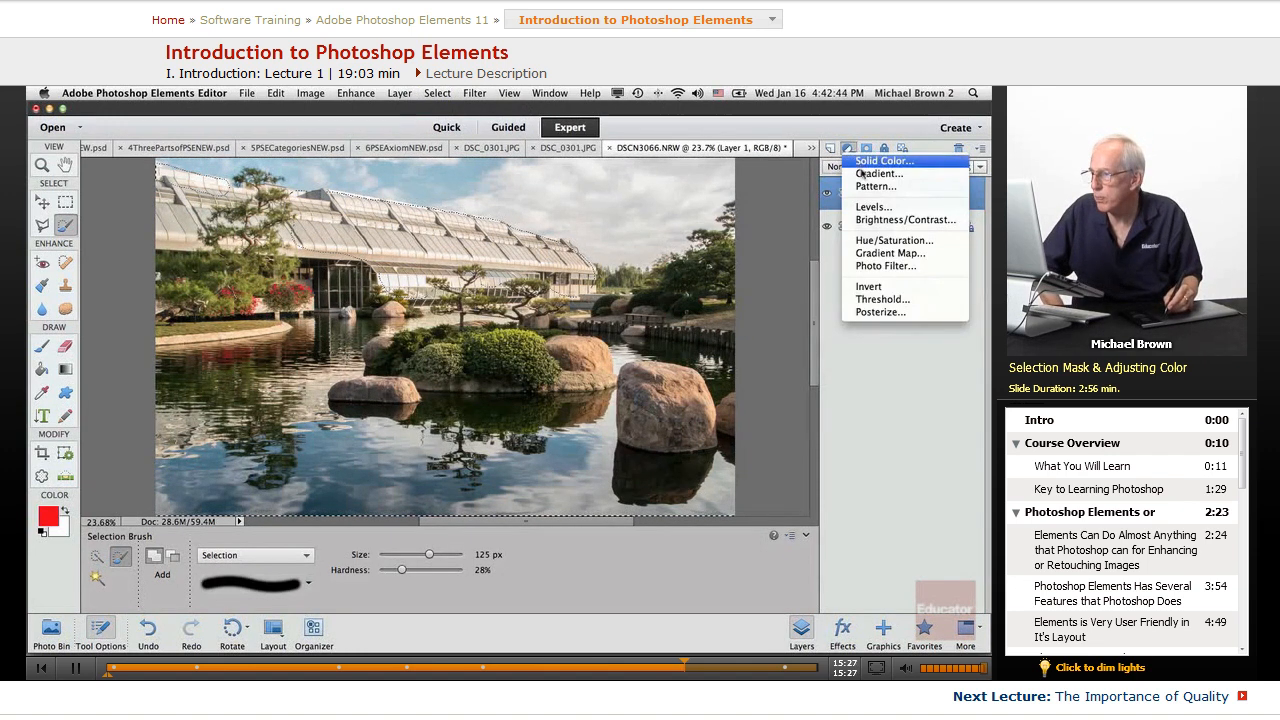
click(873, 206)
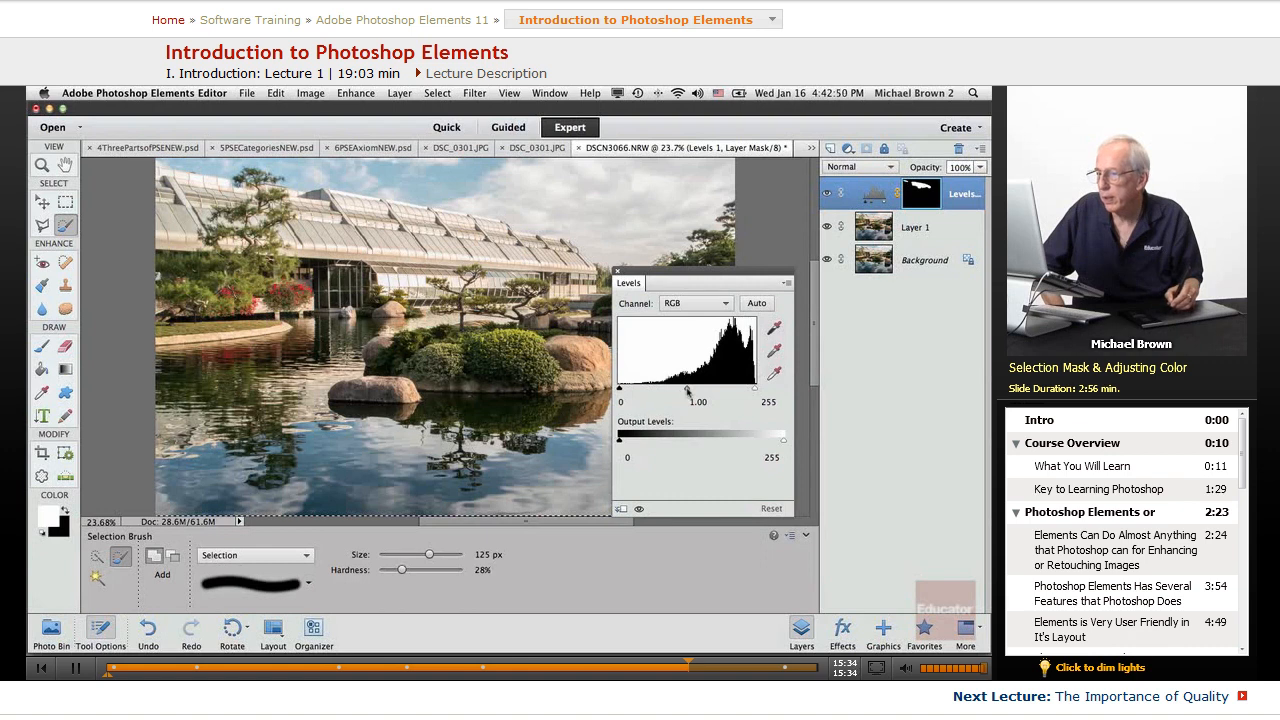
drag(697, 390, 690, 390)
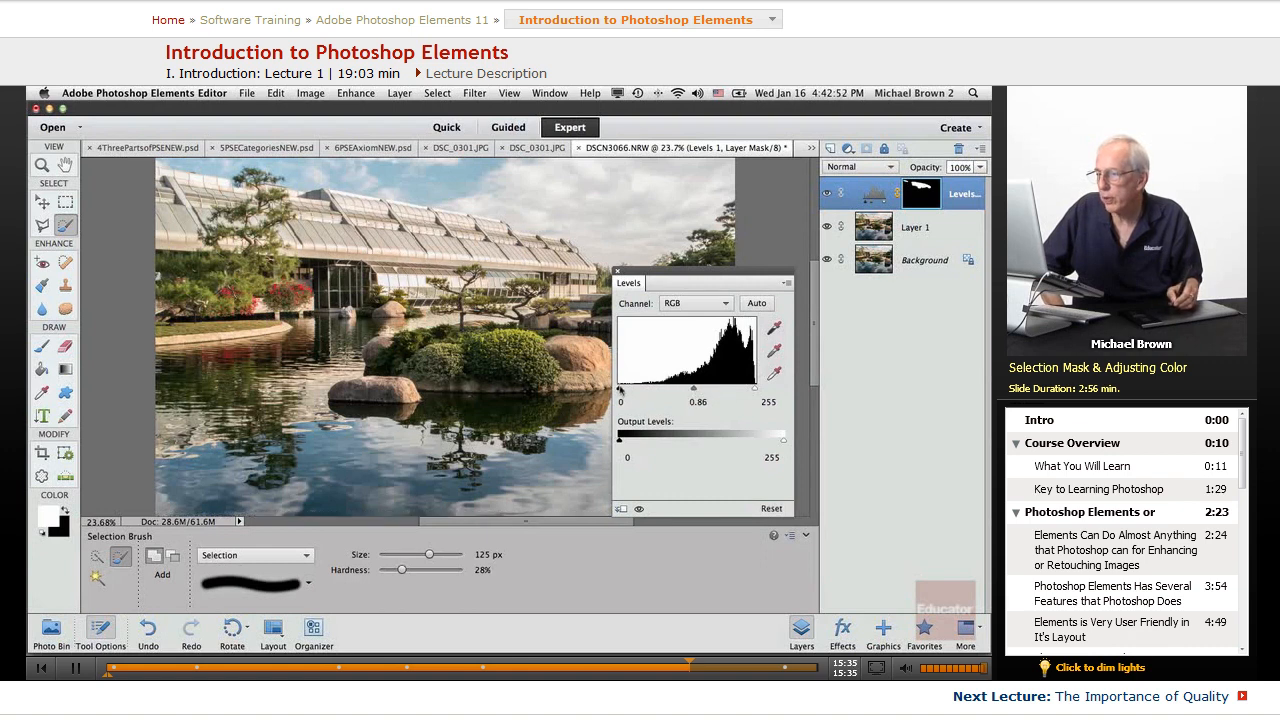
drag(621, 391, 628, 391)
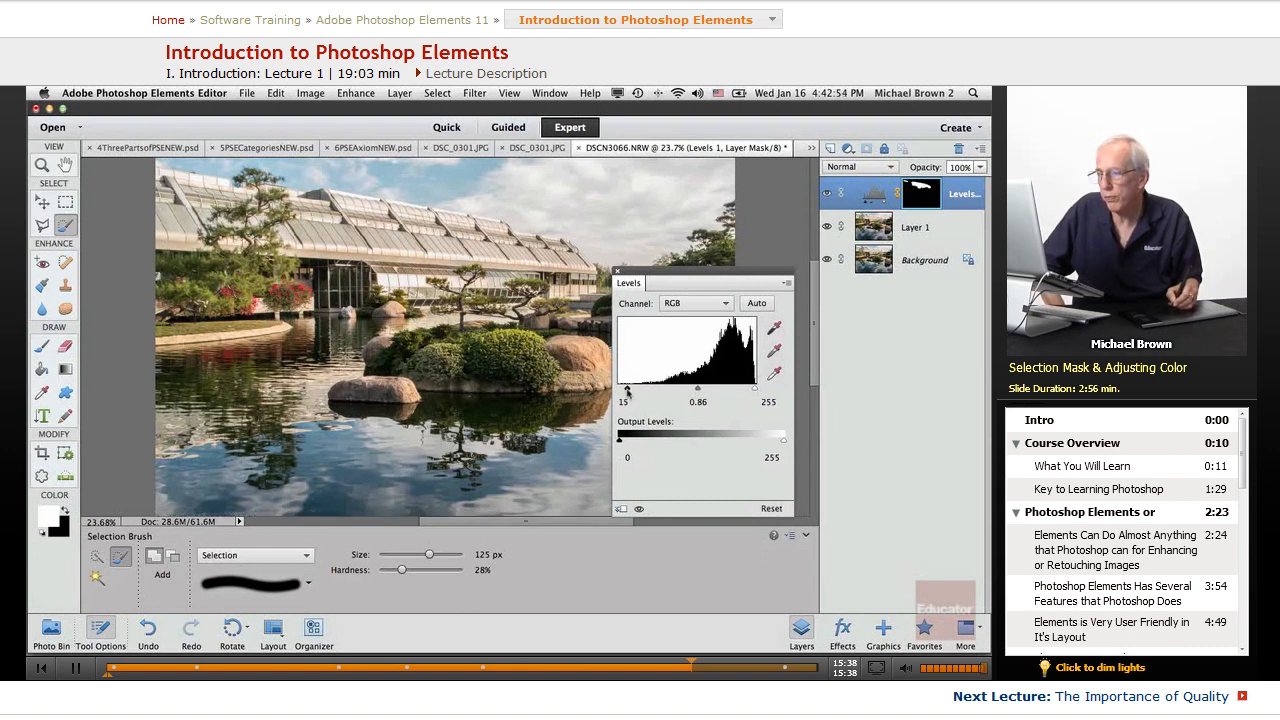
drag(626, 387, 632, 387)
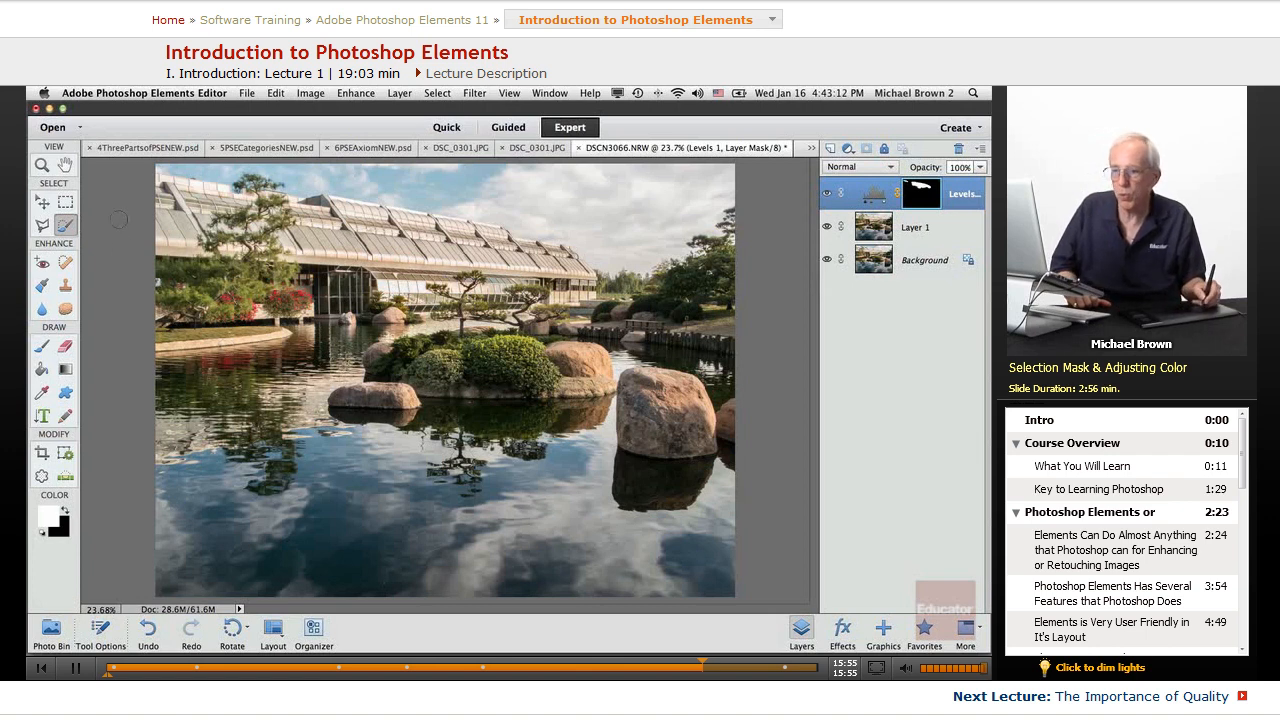
mouse_move(92, 482)
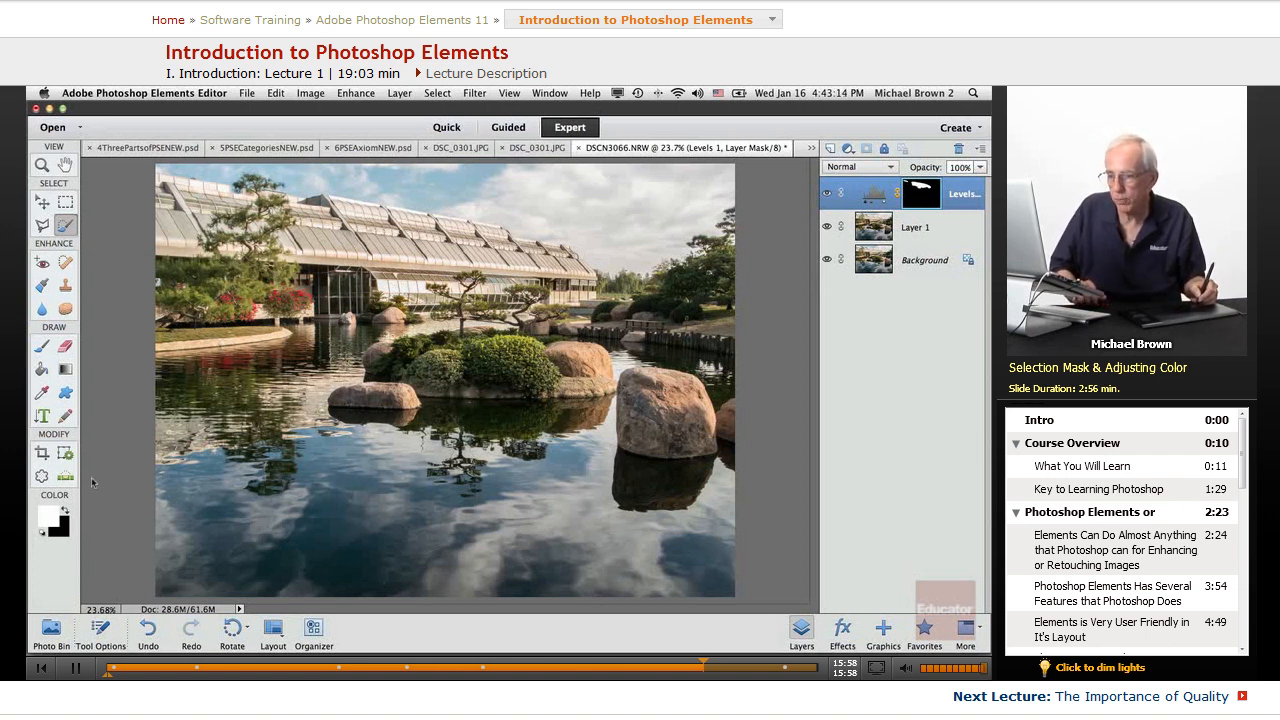
Paint a 400 px mask across the pond water, rocks and right-hand trees
click(65, 225)
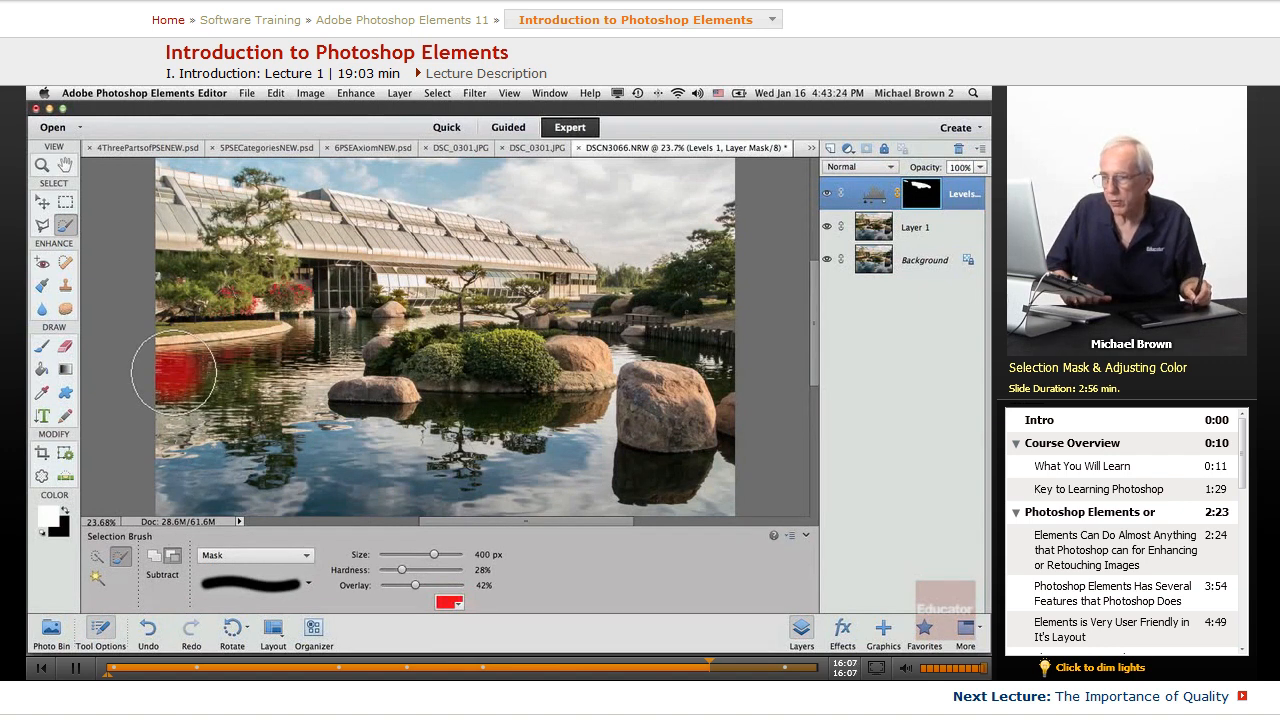
drag(180, 372, 375, 350)
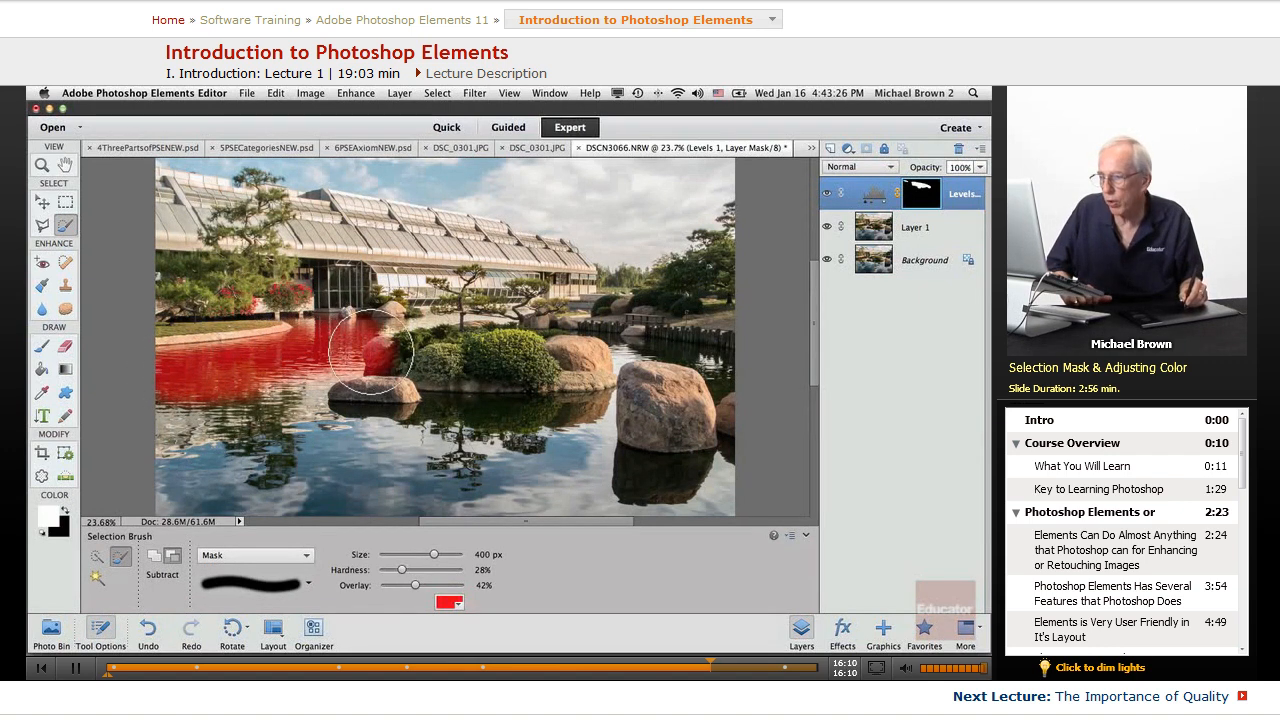
drag(370, 350, 580, 350)
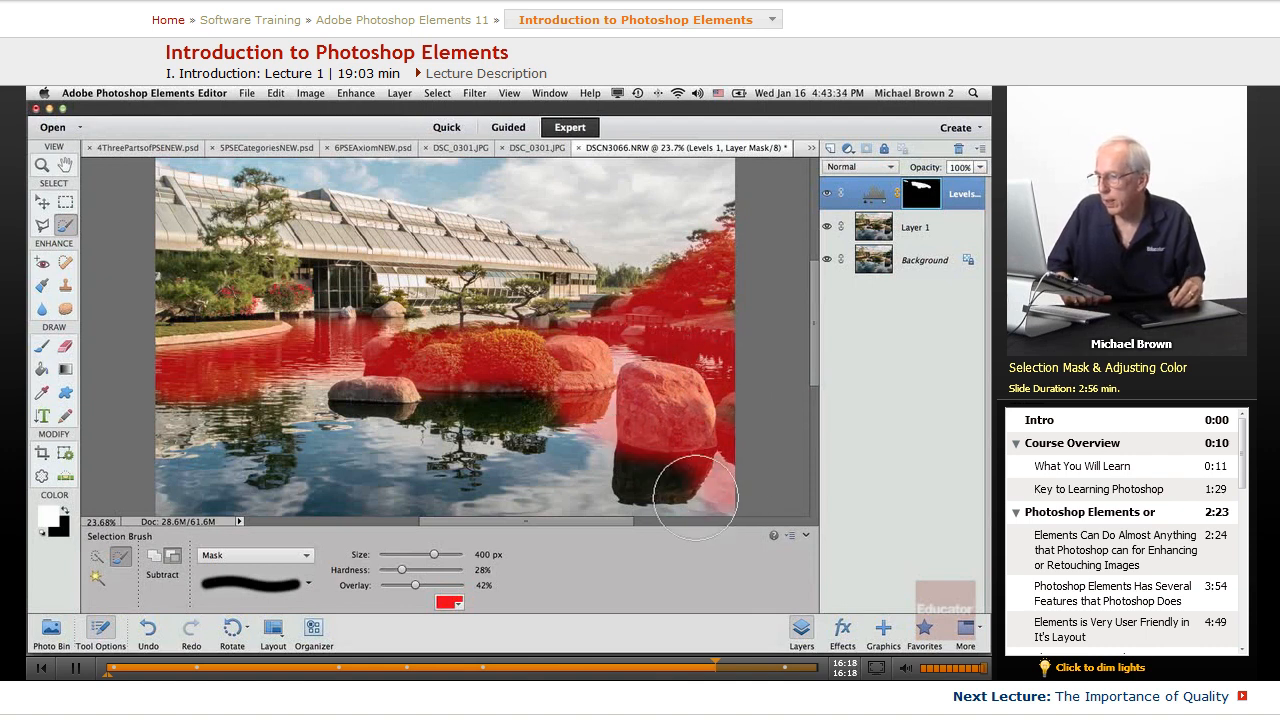
drag(695, 498, 285, 378)
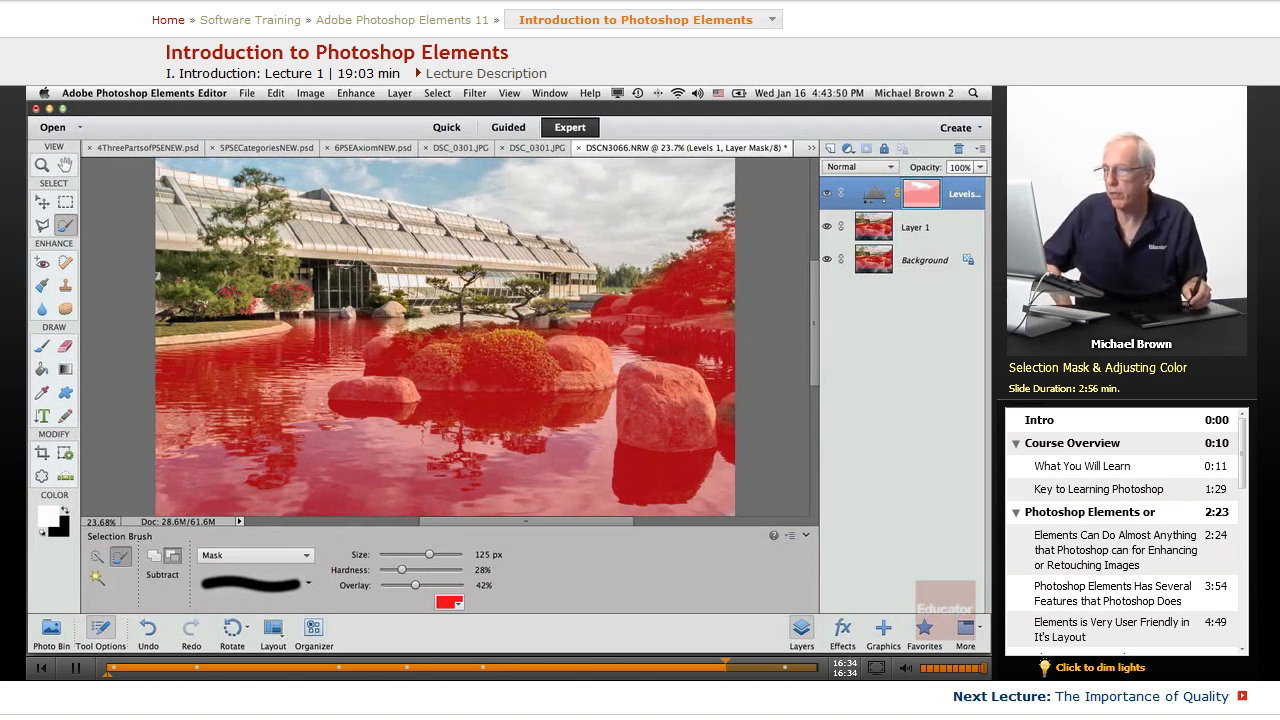
click(255, 555)
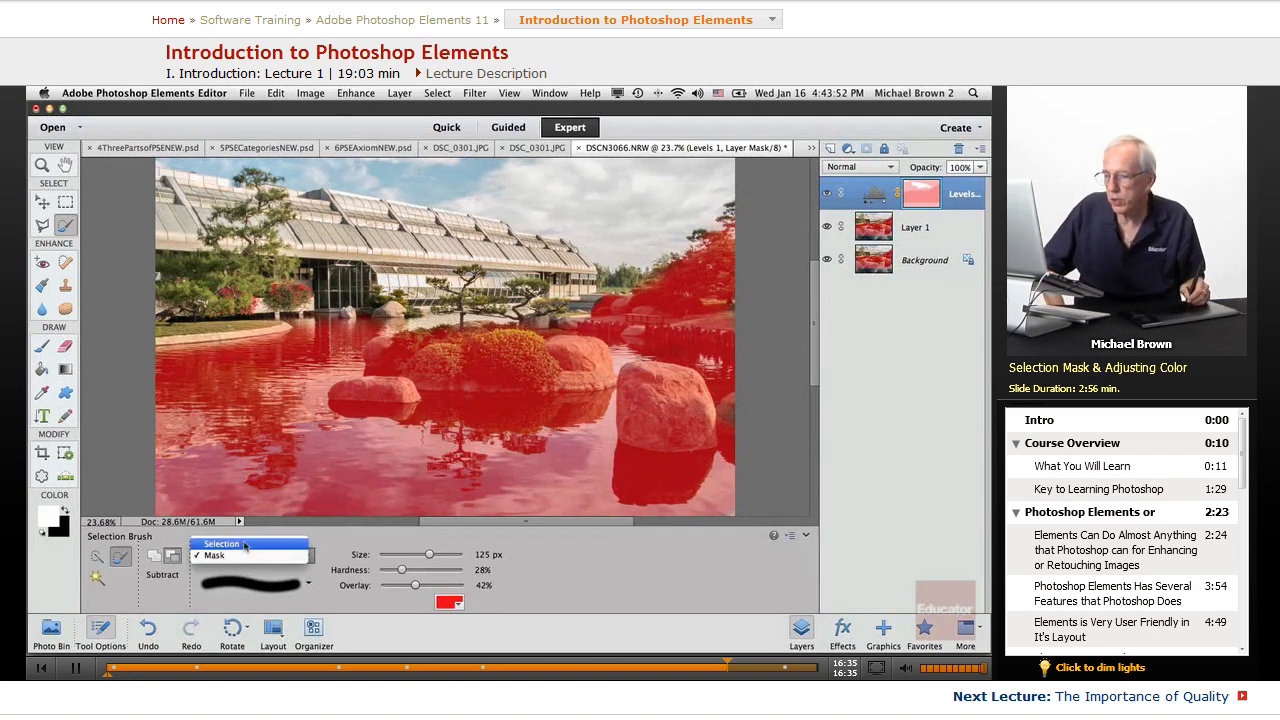
Convert the water mask to a selection and add a Levels layer with white point 230
click(436, 92)
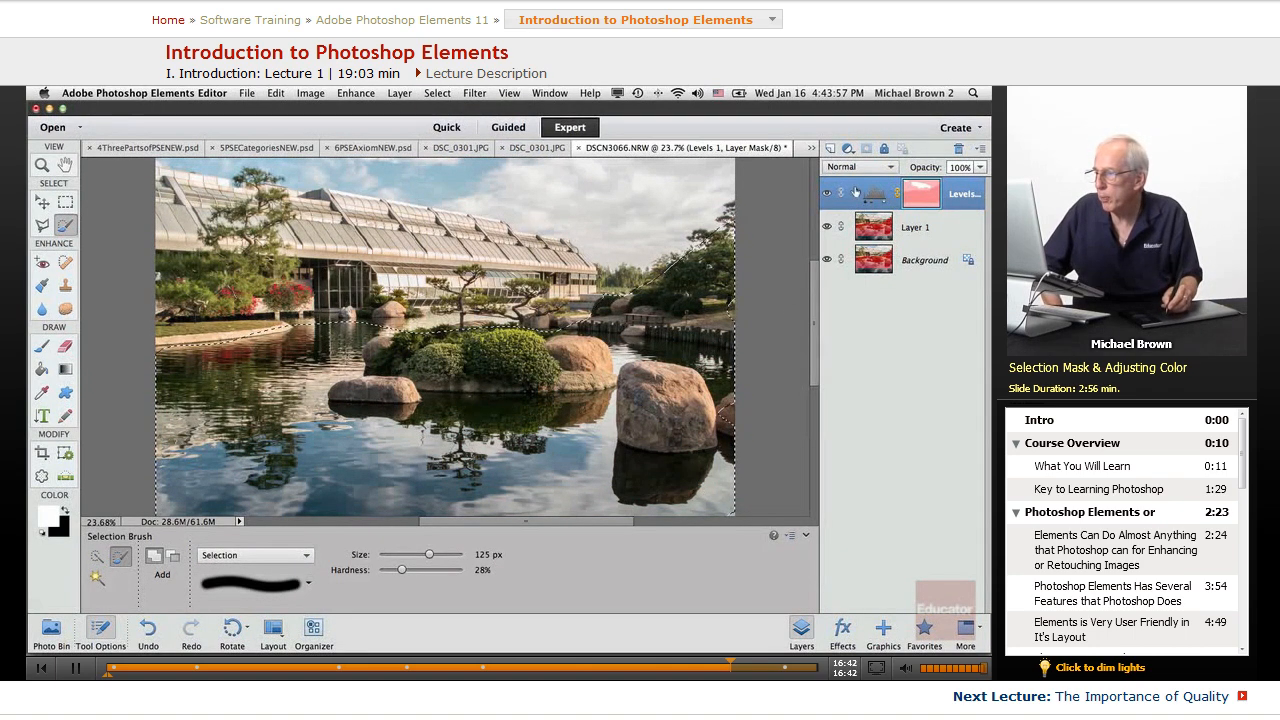
click(847, 148)
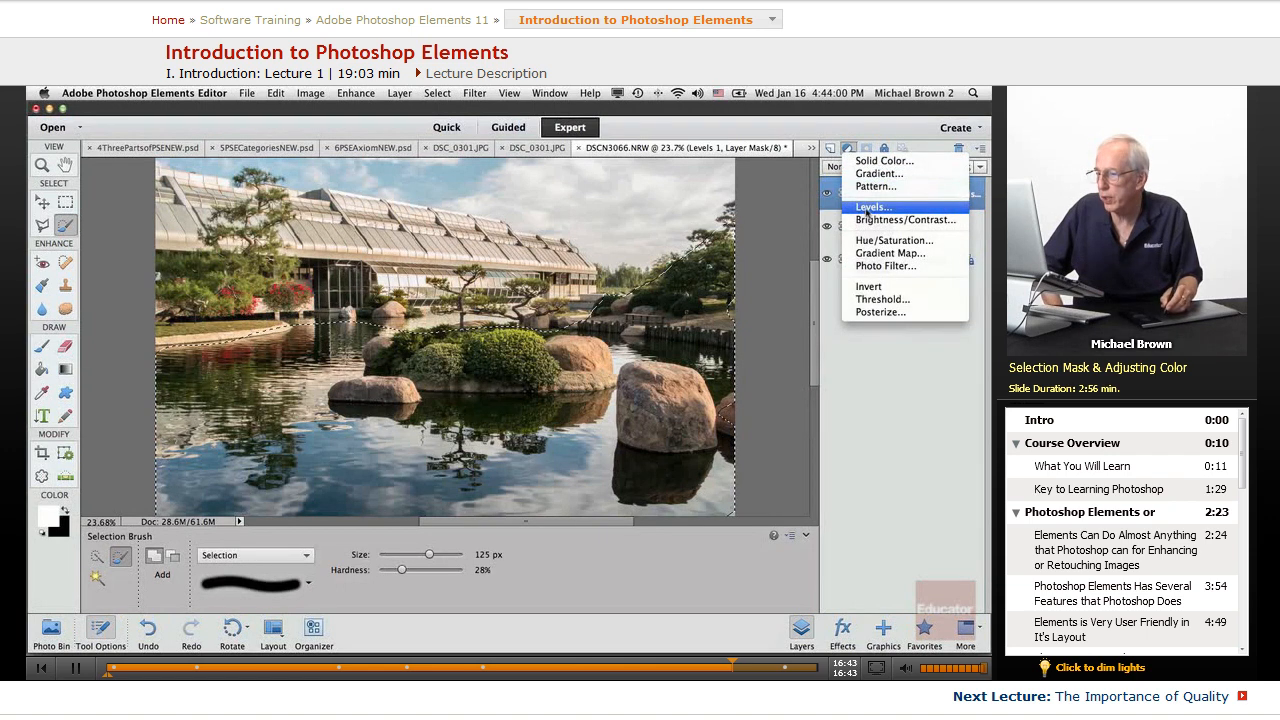
click(872, 207)
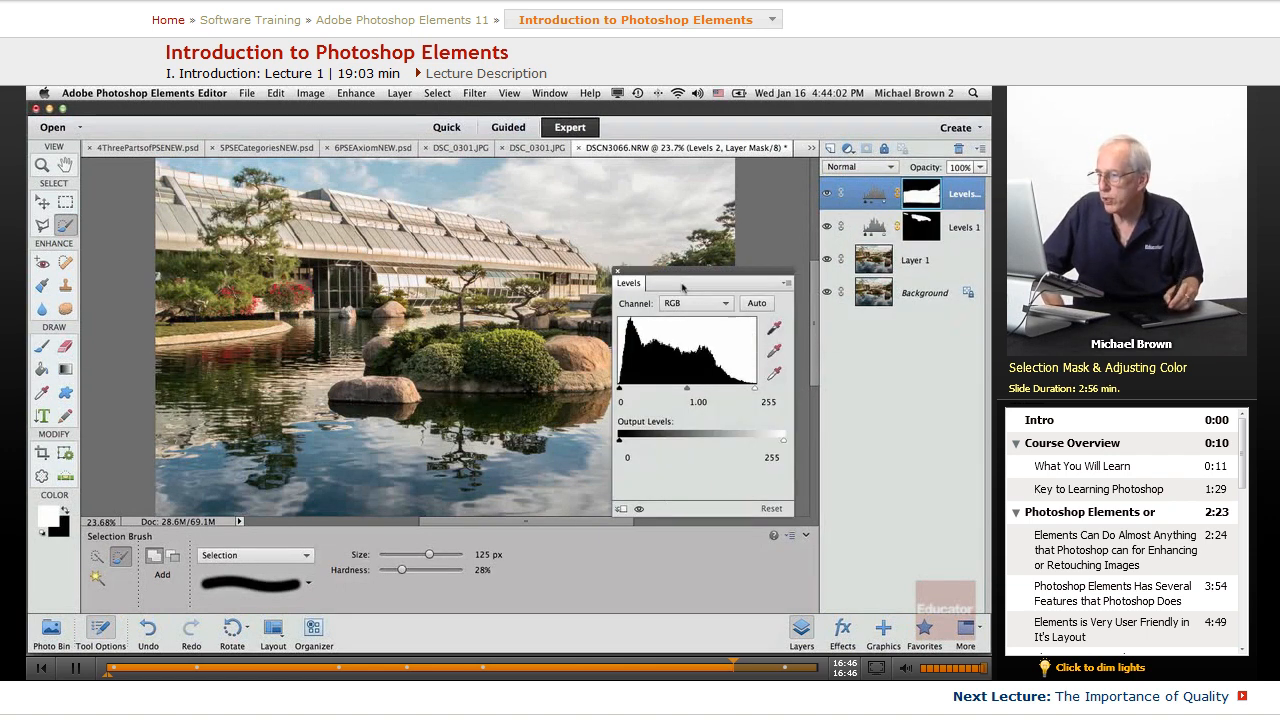
drag(700, 283, 850, 411)
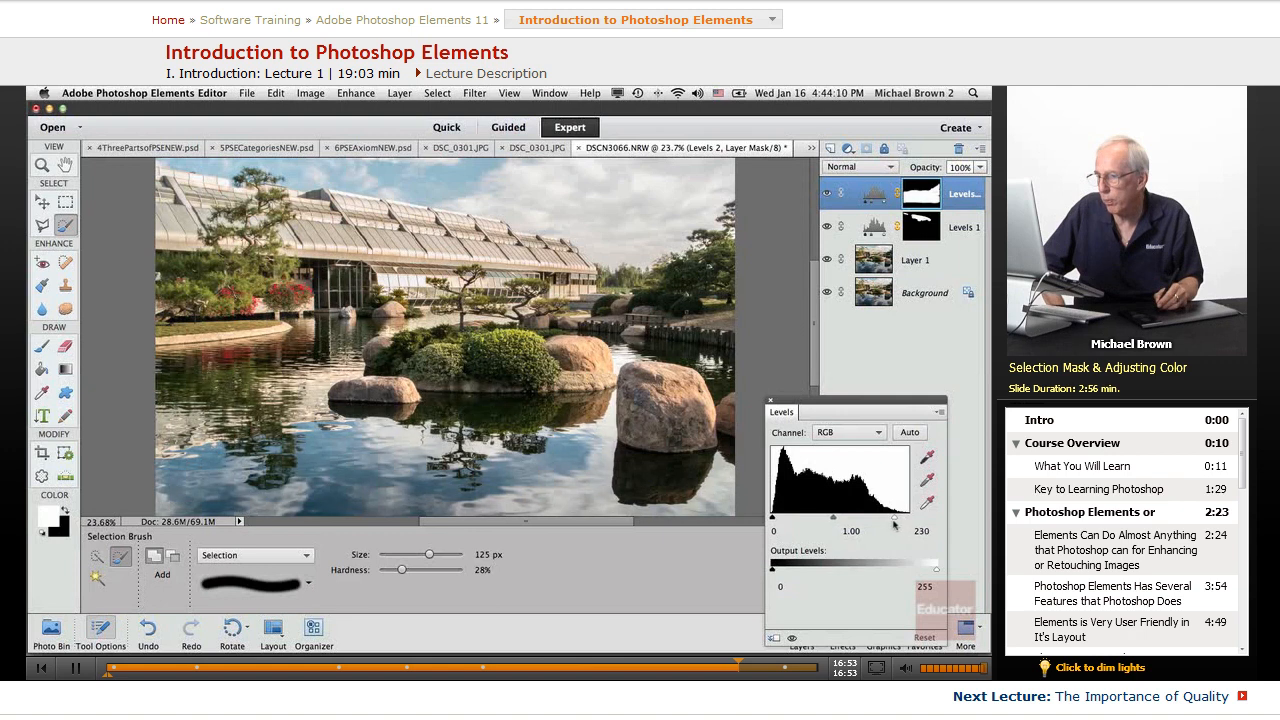
drag(846, 520, 833, 520)
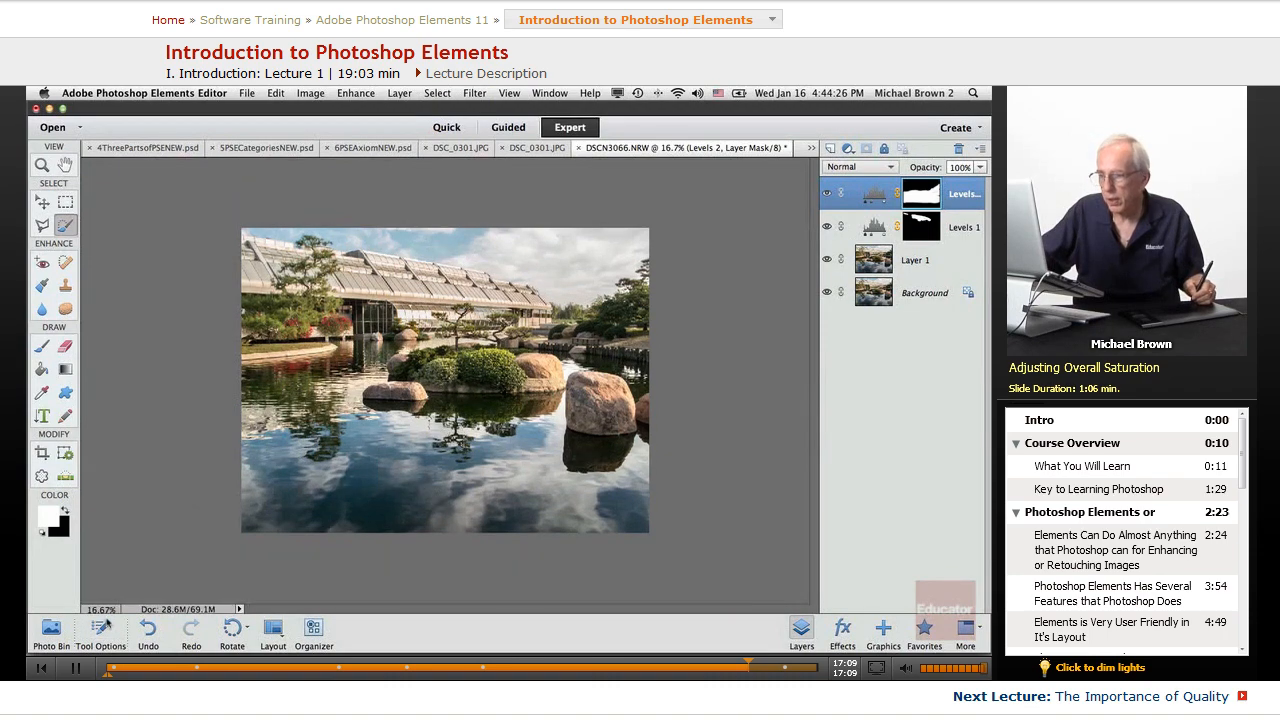
Add a Hue/Saturation layer with raised saturation, toggling it to compare before and after
click(847, 148)
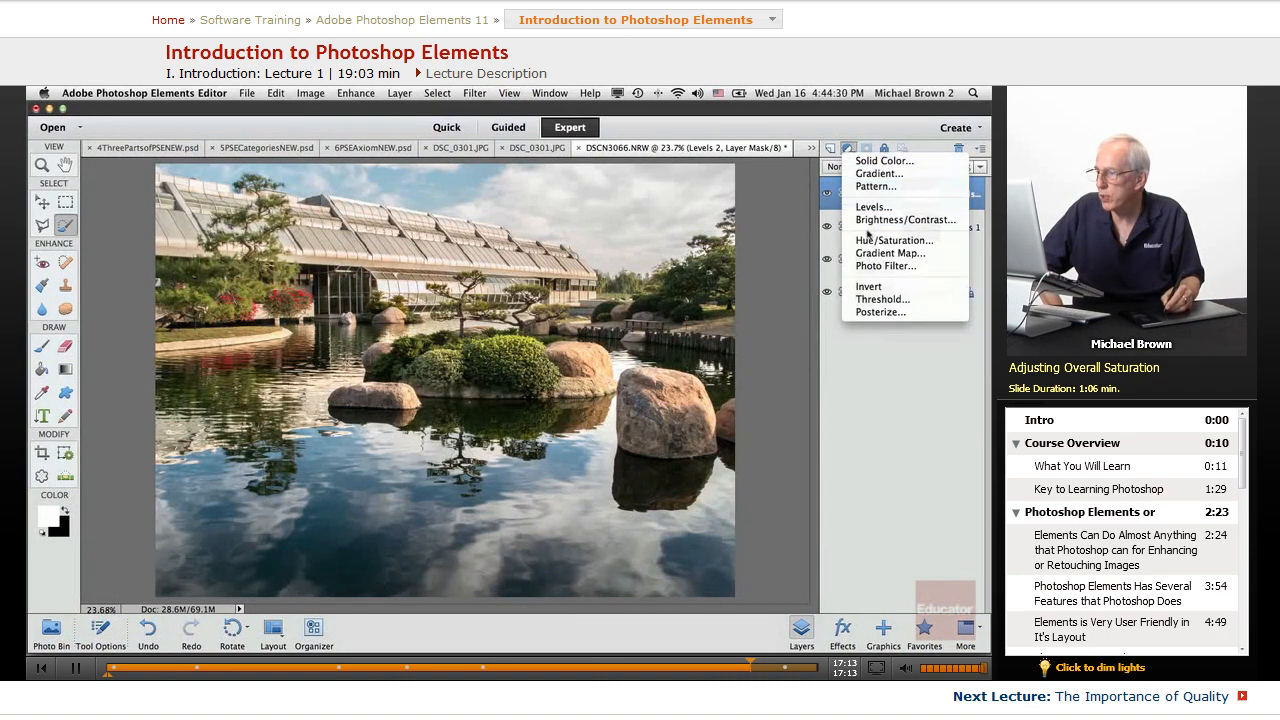
click(894, 239)
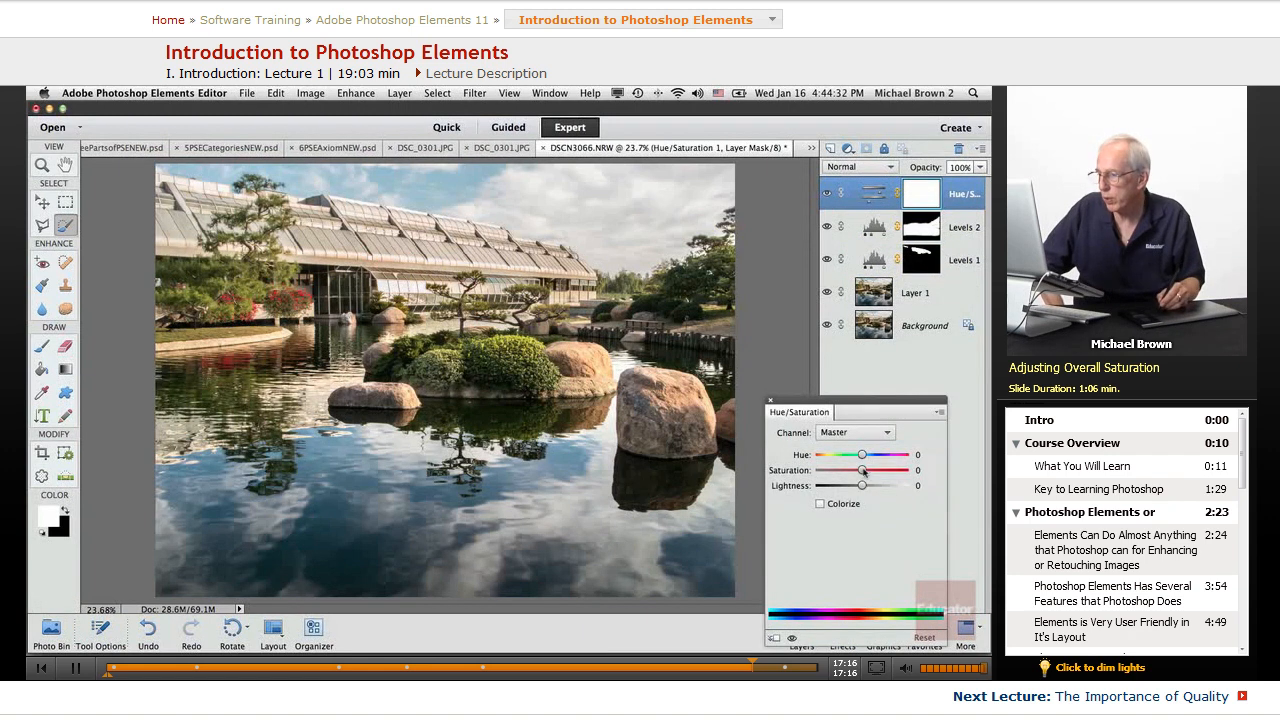
drag(862, 470, 873, 470)
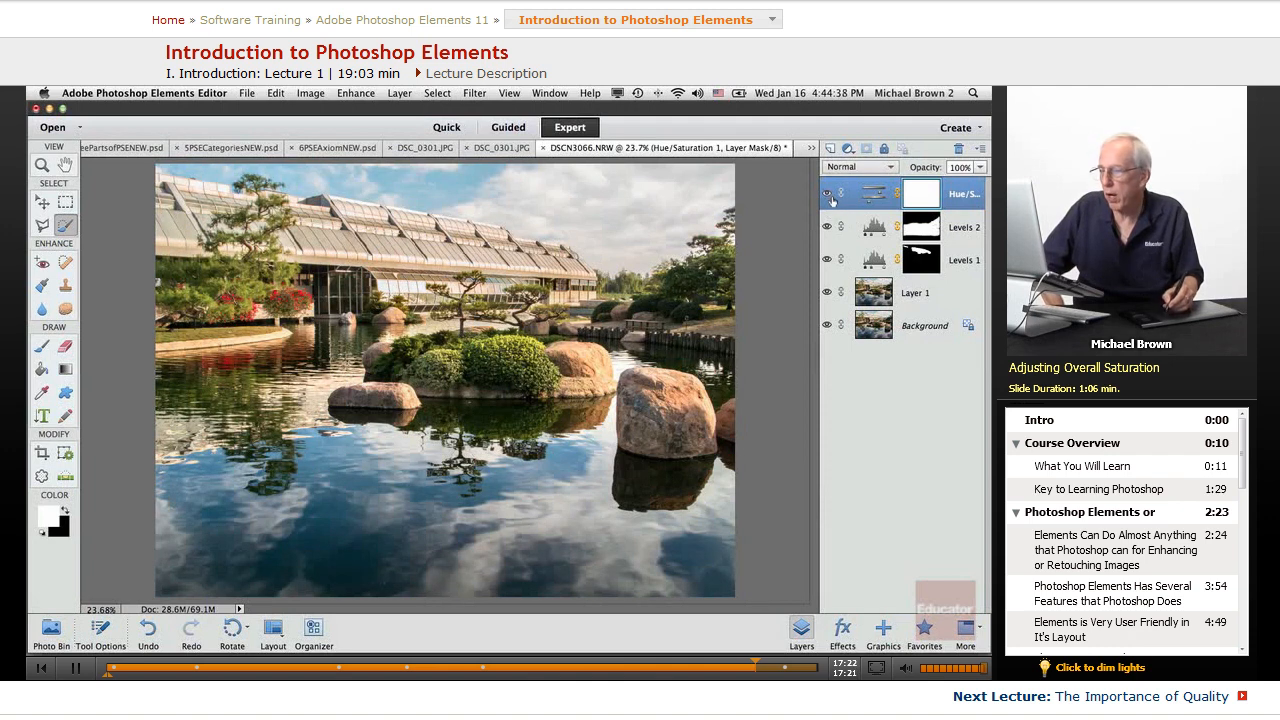
click(900, 324)
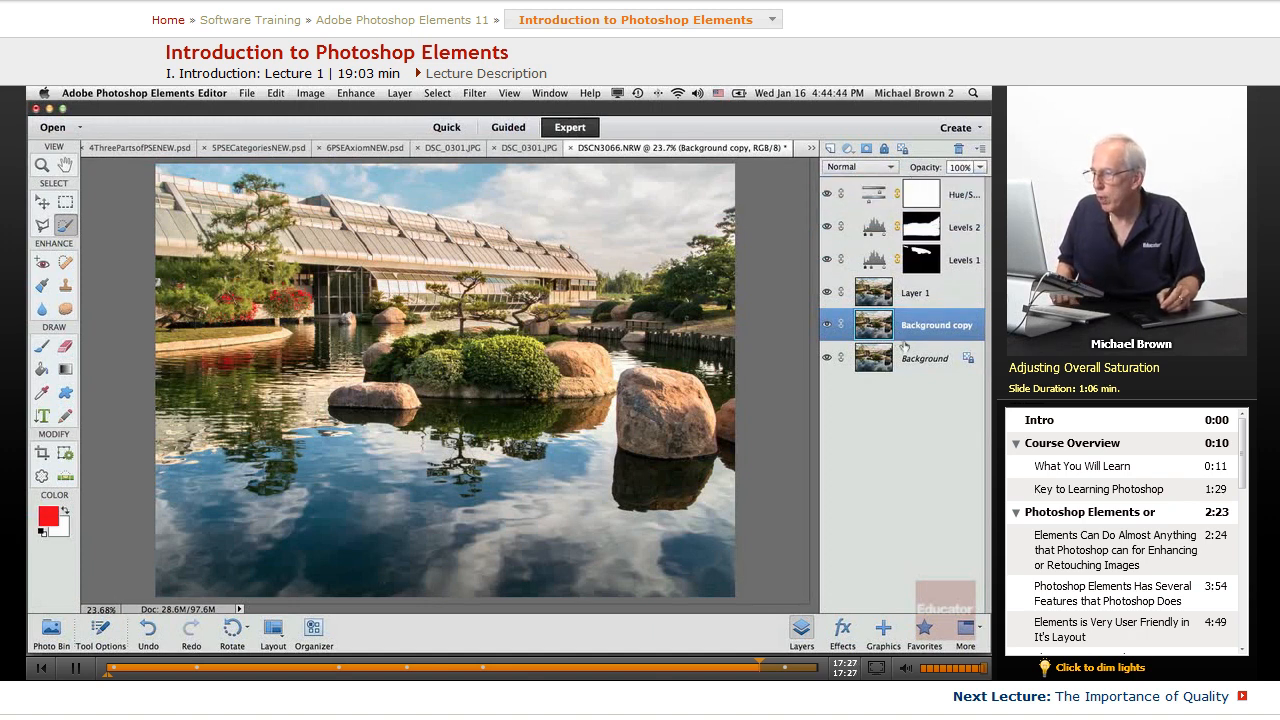
Move Background copy to the top of the layer stack, above Hue/Saturation
click(925, 357)
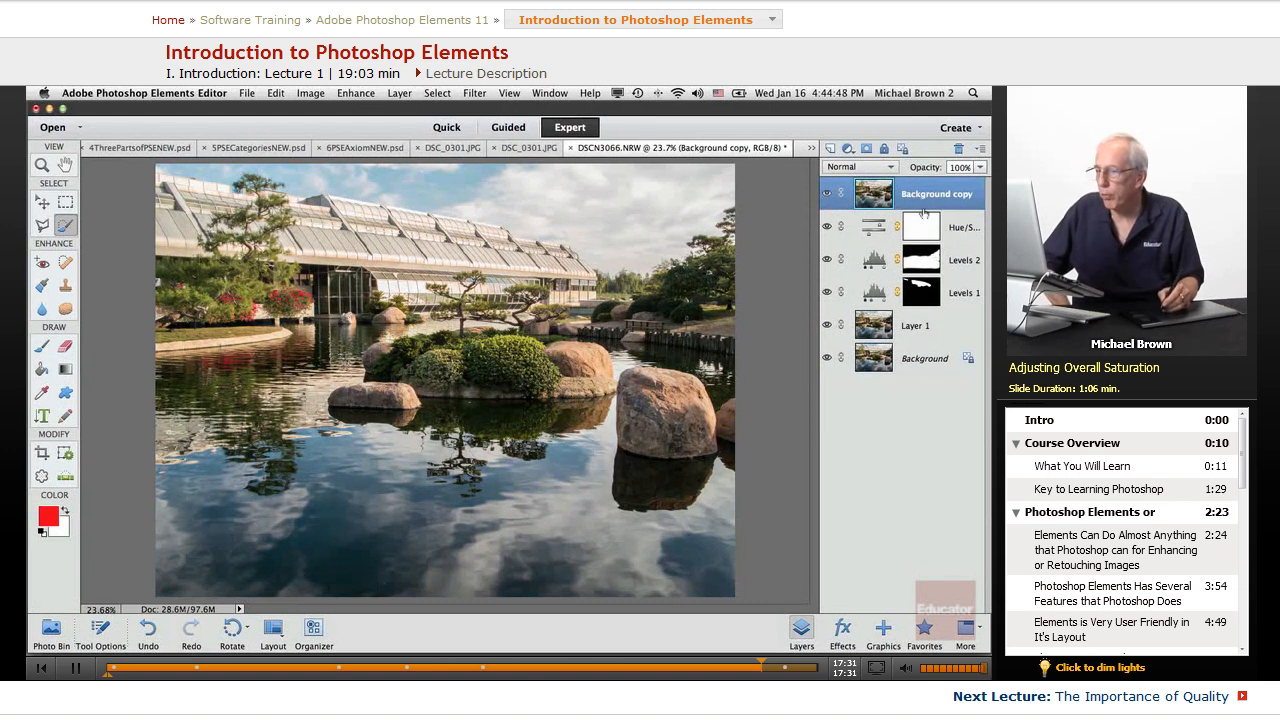
mouse_move(872, 356)
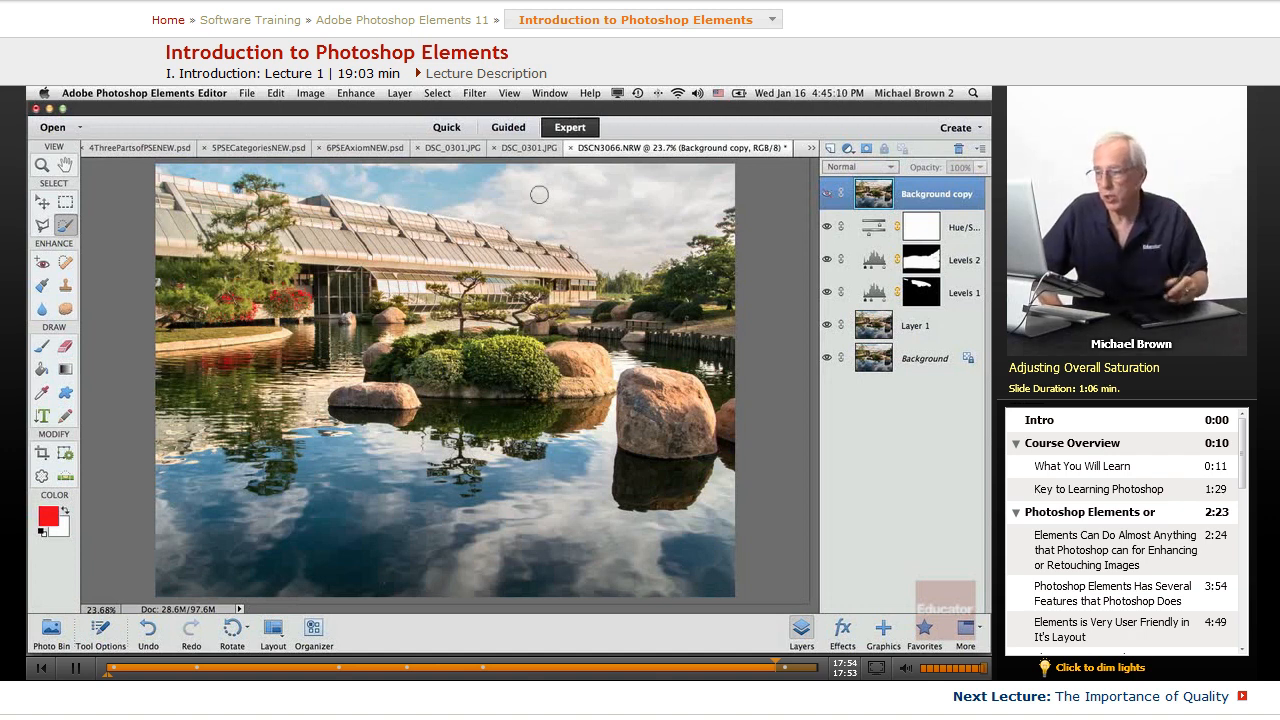
mouse_move(266, 491)
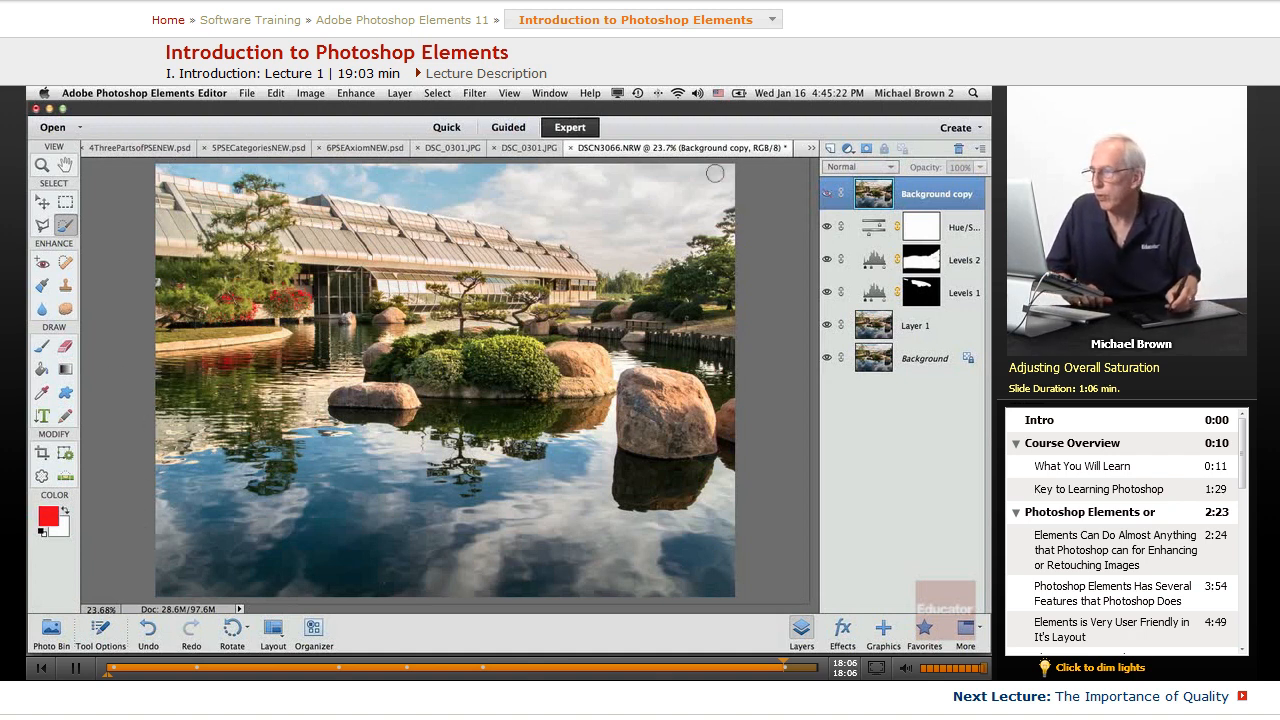
click(811, 148)
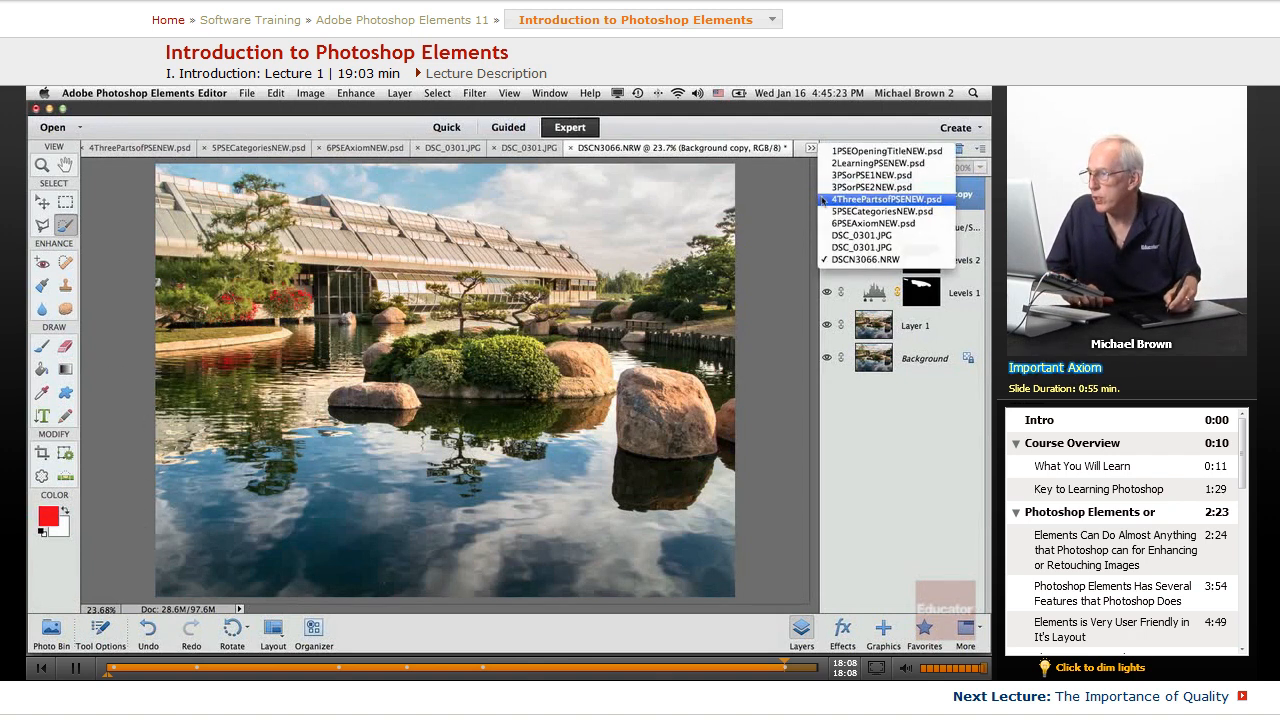
Show the 6PSEAxiomNEW.psd slide reading "If you don't use it, you will lose it!"
click(877, 211)
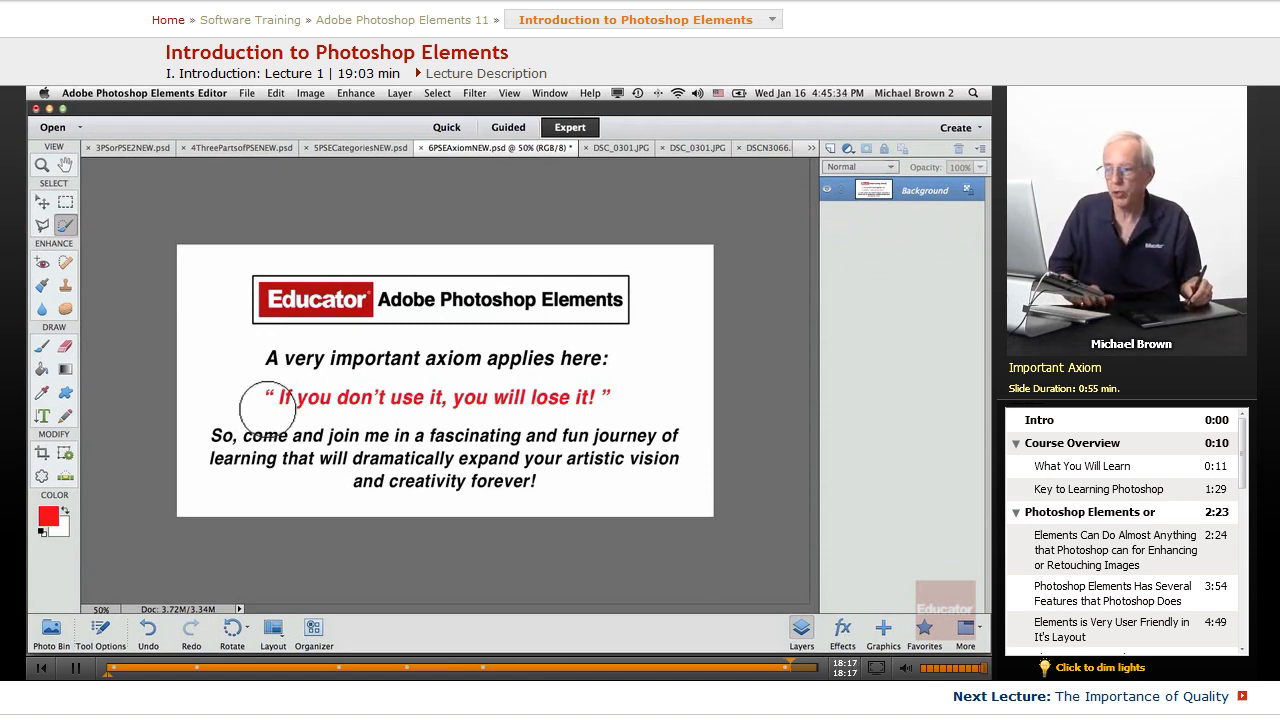
click(42, 202)
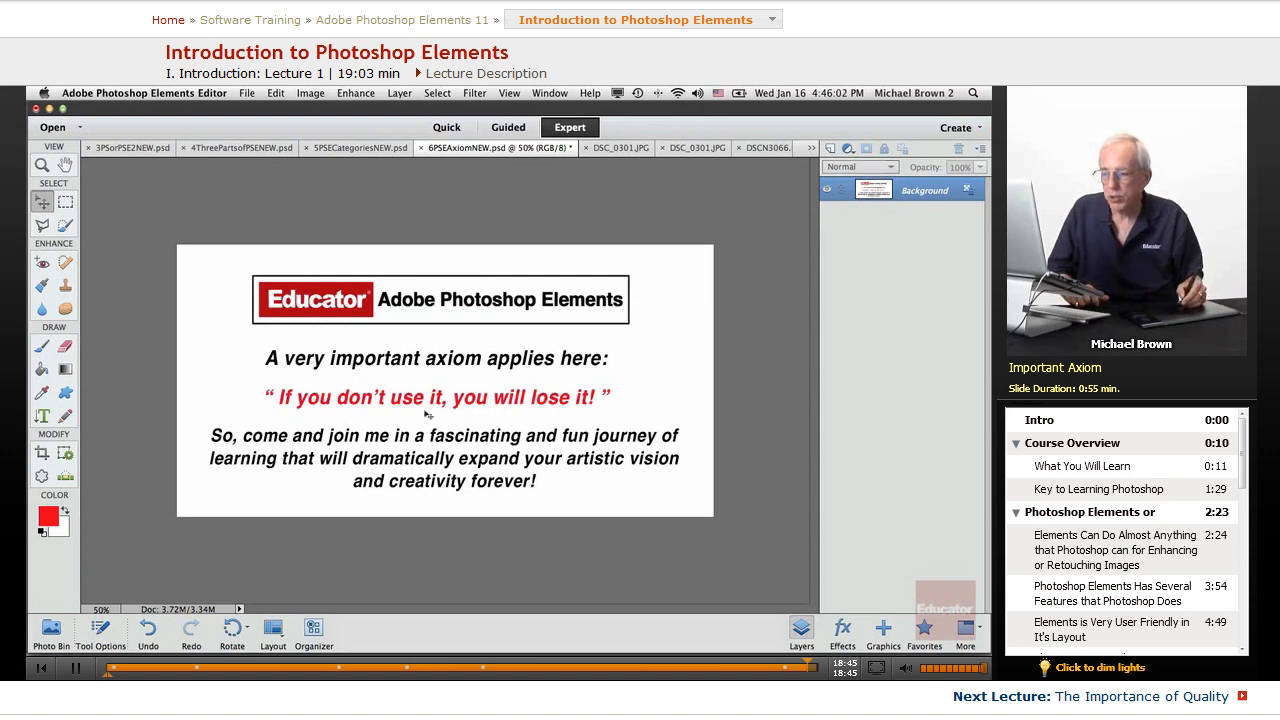
mouse_move(222, 443)
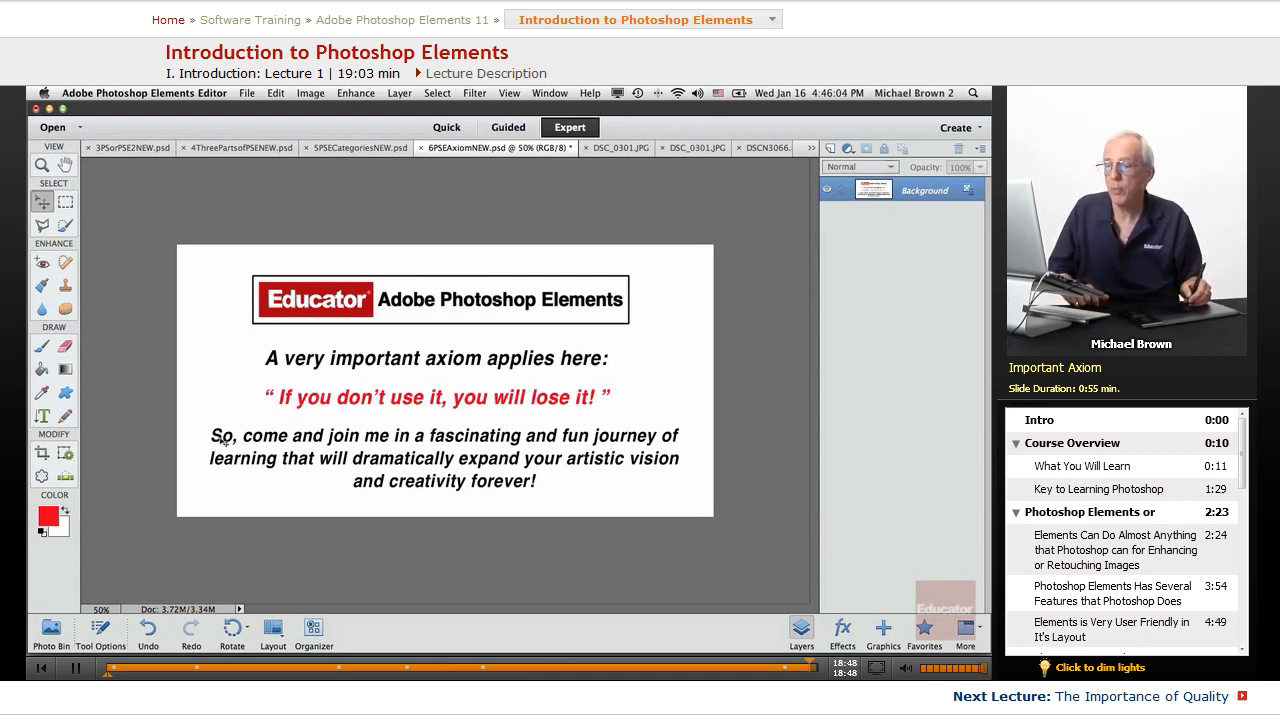